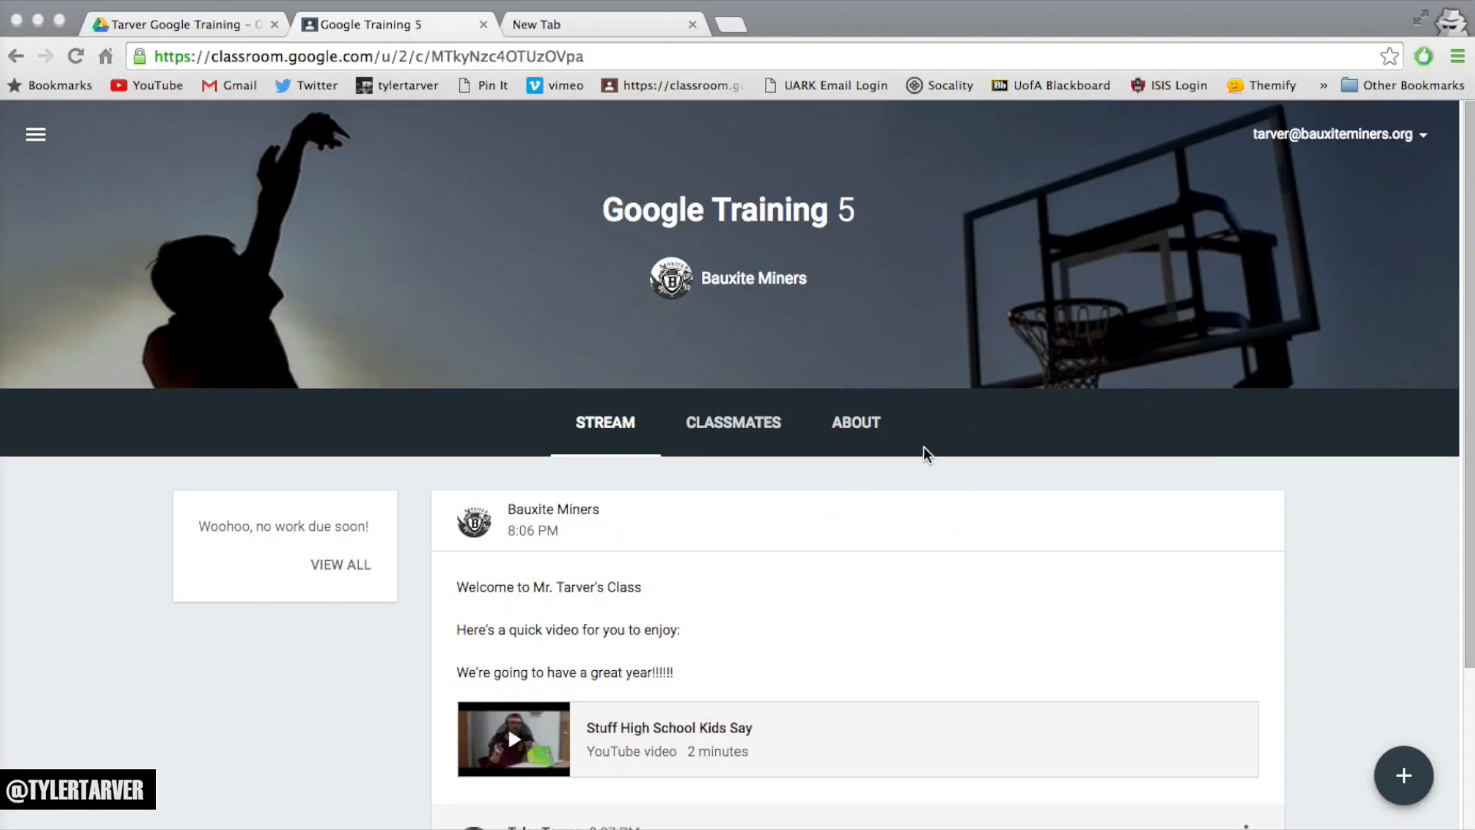
mouse_move(787, 444)
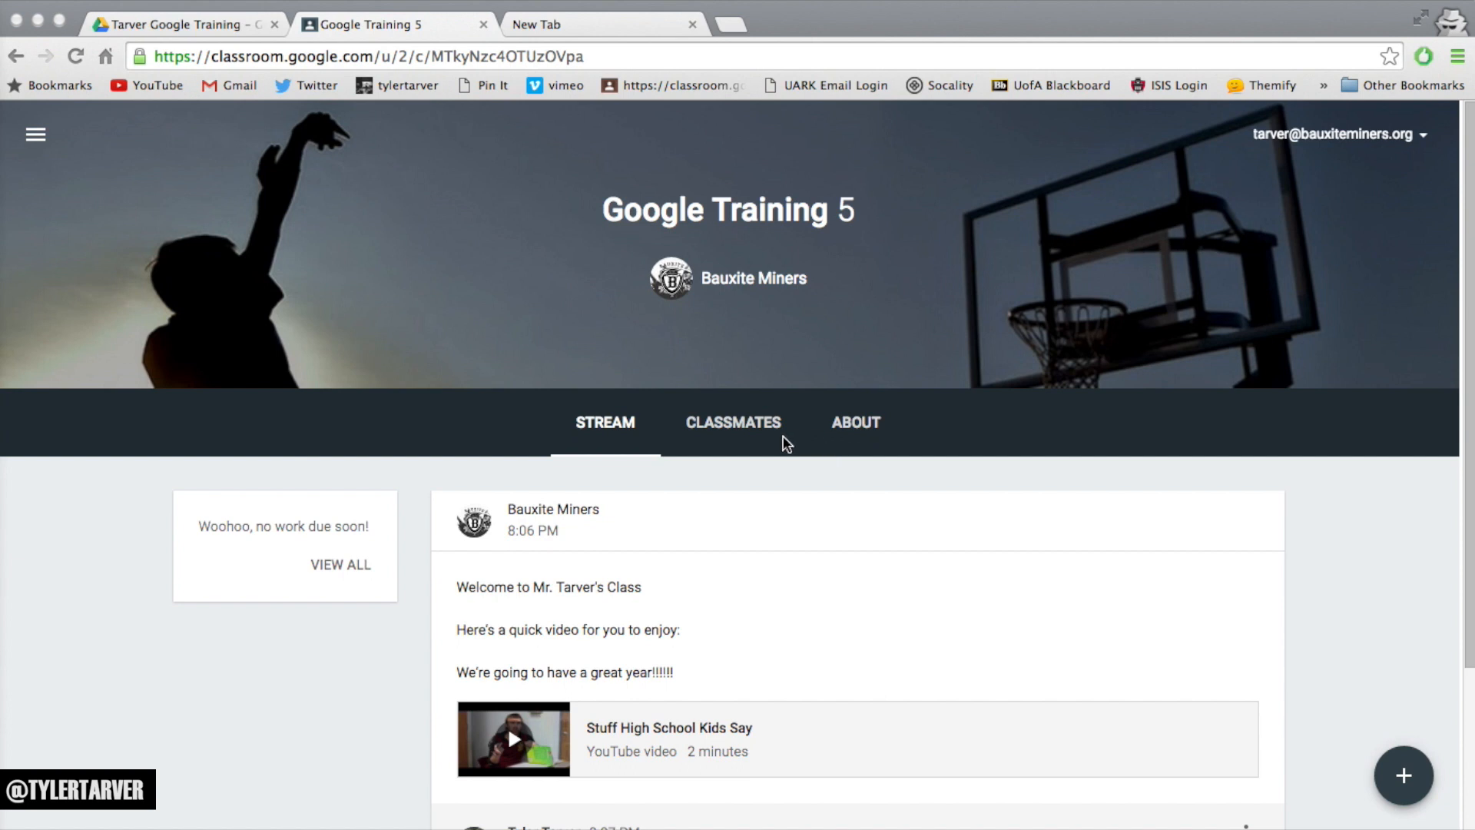
mouse_move(852, 405)
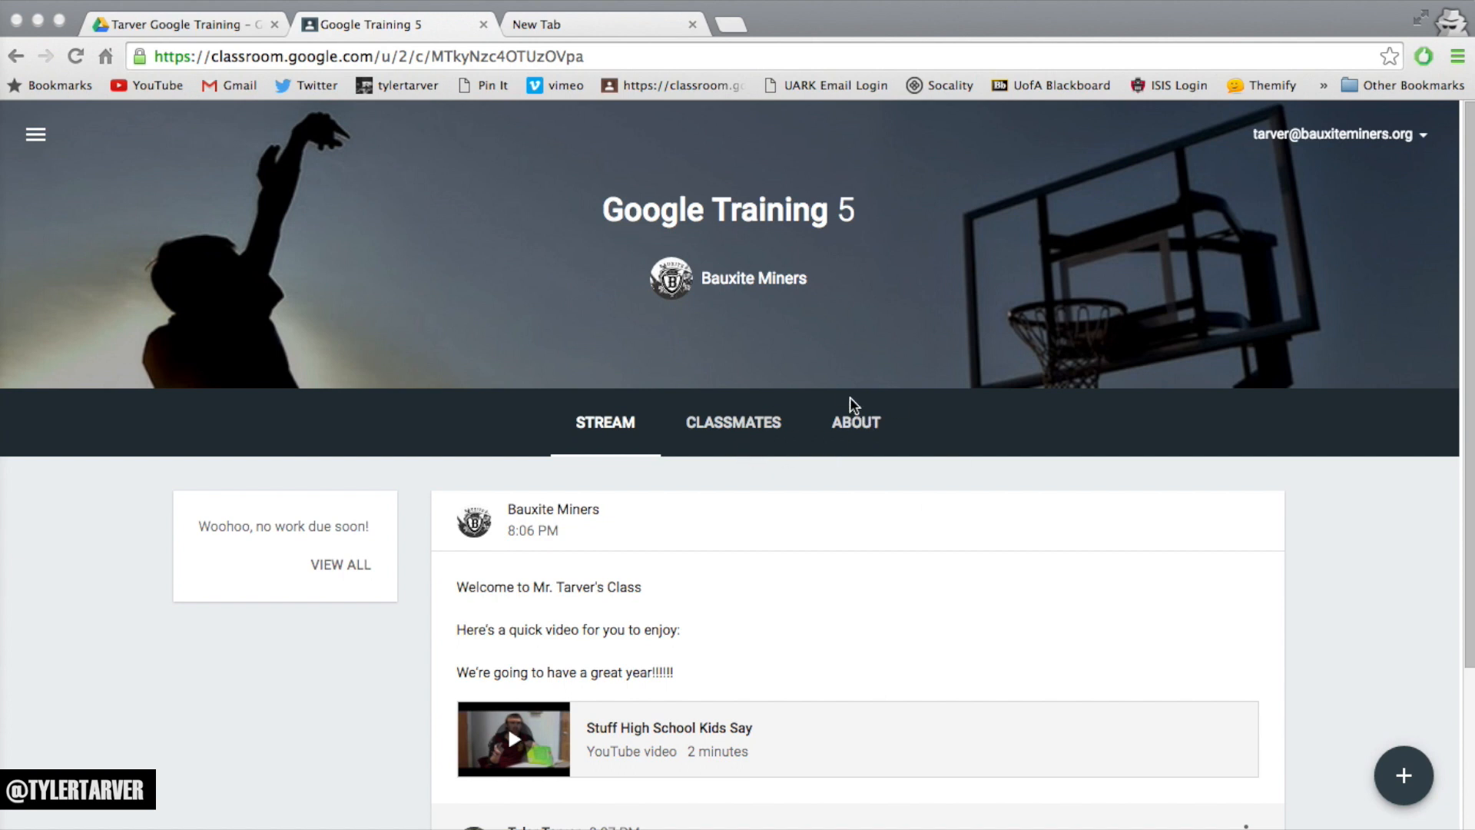
Switch to the teacher account's Classroom home with MinerTV and Google Training 5.
left_click(1333, 134)
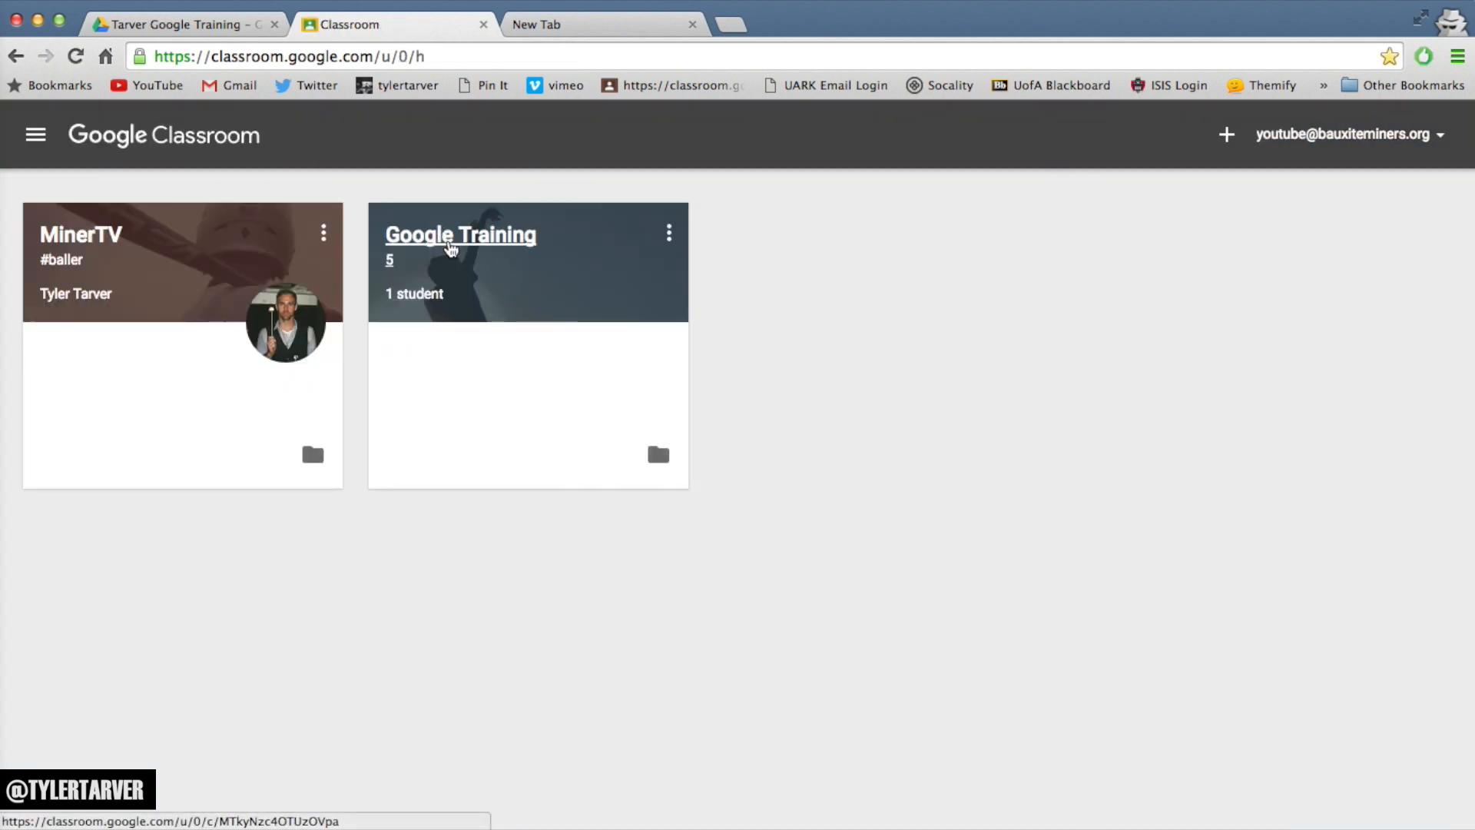
Enter Google Training 5 and reveal the post, question, assignment and announcement options.
left_click(460, 236)
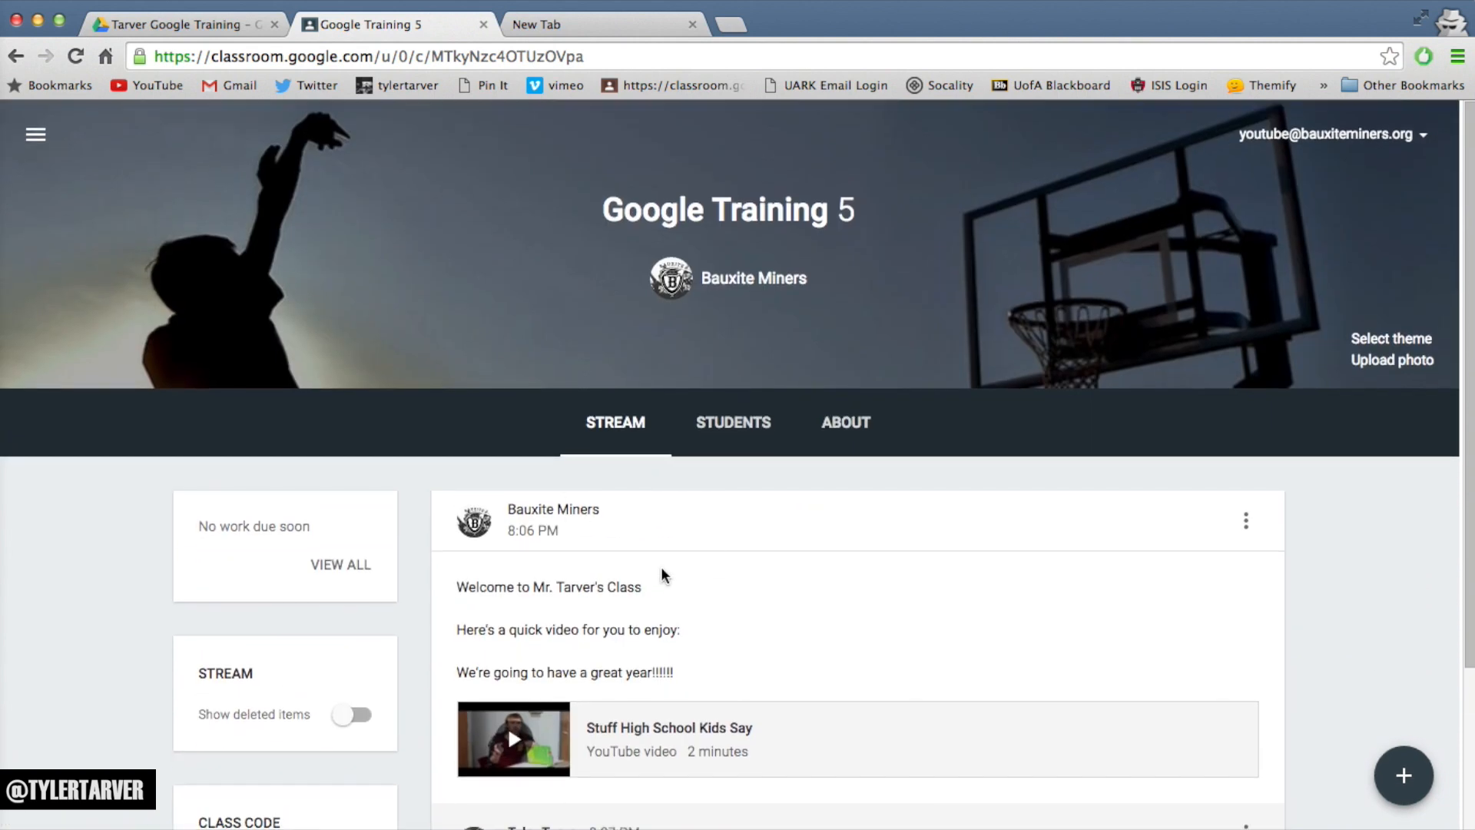
mouse_move(787, 578)
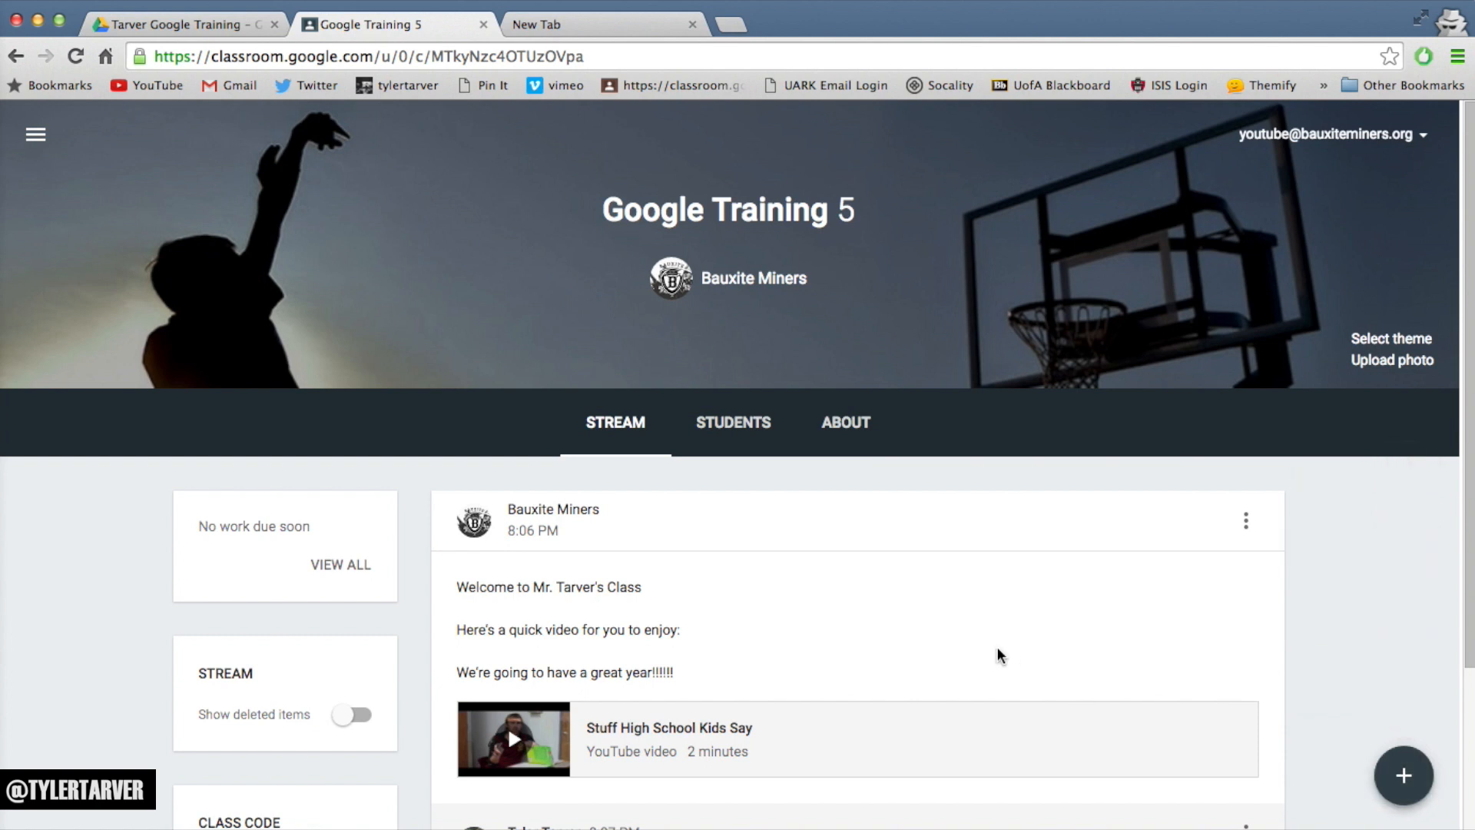
mouse_move(1288, 737)
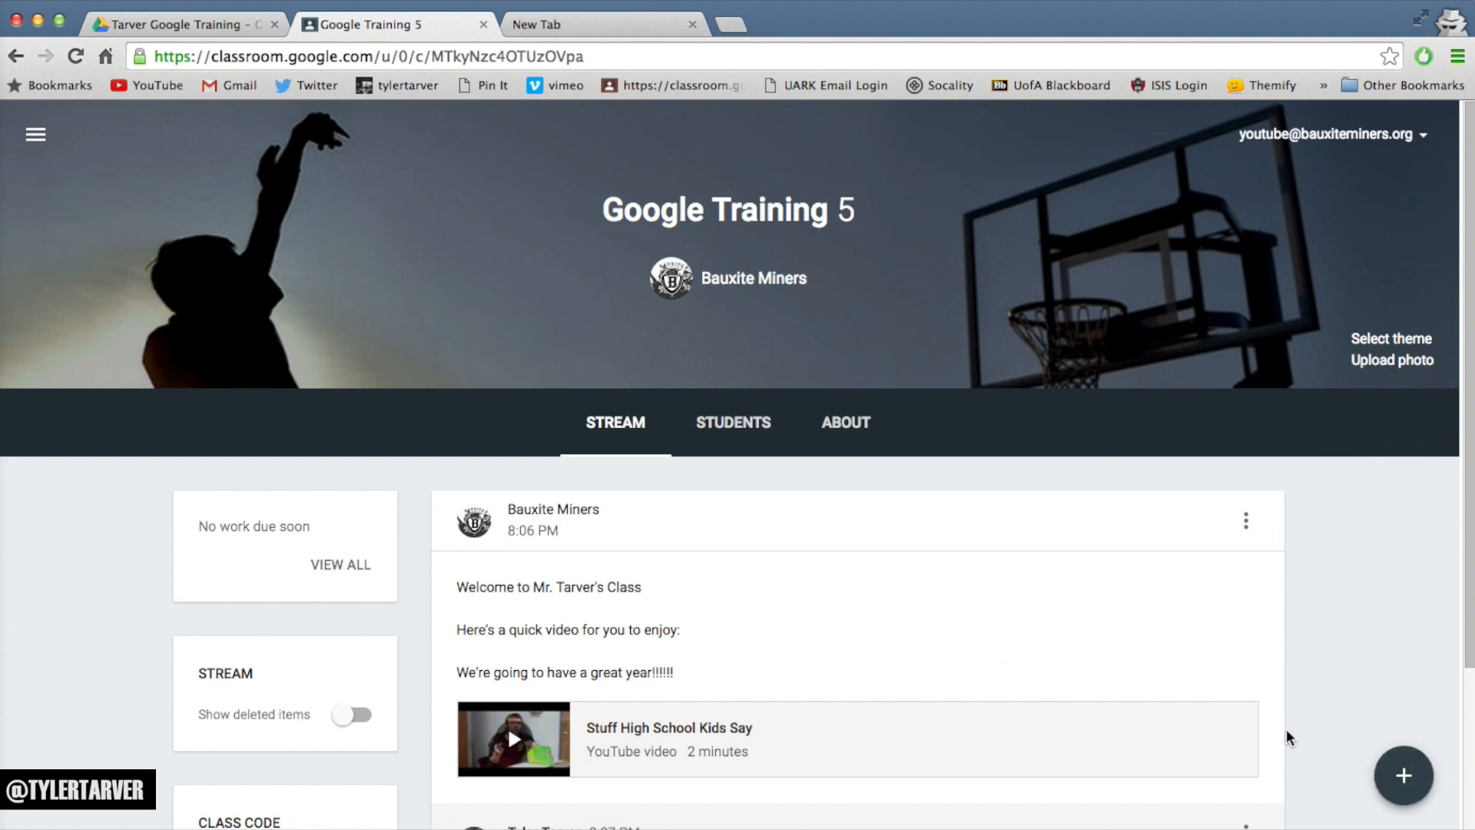
left_click(1404, 775)
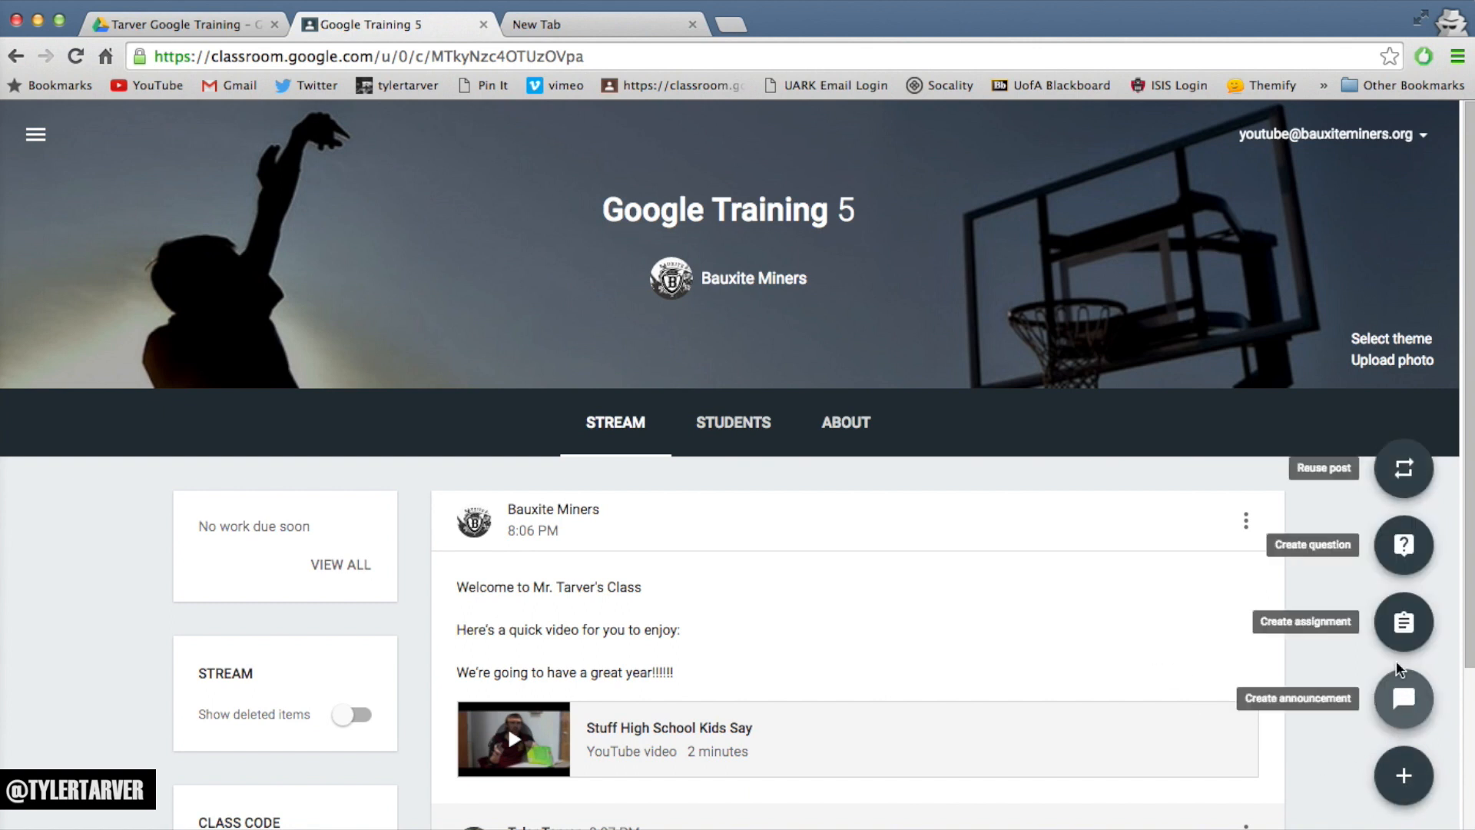
Start a new assignment, dismiss the scheduling tip, and title it '1.1 Points, Lines, and Planes'.
left_click(1403, 621)
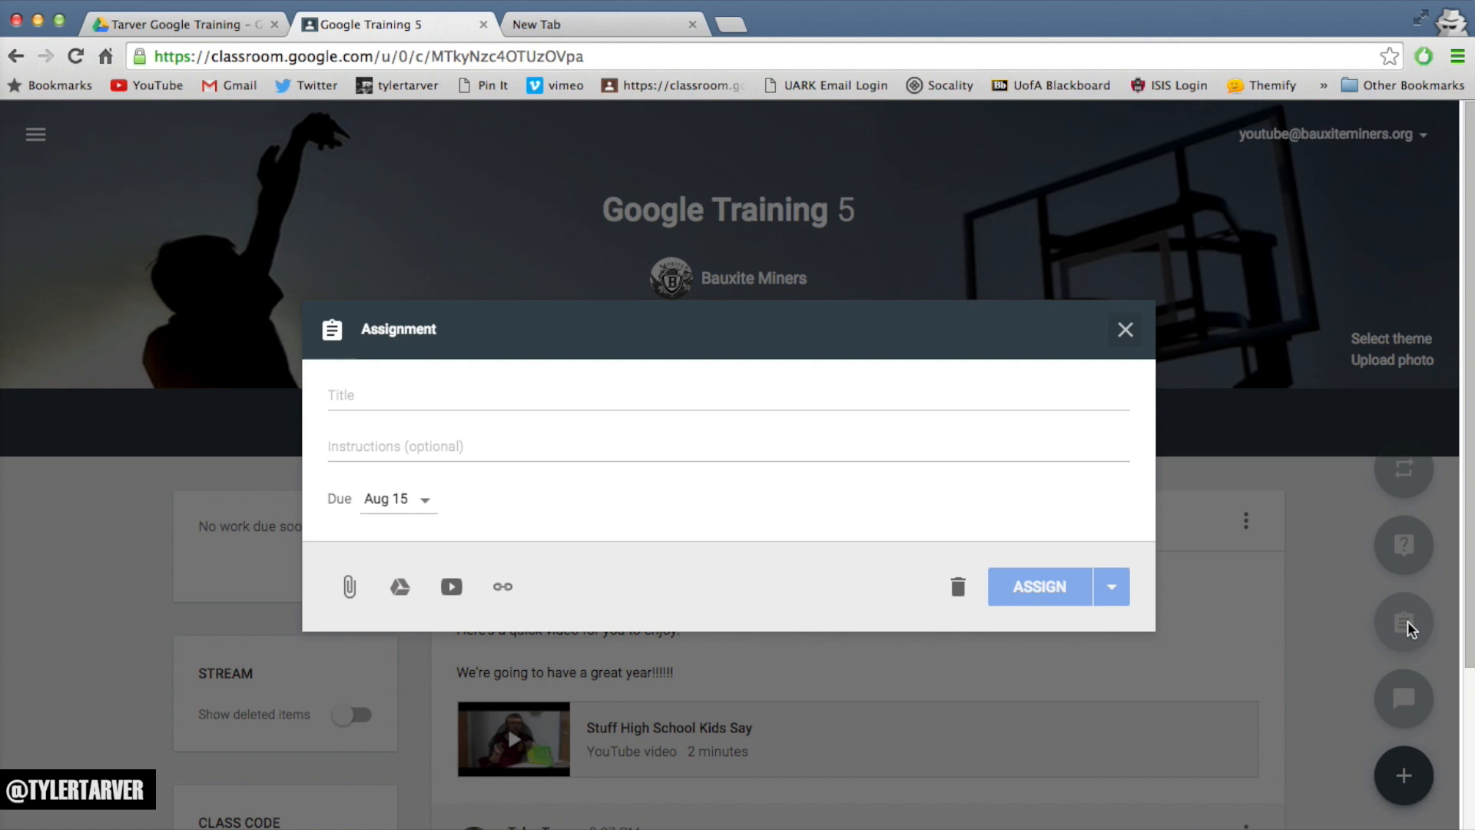
left_click(1111, 586)
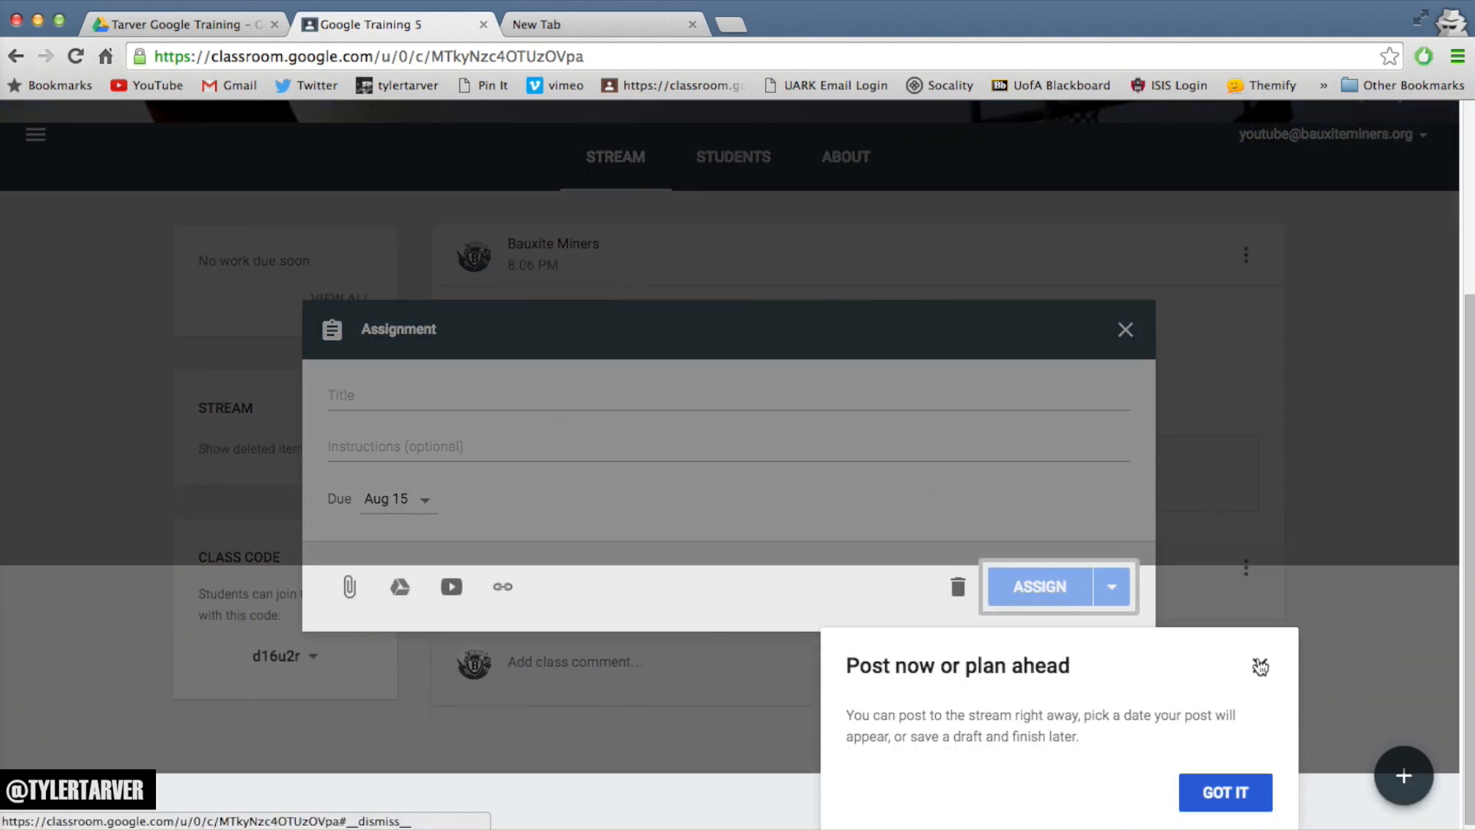
left_click(1224, 791)
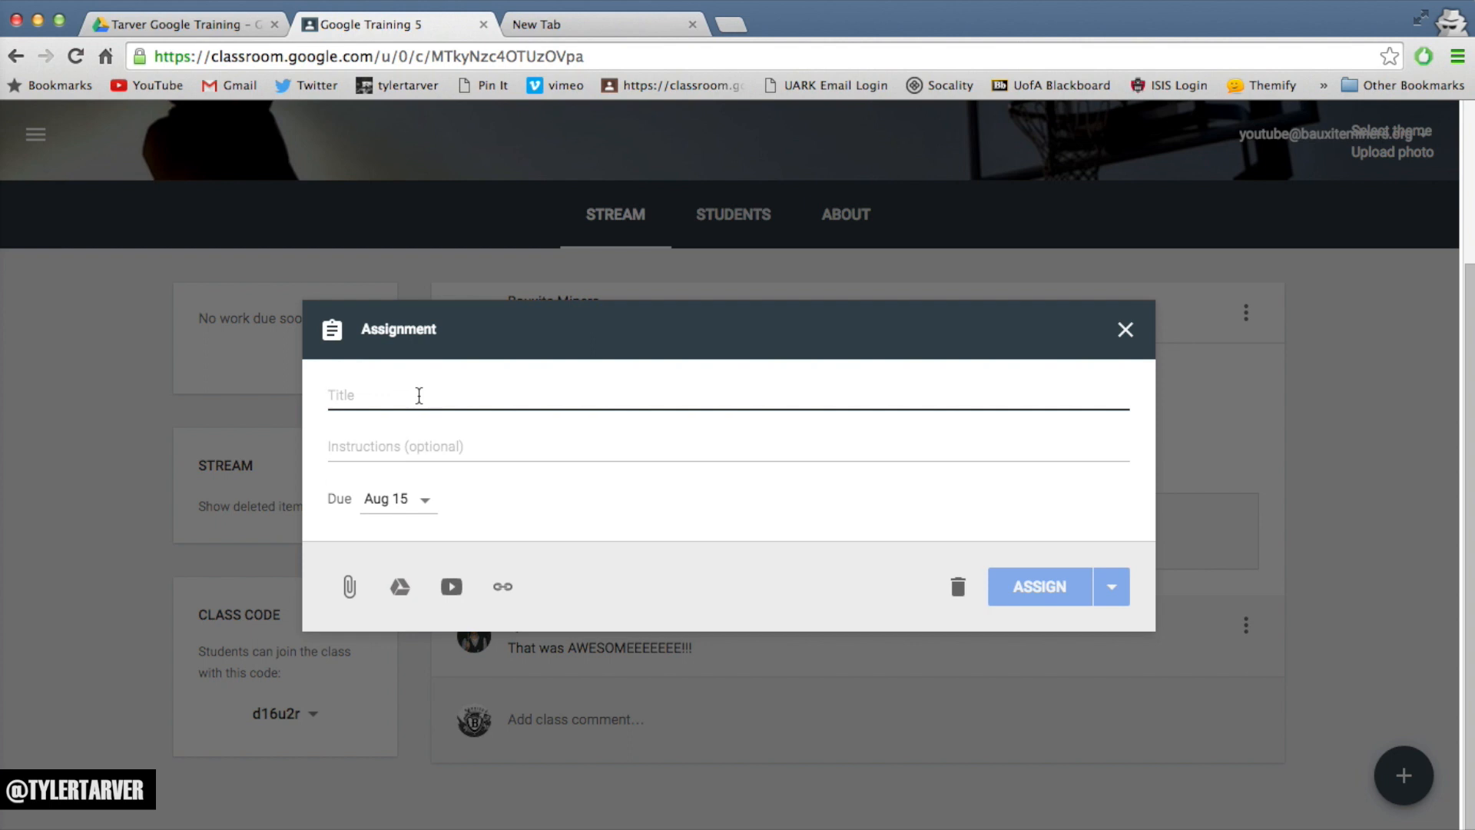
type("1.1")
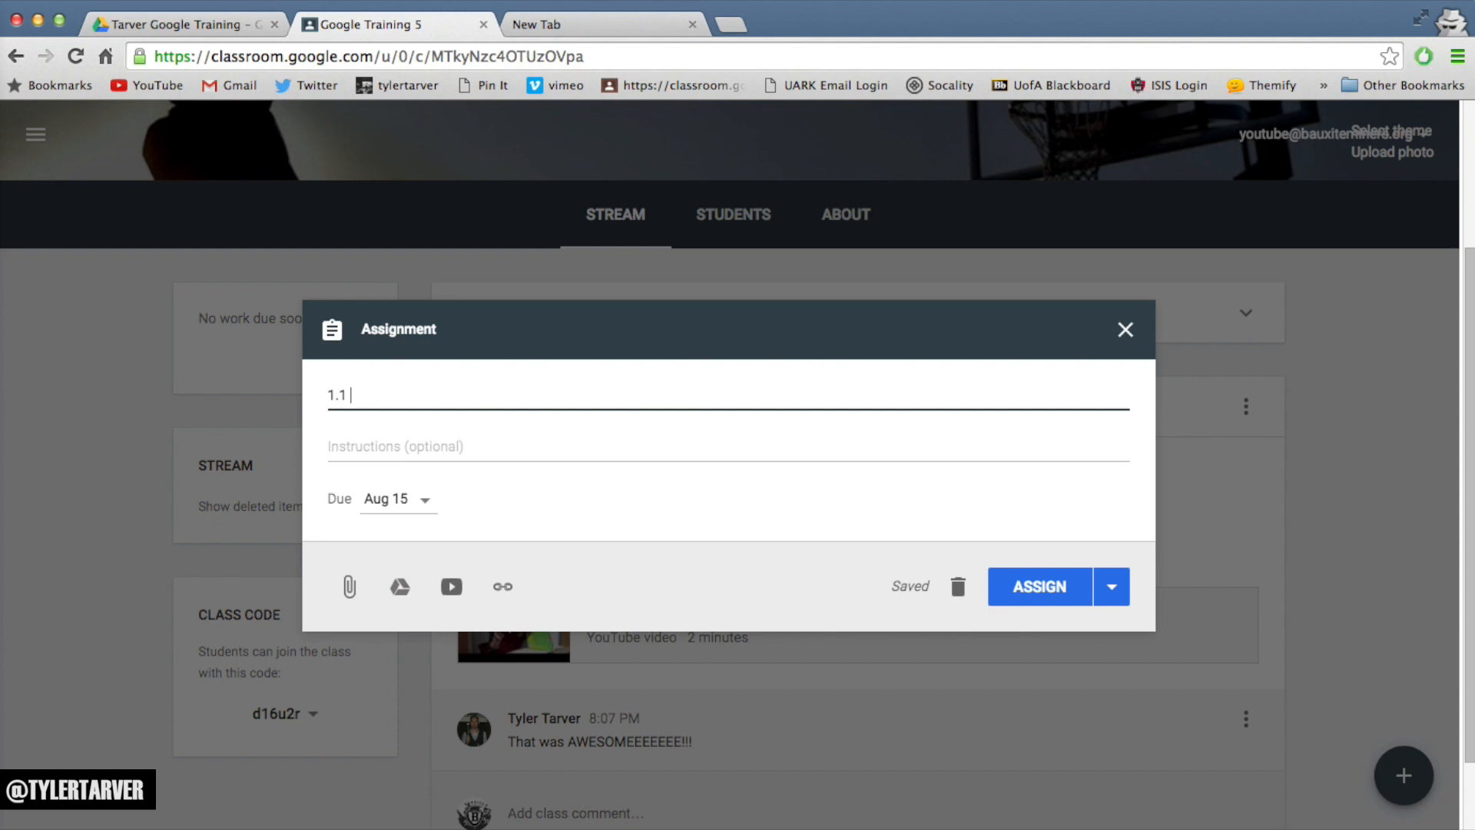
type("Points")
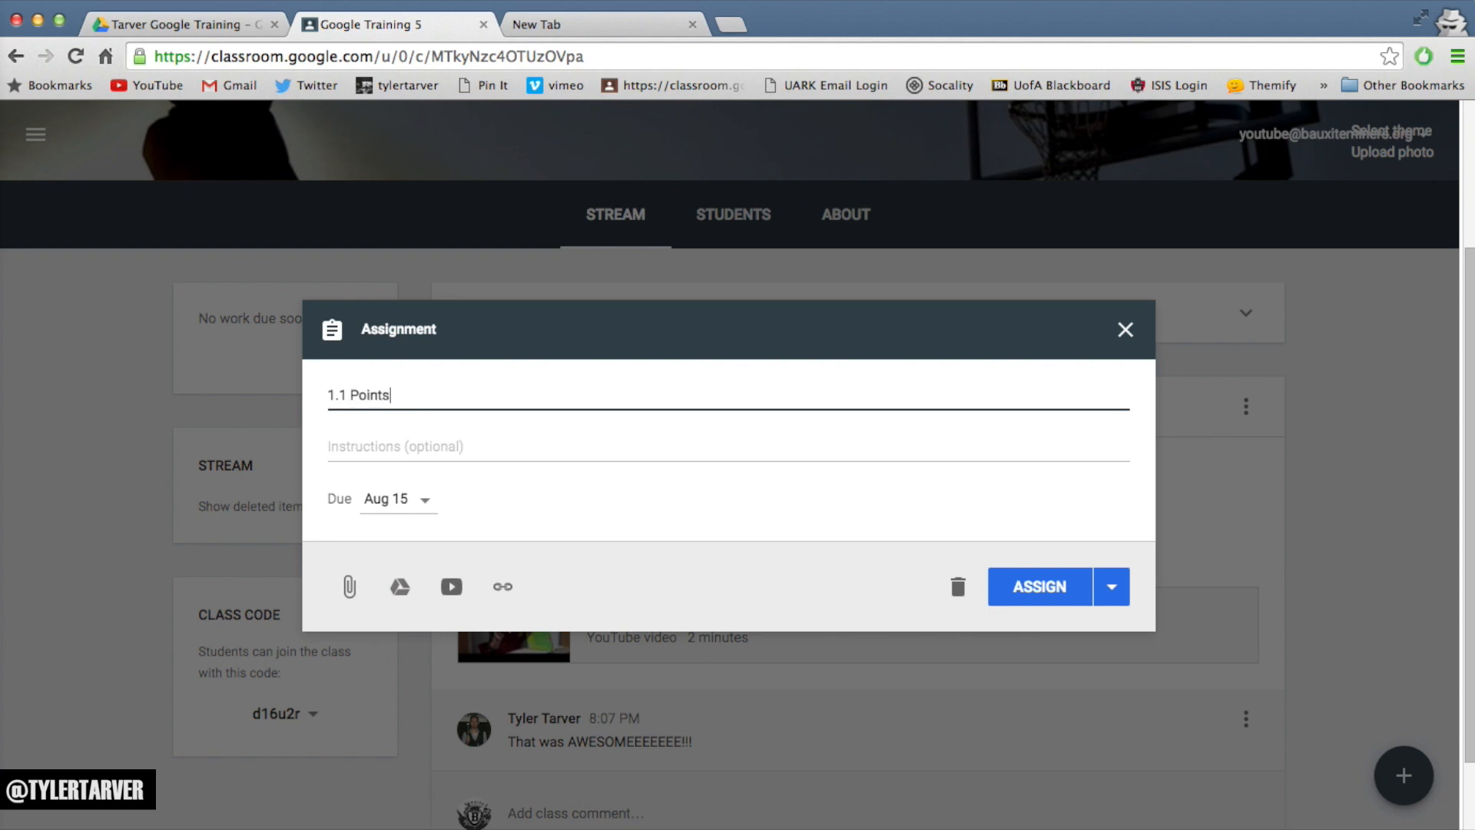
type("Lines, and")
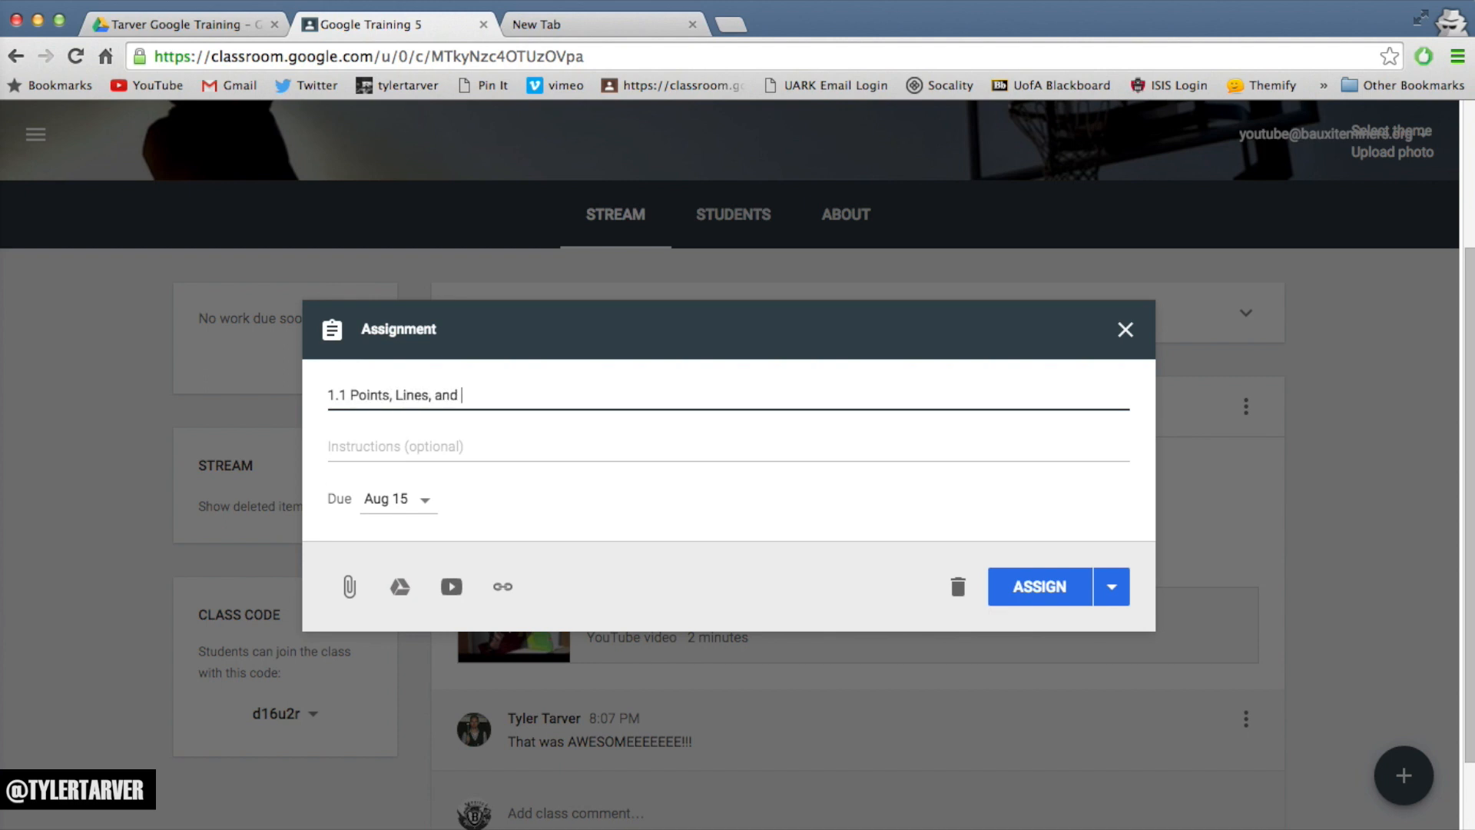
type("Planes")
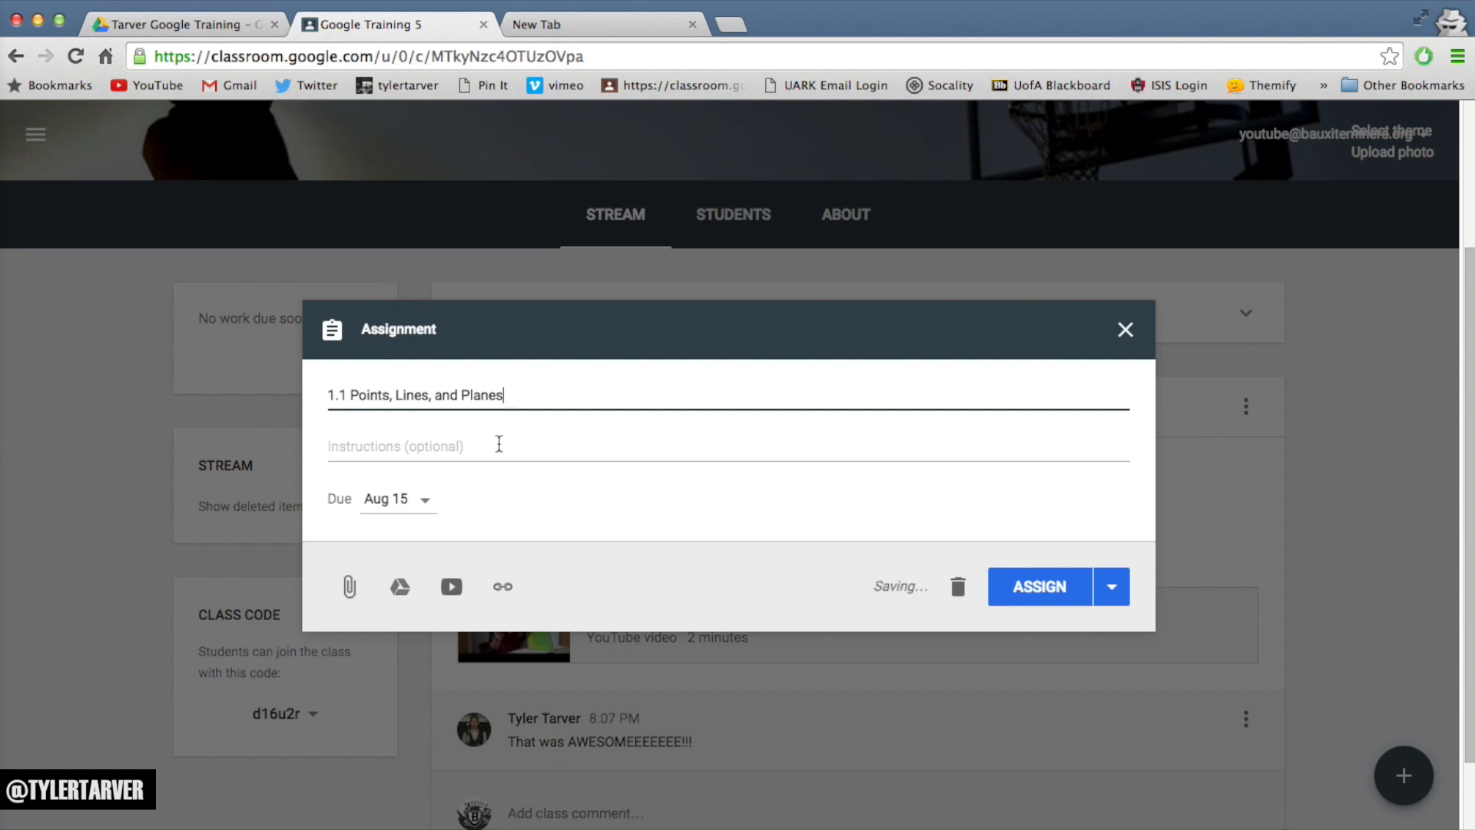
Write instructions to watch the video and write three things learned from it.
type("Watch th")
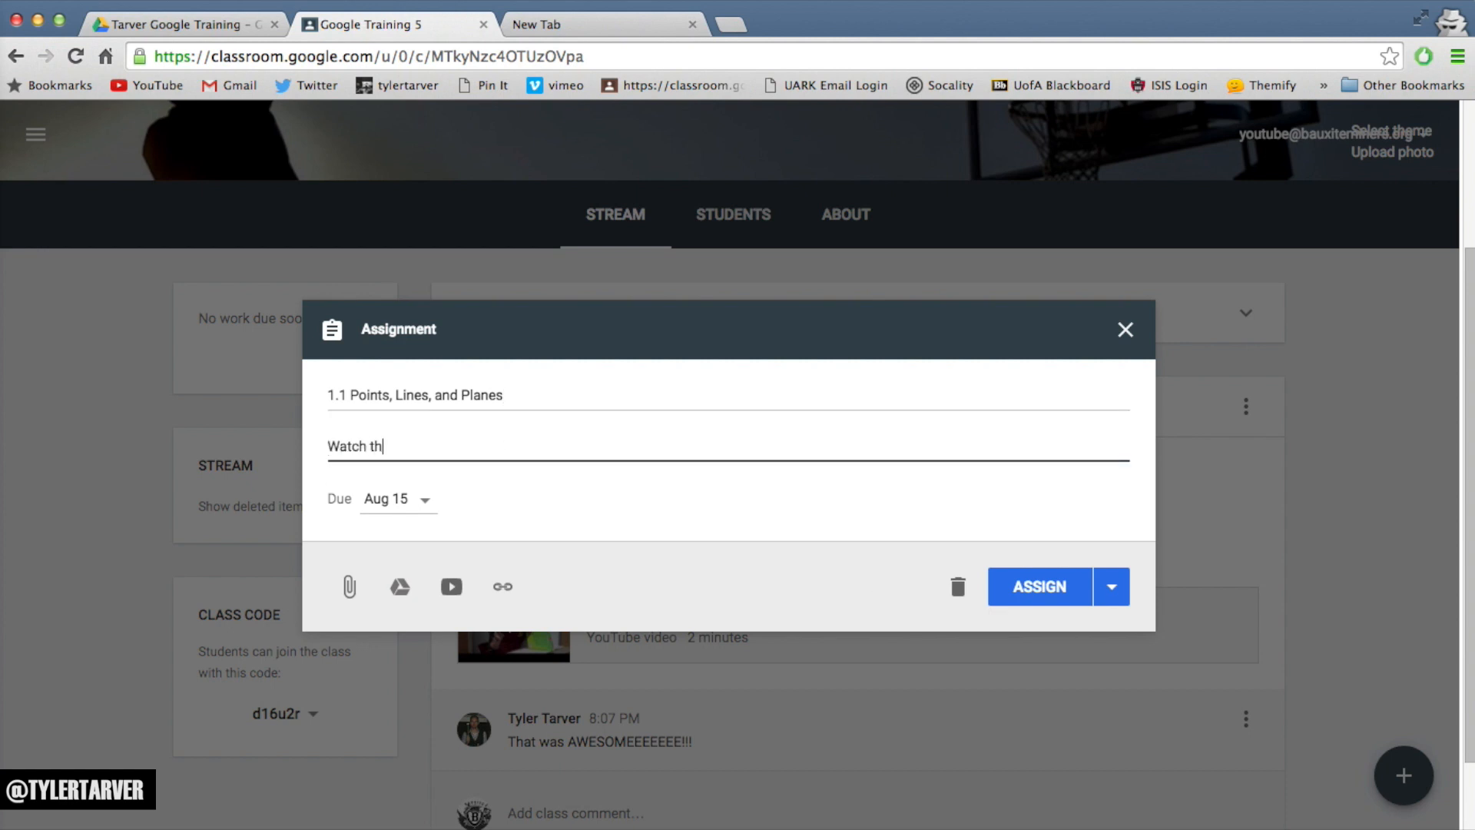
type("is video then")
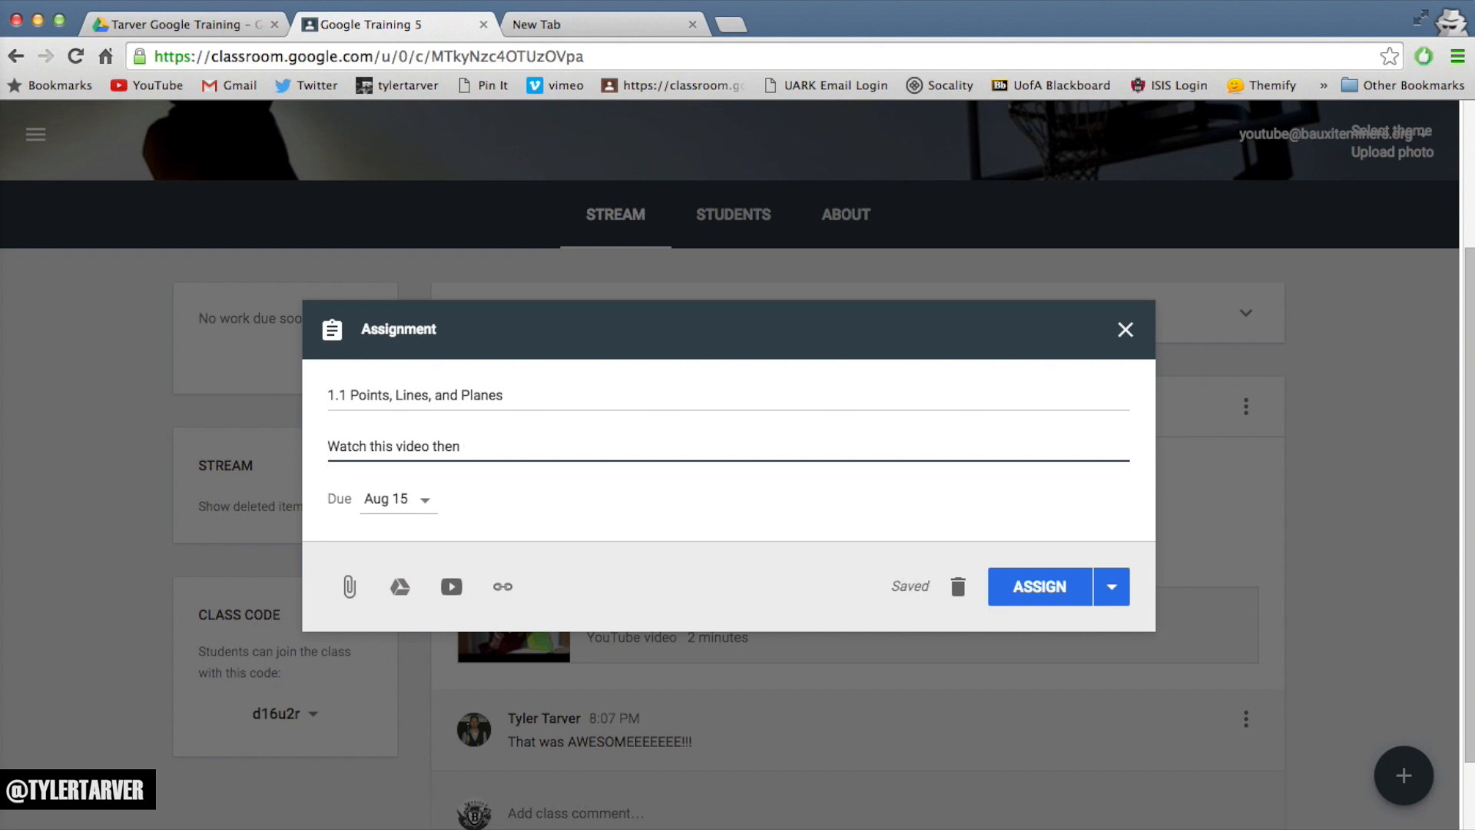
type("write")
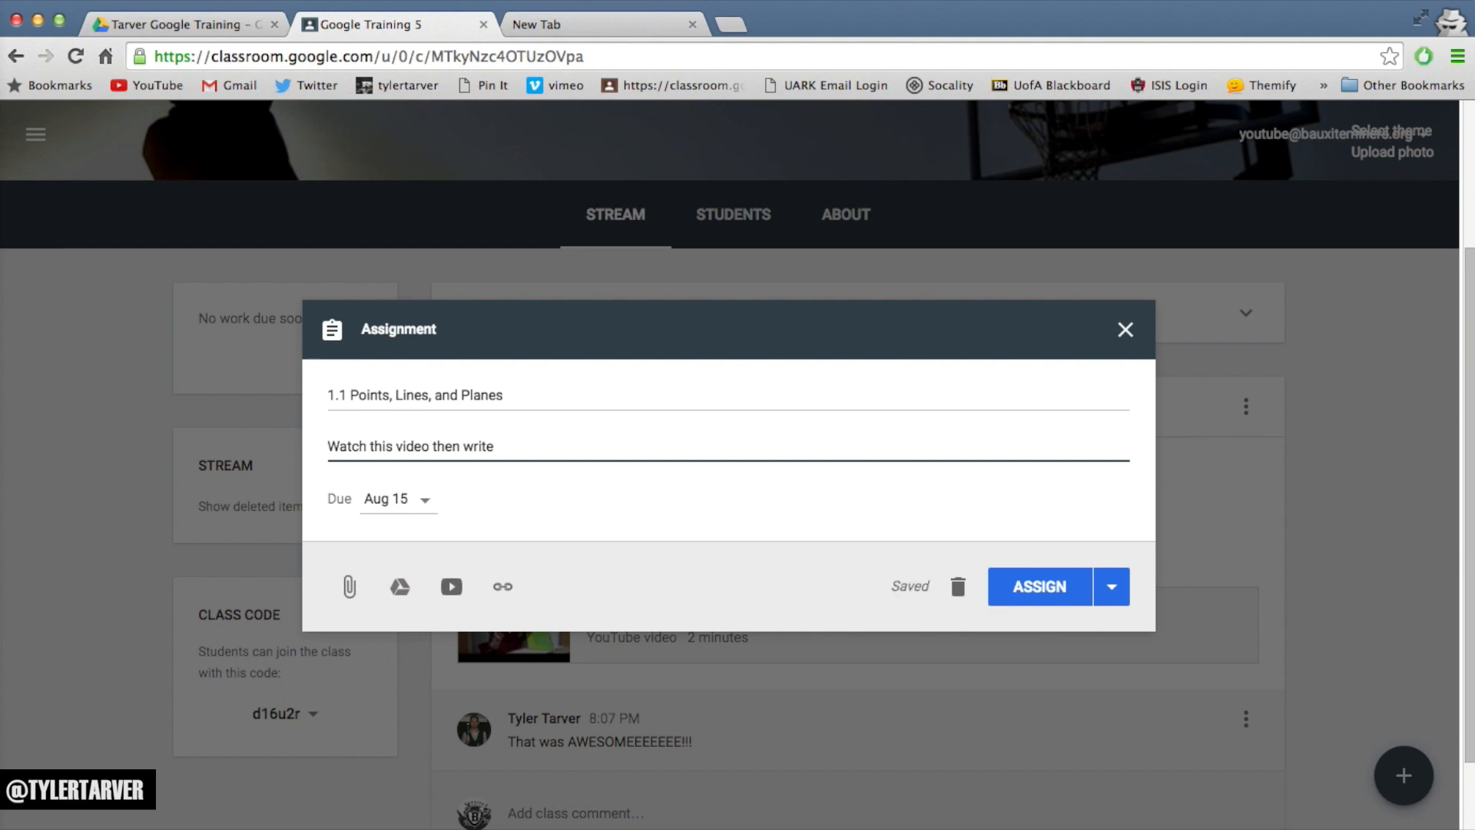
type("3 things you learned f")
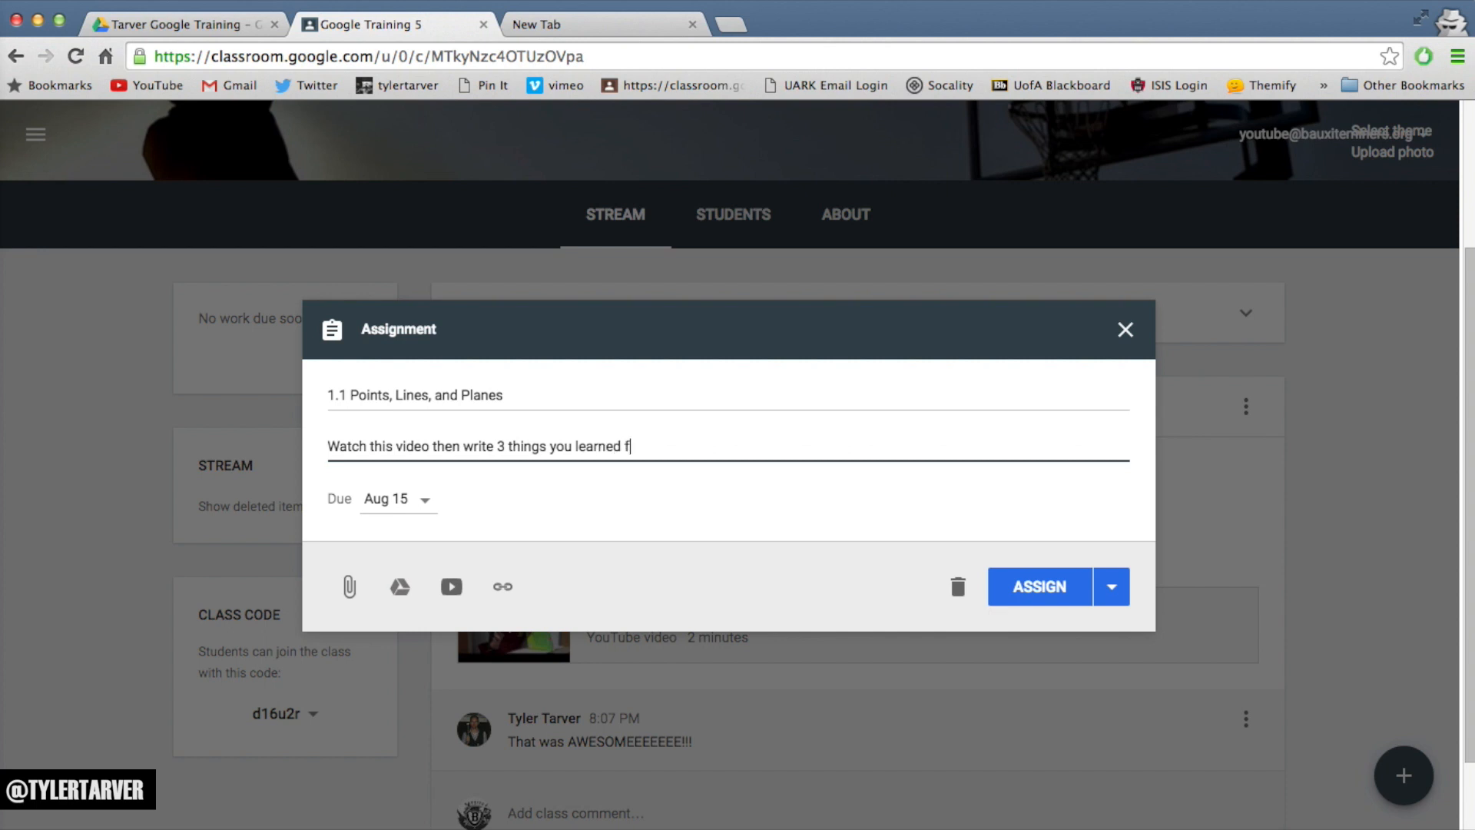
type("rom it.")
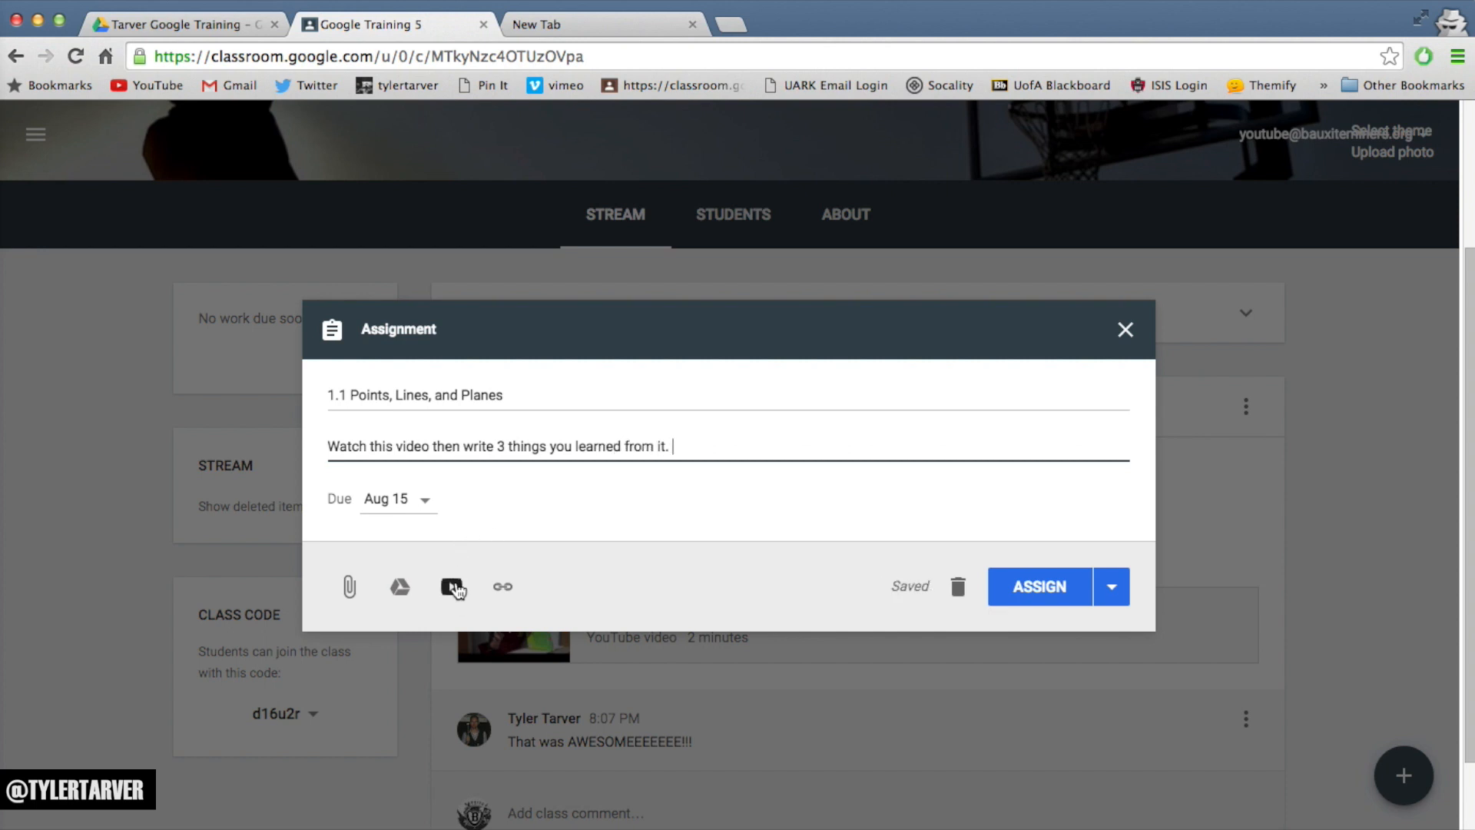
Search YouTube for 'tyler tarver' and attach 'Geometry: 1-1 Points, Lines, & Planes'.
left_click(454, 586)
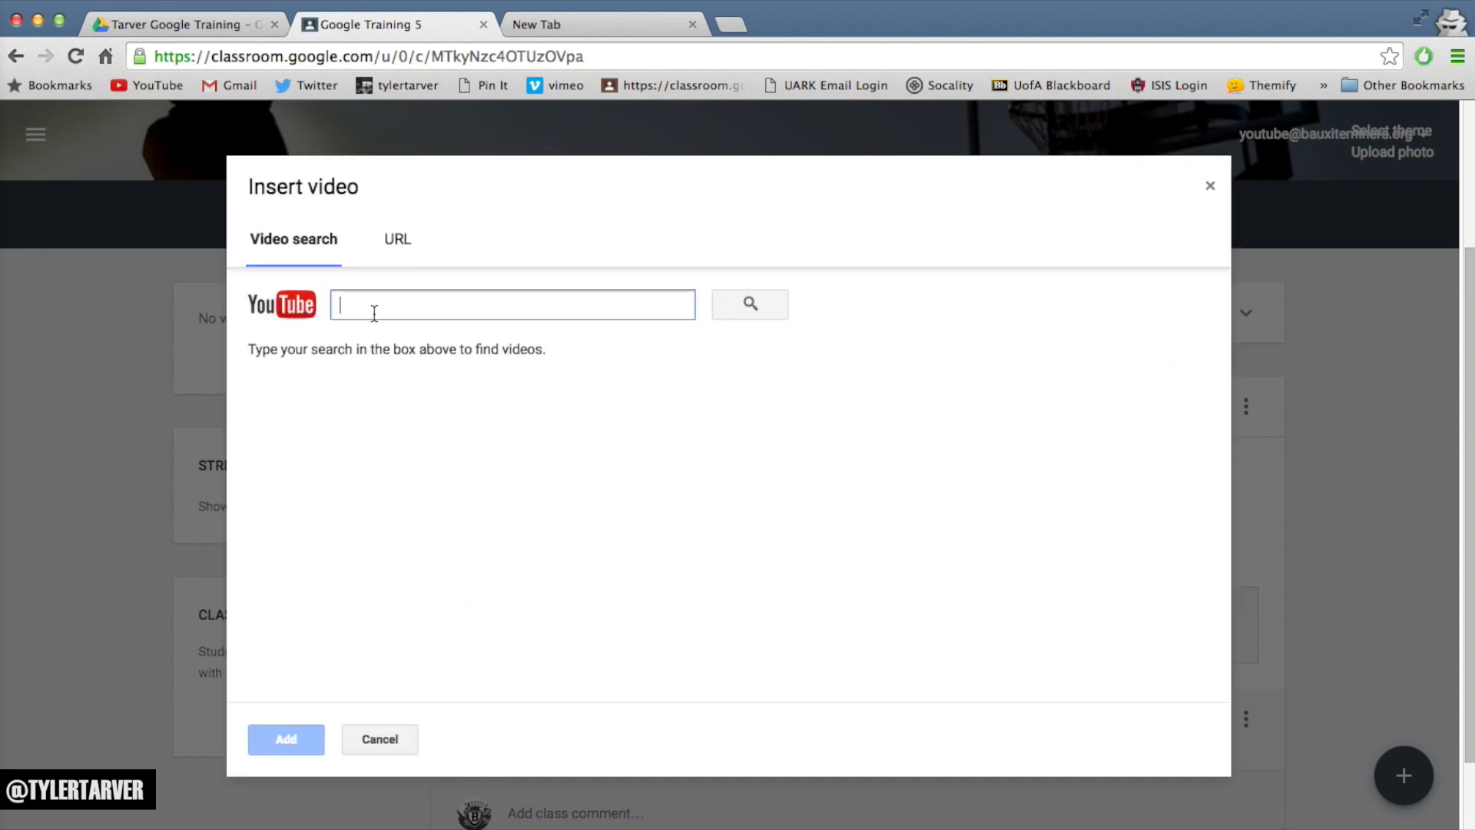
type("tyler tarver poi")
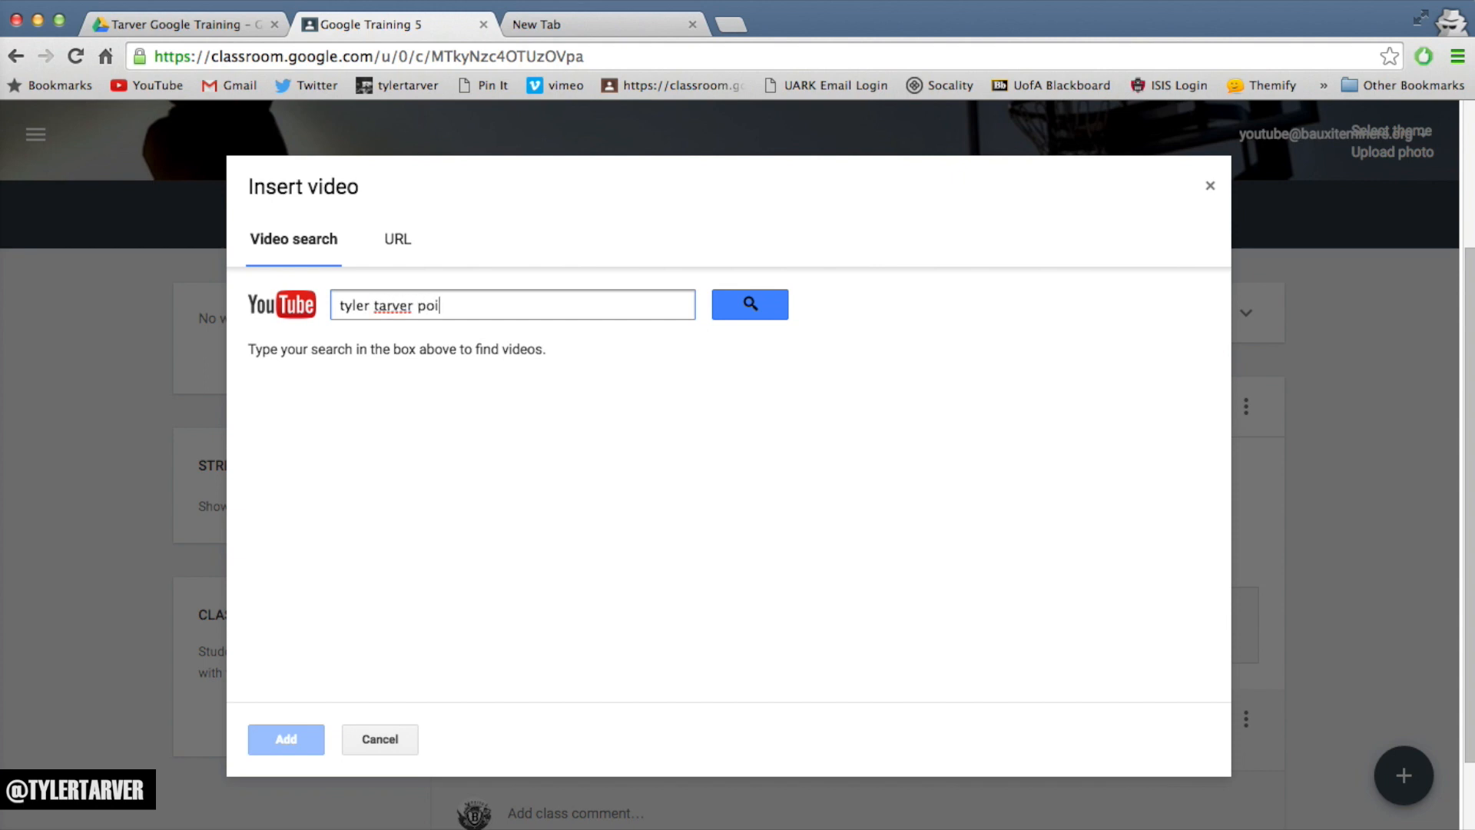
key("Backspace")
type("1.1")
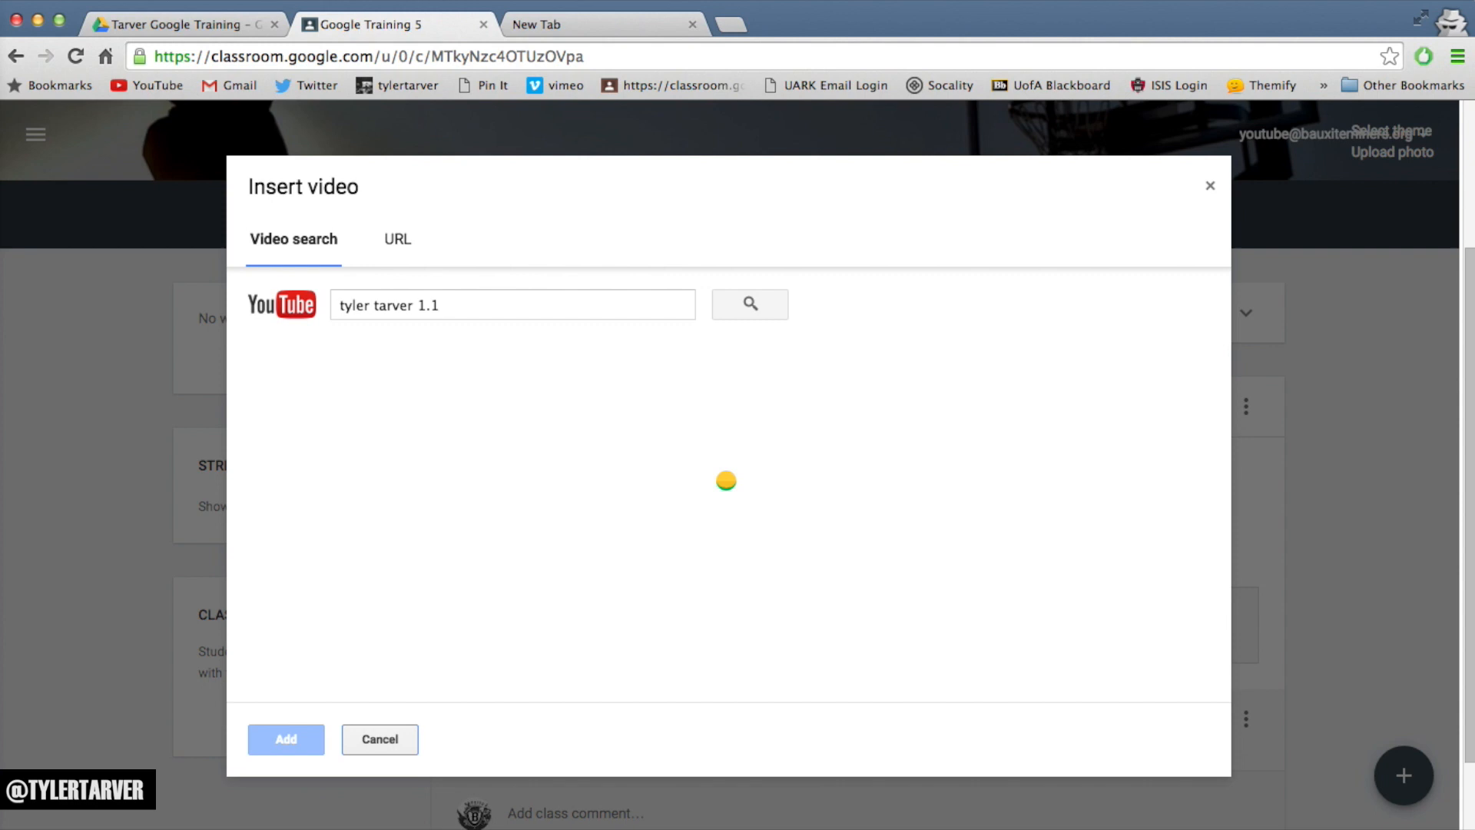
left_click(530, 416)
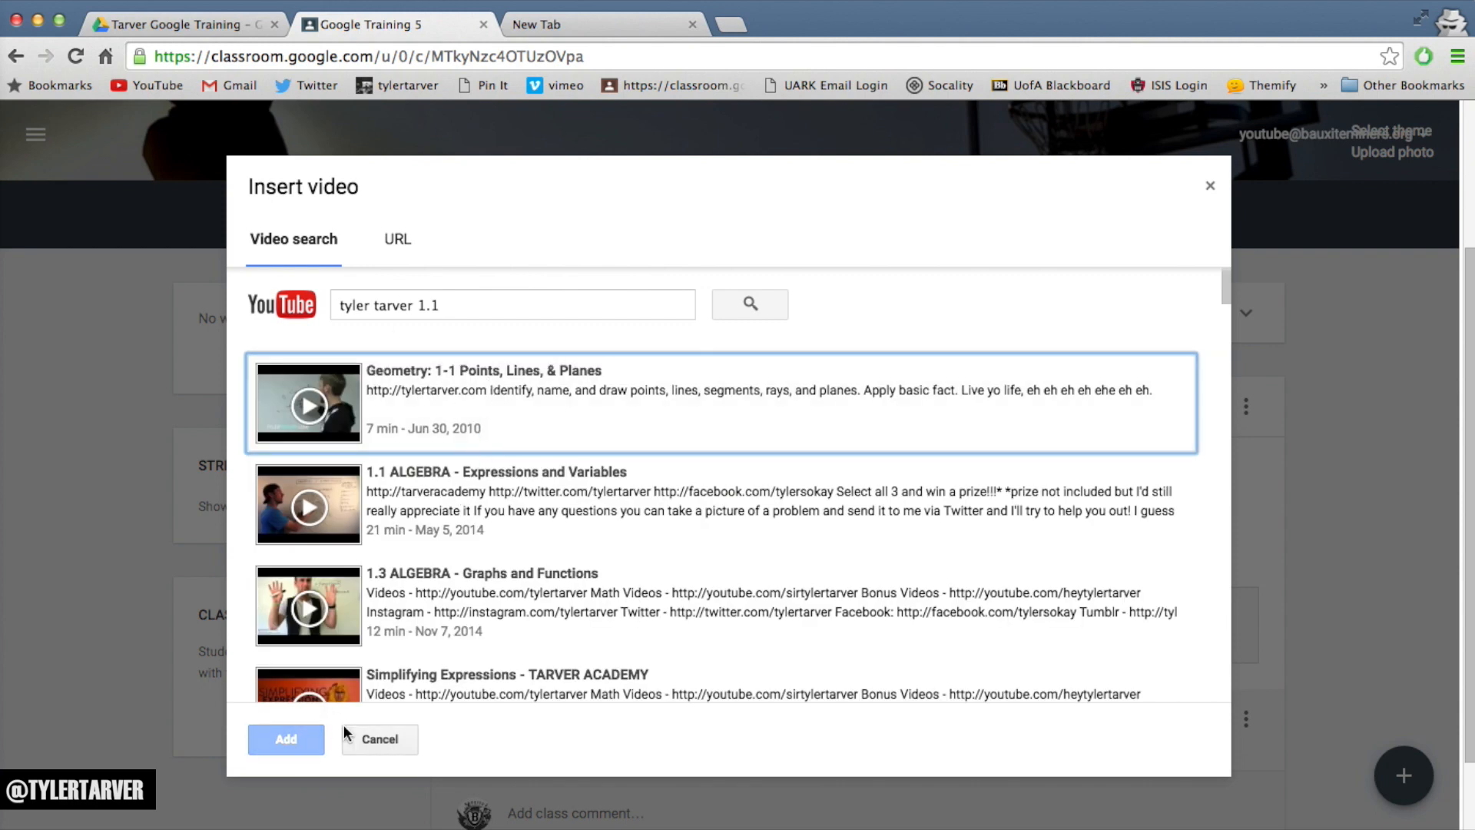
left_click(285, 738)
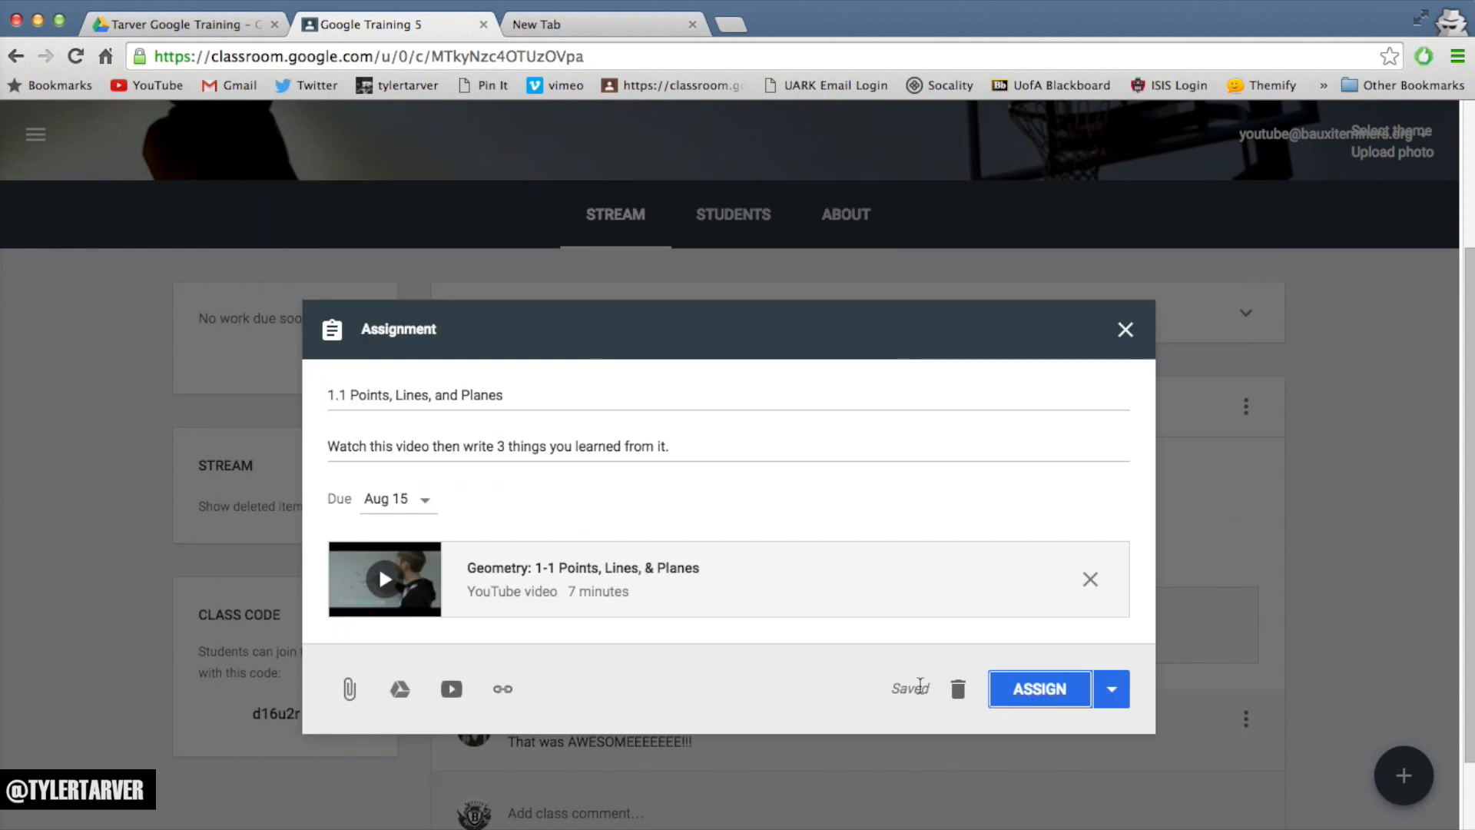
Set the assignment due date to August 15, 11:59 PM.
left_click(1110, 688)
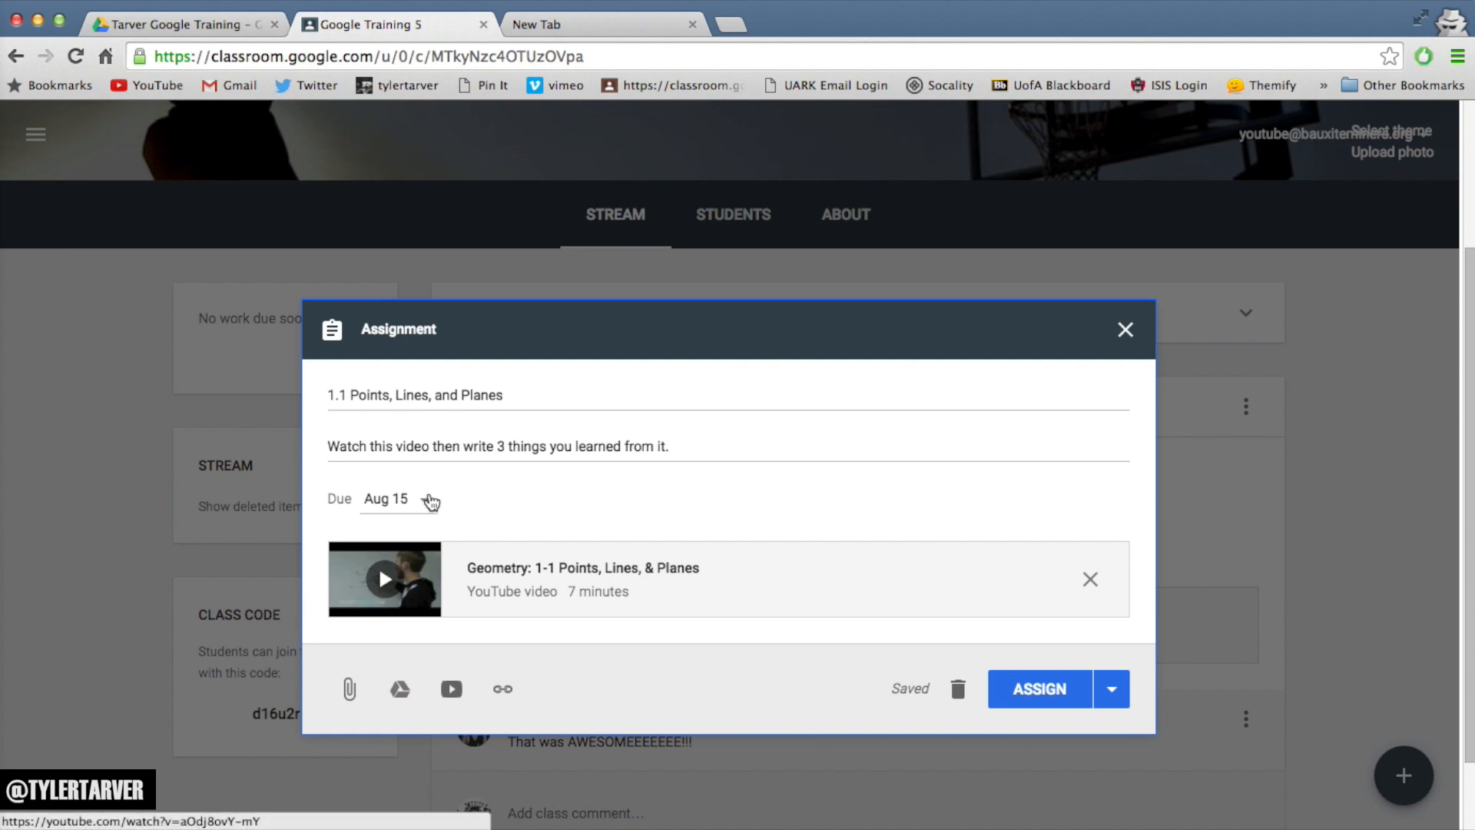
left_click(385, 499)
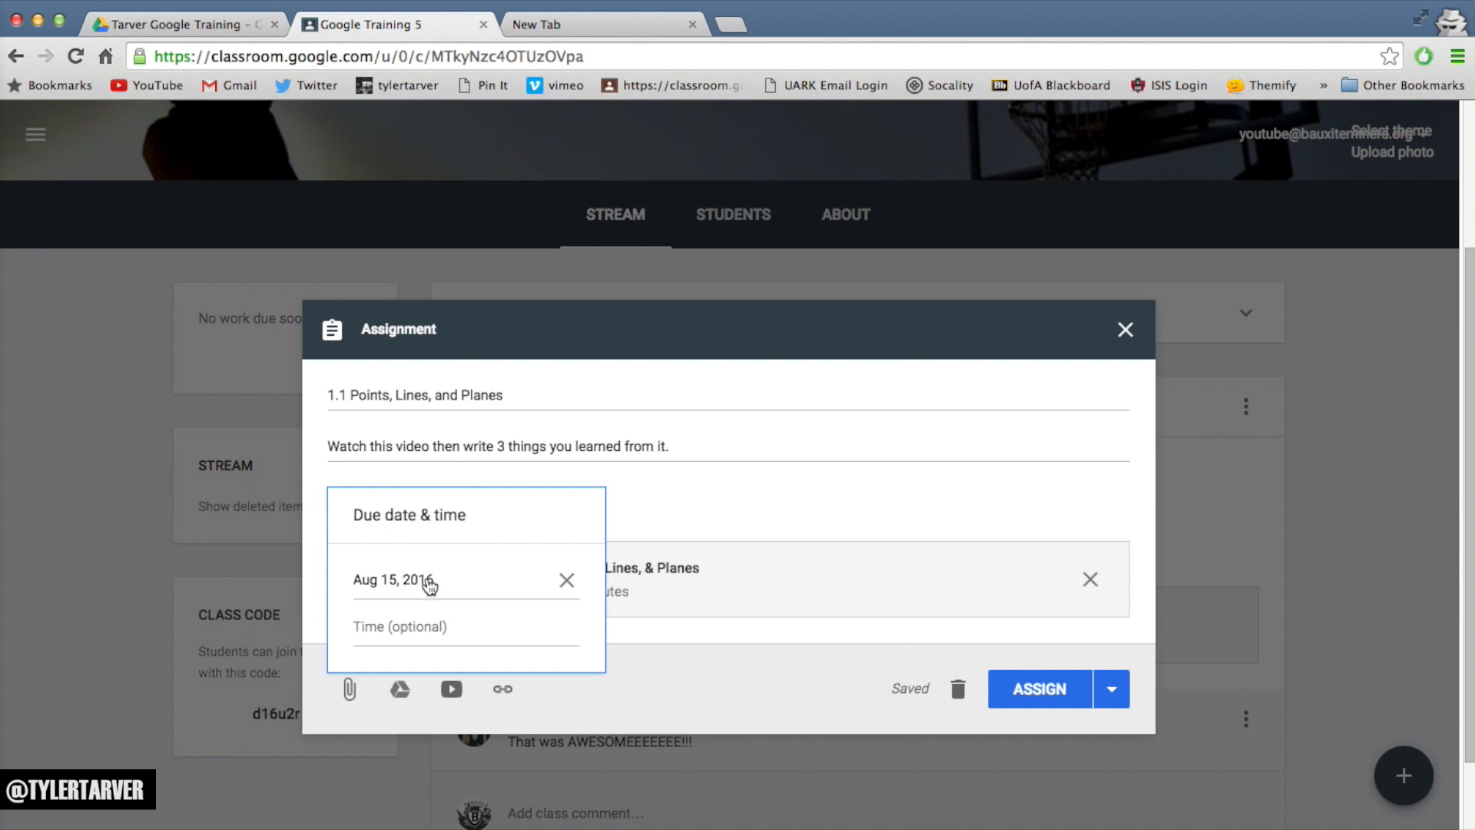
left_click(395, 579)
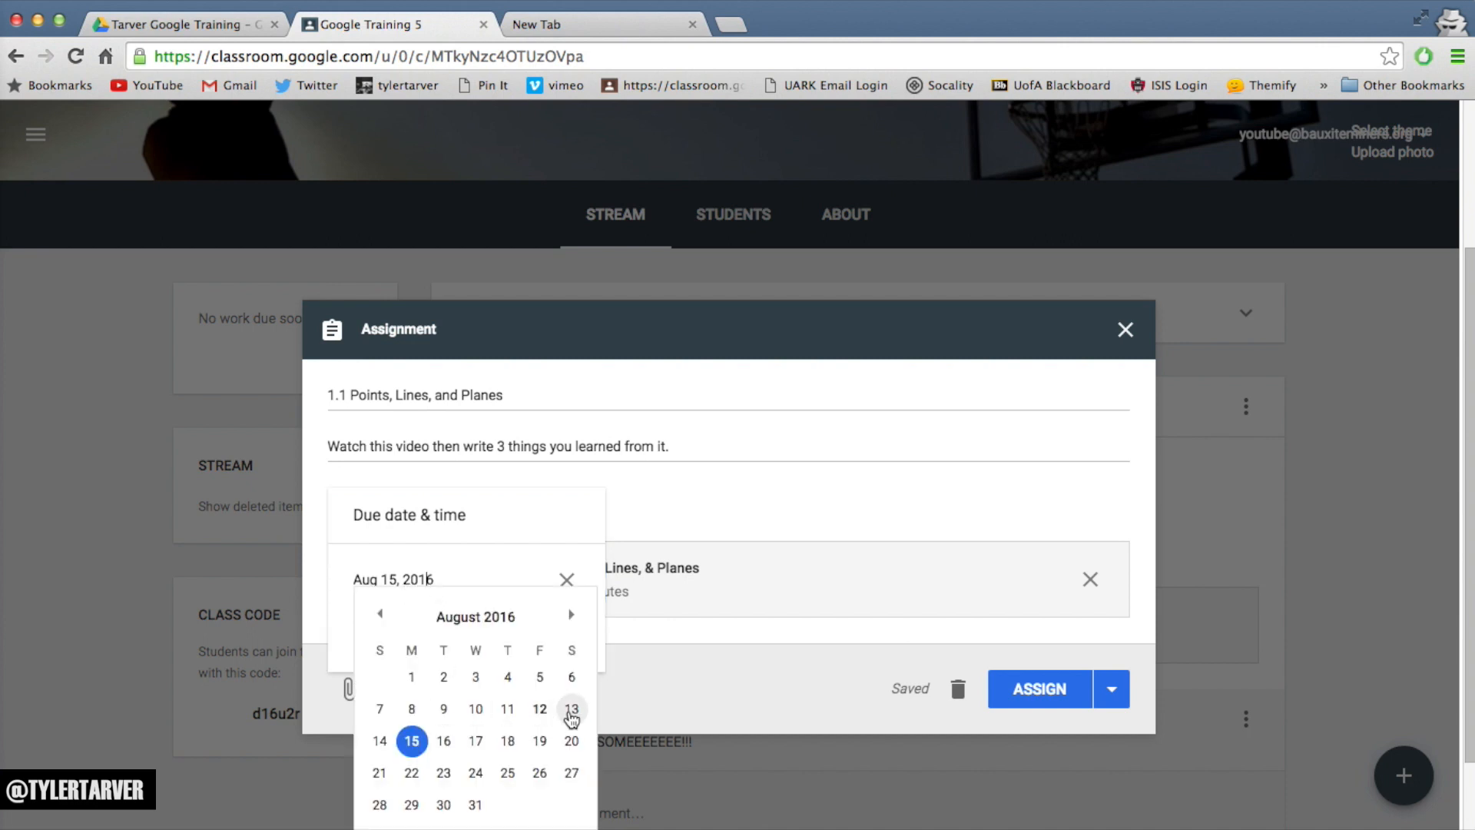
left_click(571, 709)
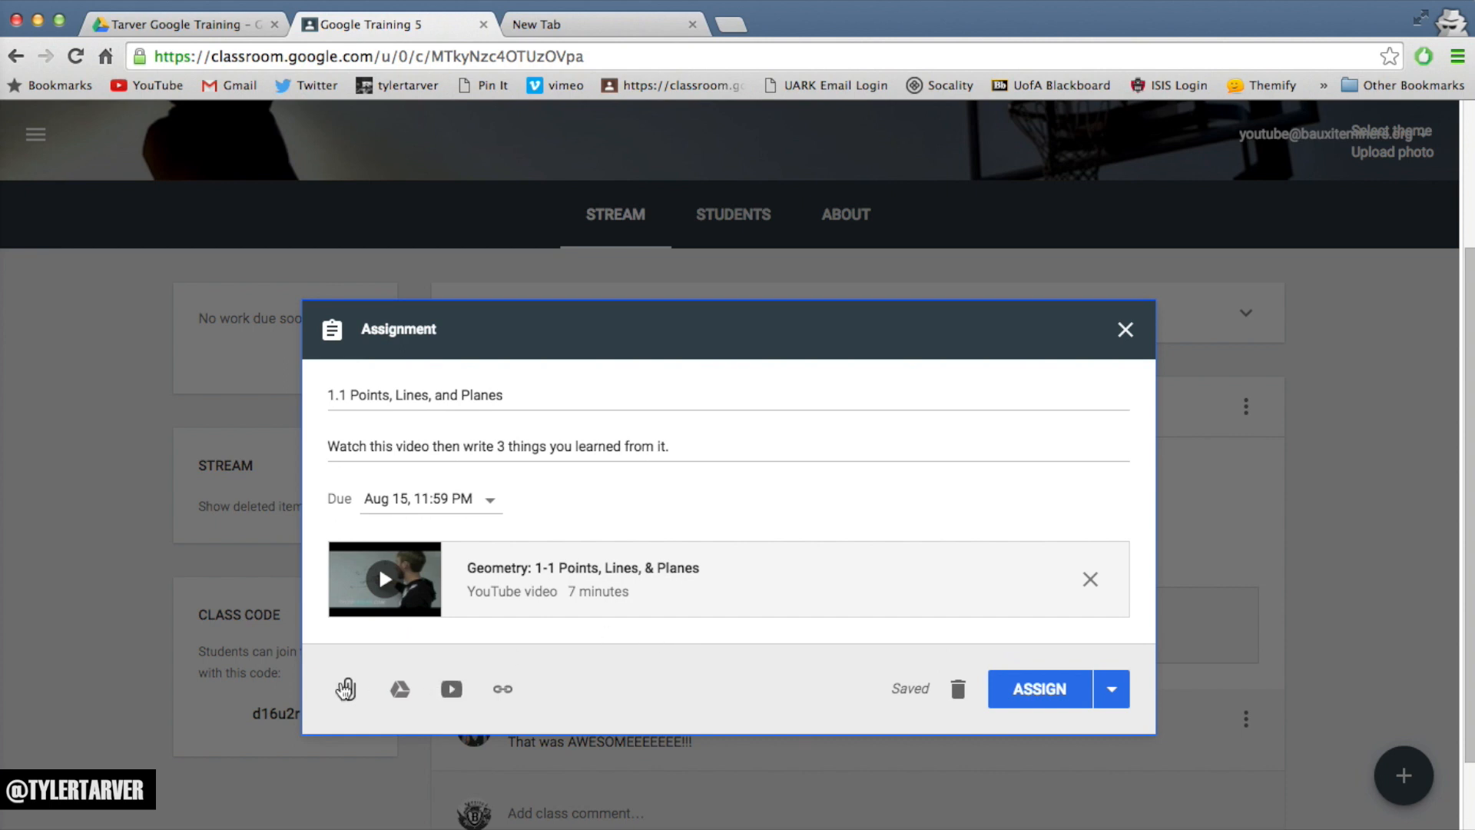
mouse_move(402, 690)
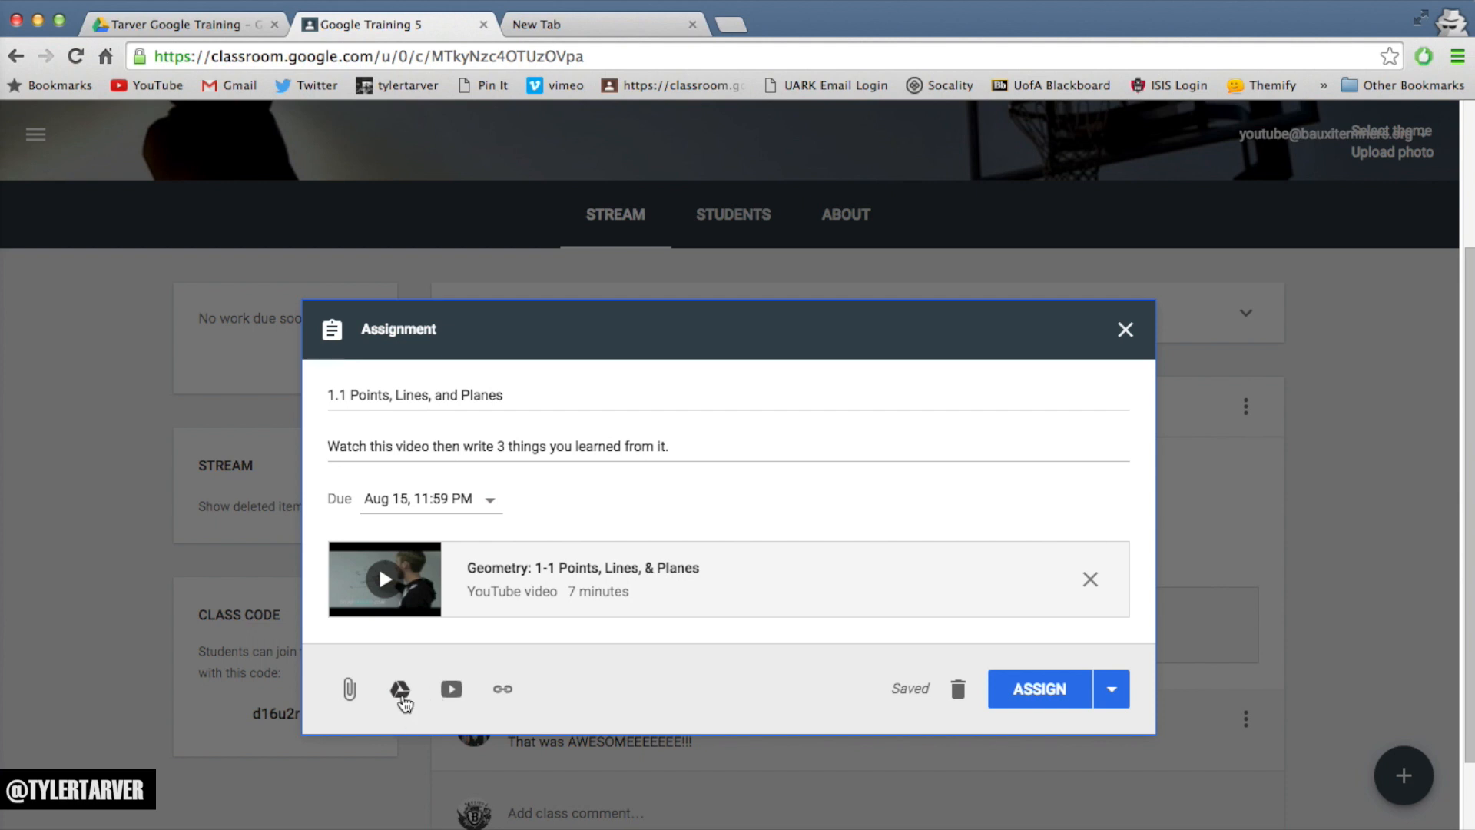
Cancel the Drive picker and add 'in a Google Doc.' to the instructions.
left_click(402, 689)
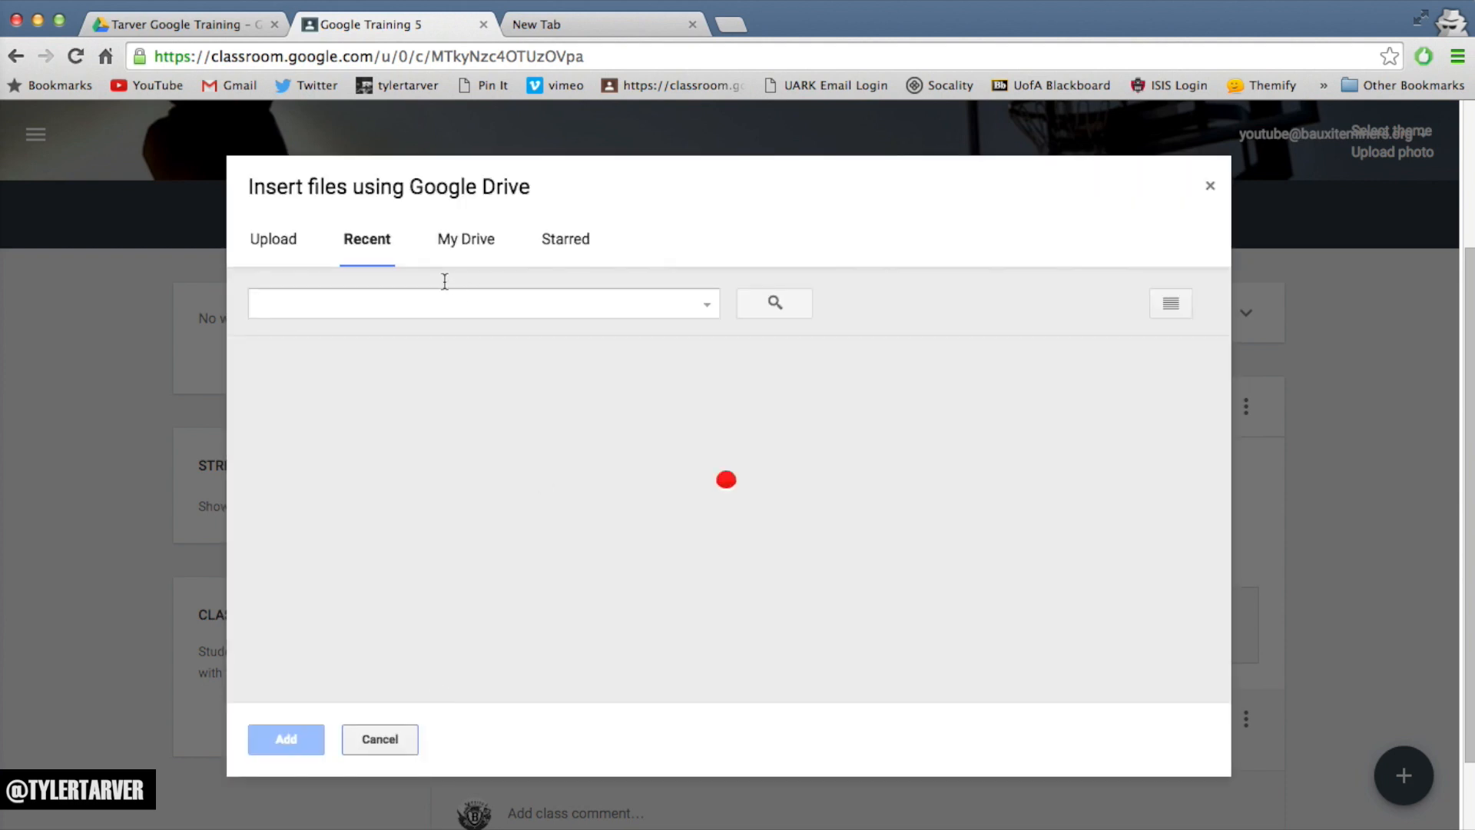
left_click(379, 738)
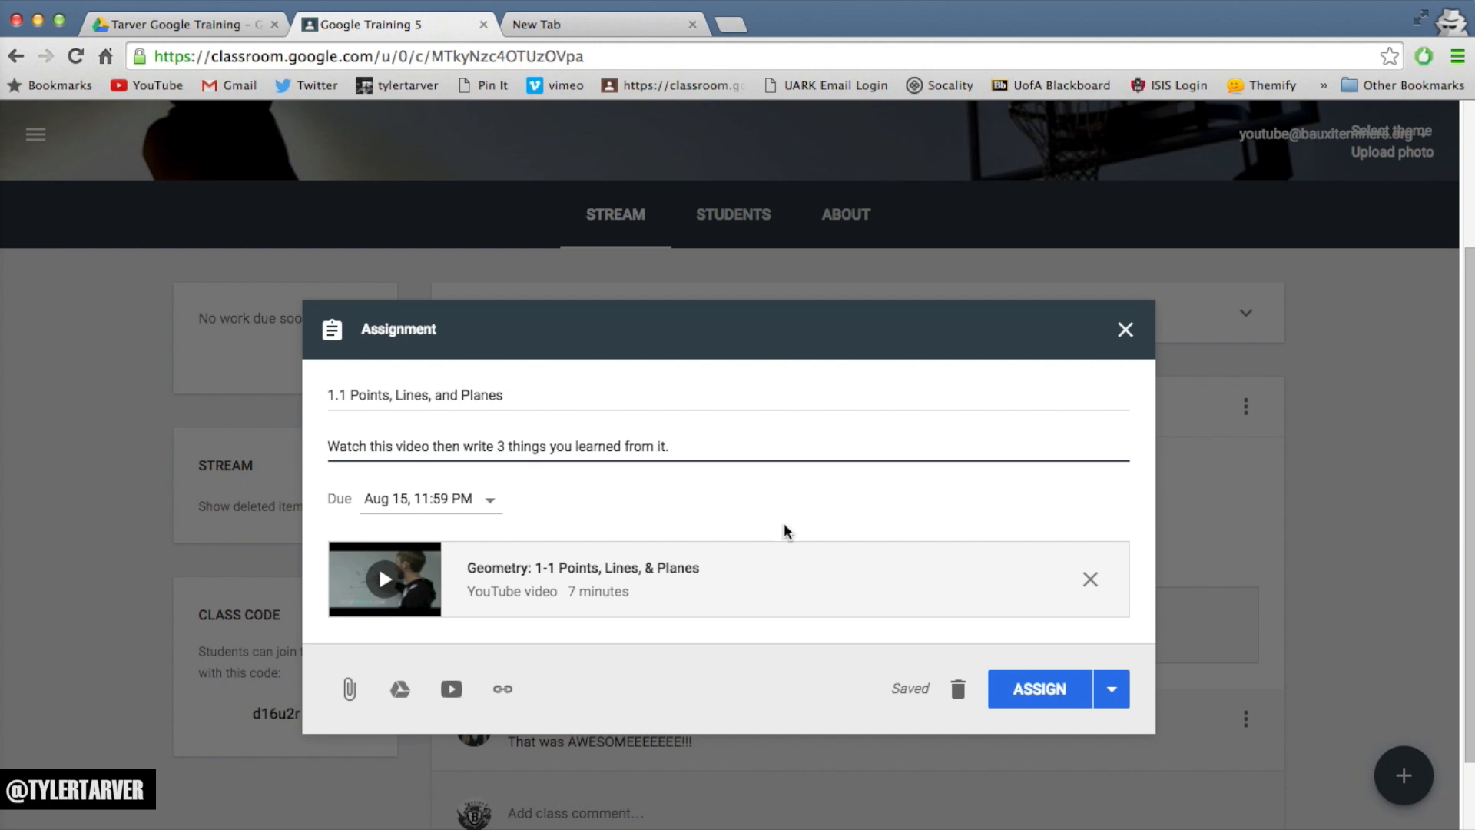
type("in a goo")
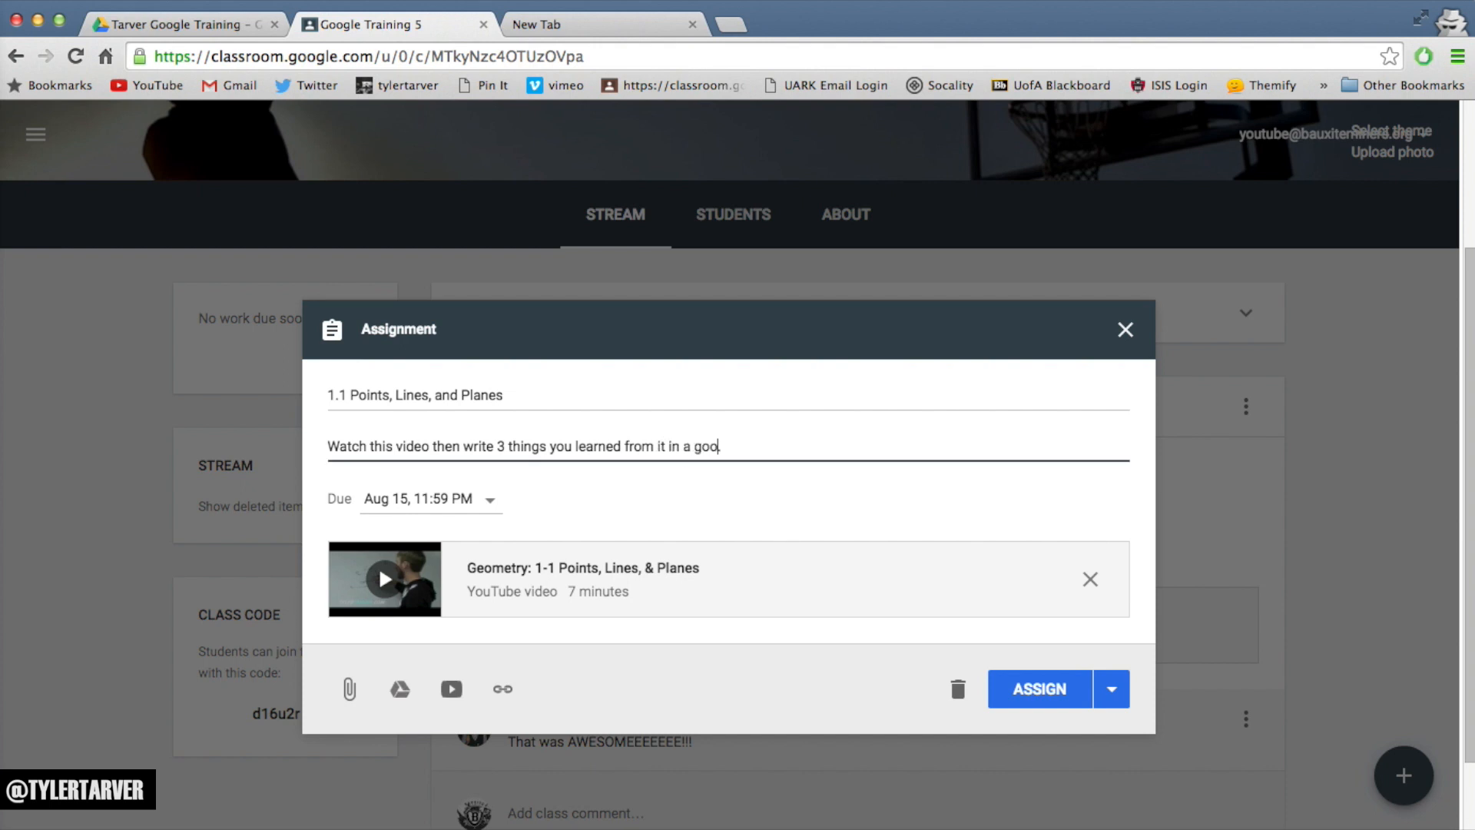
type("Google Doc")
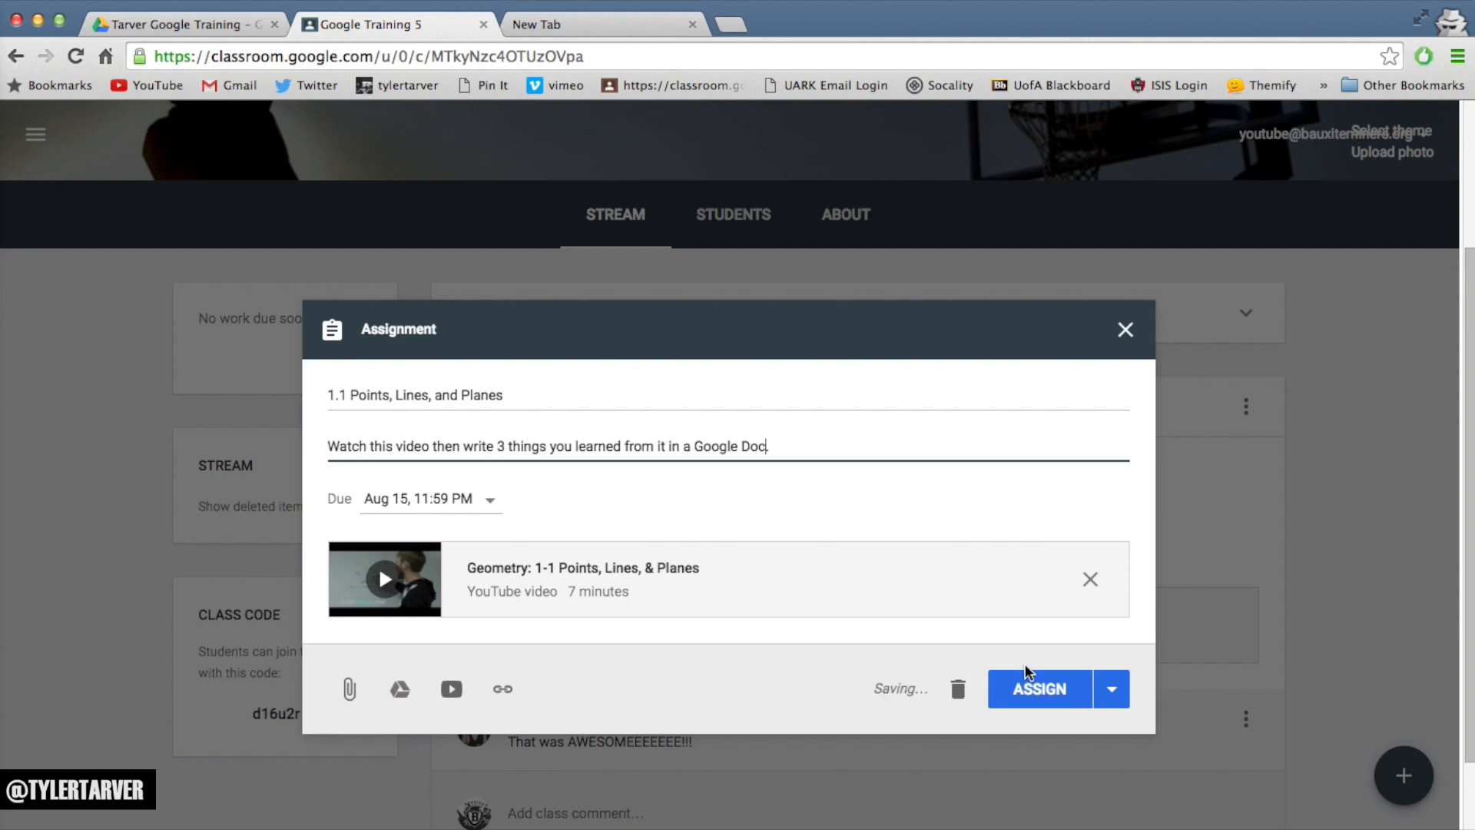
Post the assignment to the Google Training 5 class.
left_click(1111, 689)
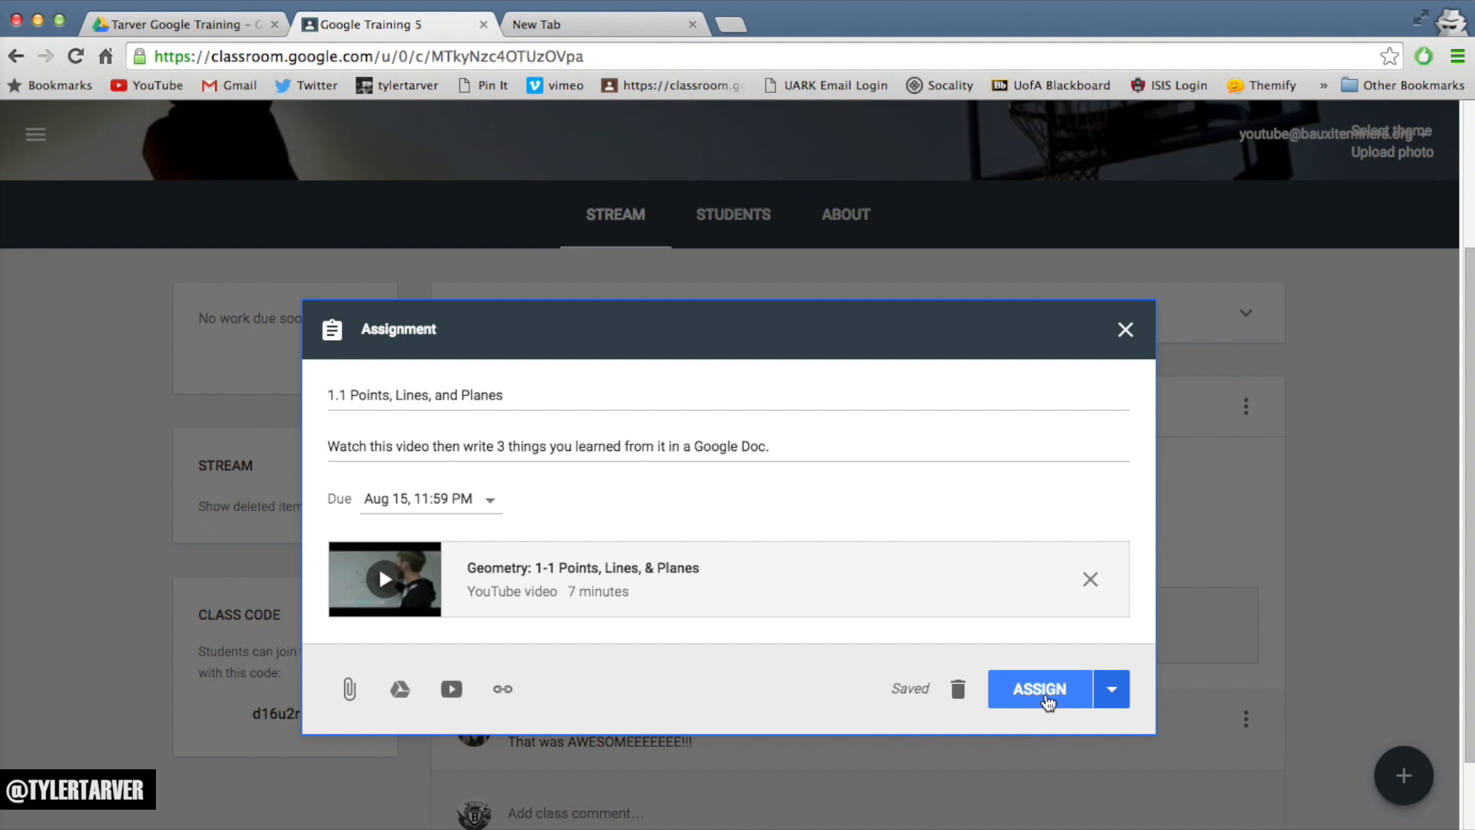
left_click(1038, 688)
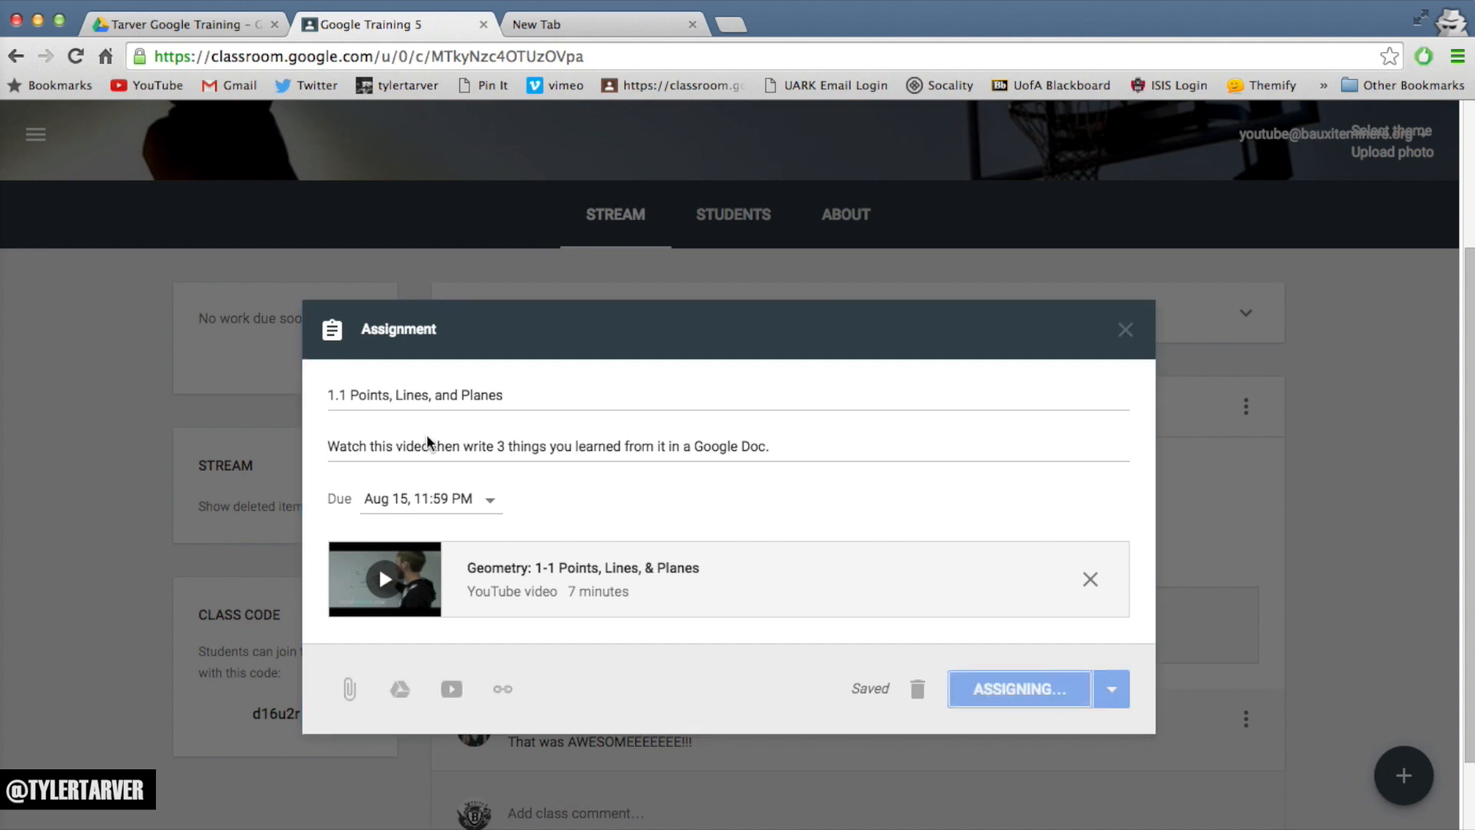
left_click(1018, 688)
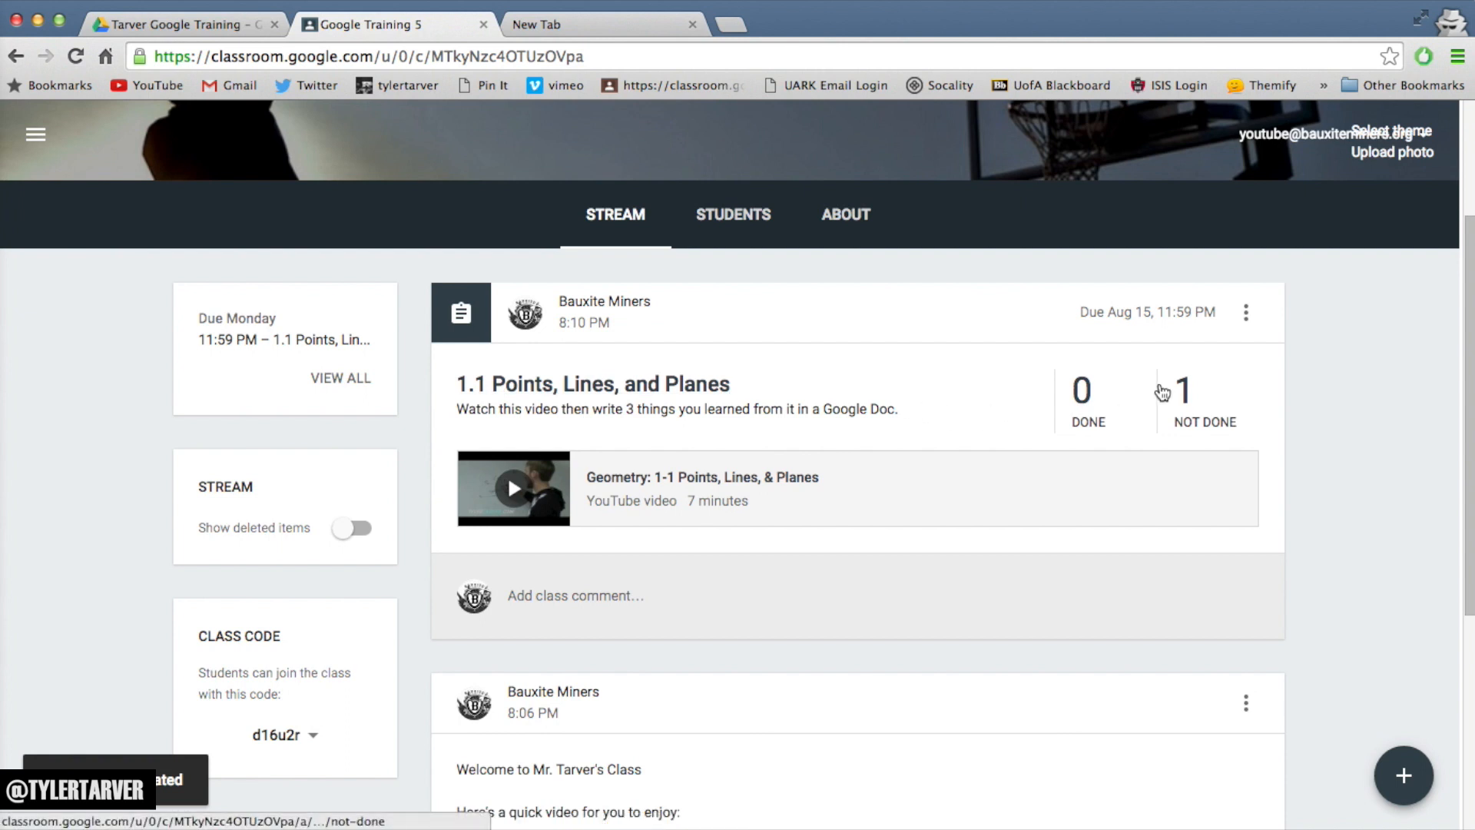
mouse_move(1174, 393)
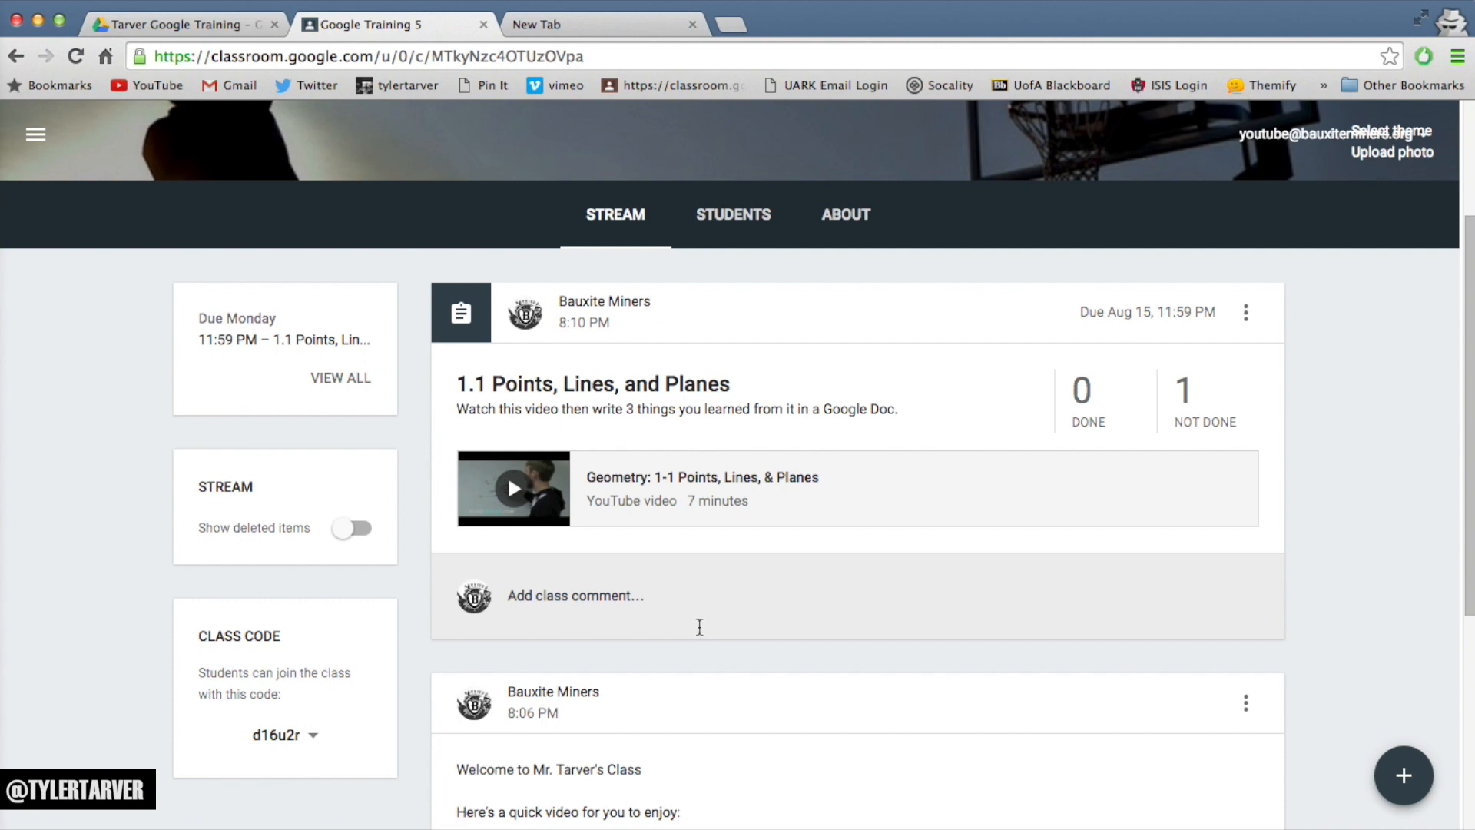
mouse_move(695, 624)
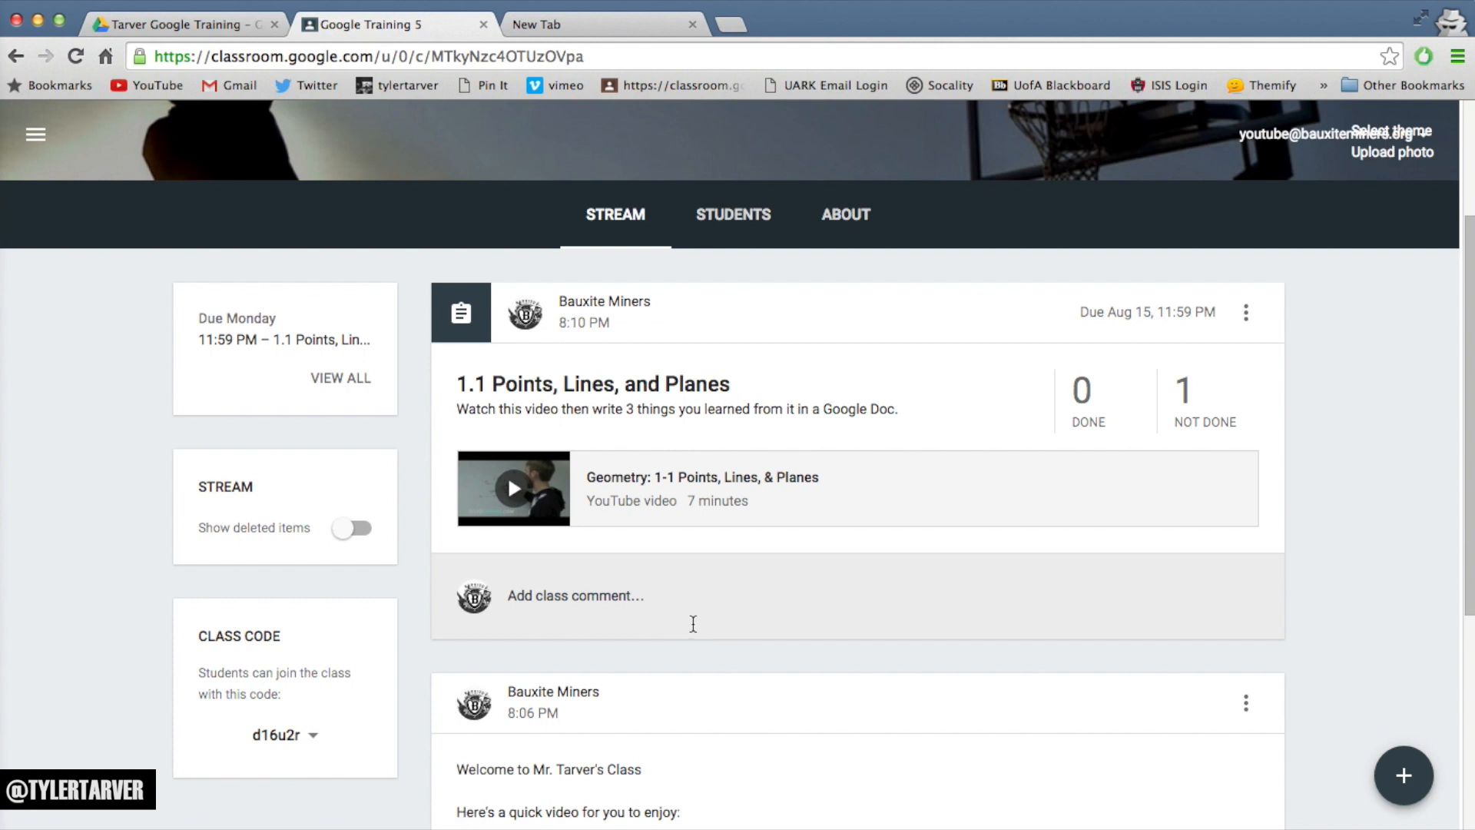
mouse_move(1298, 431)
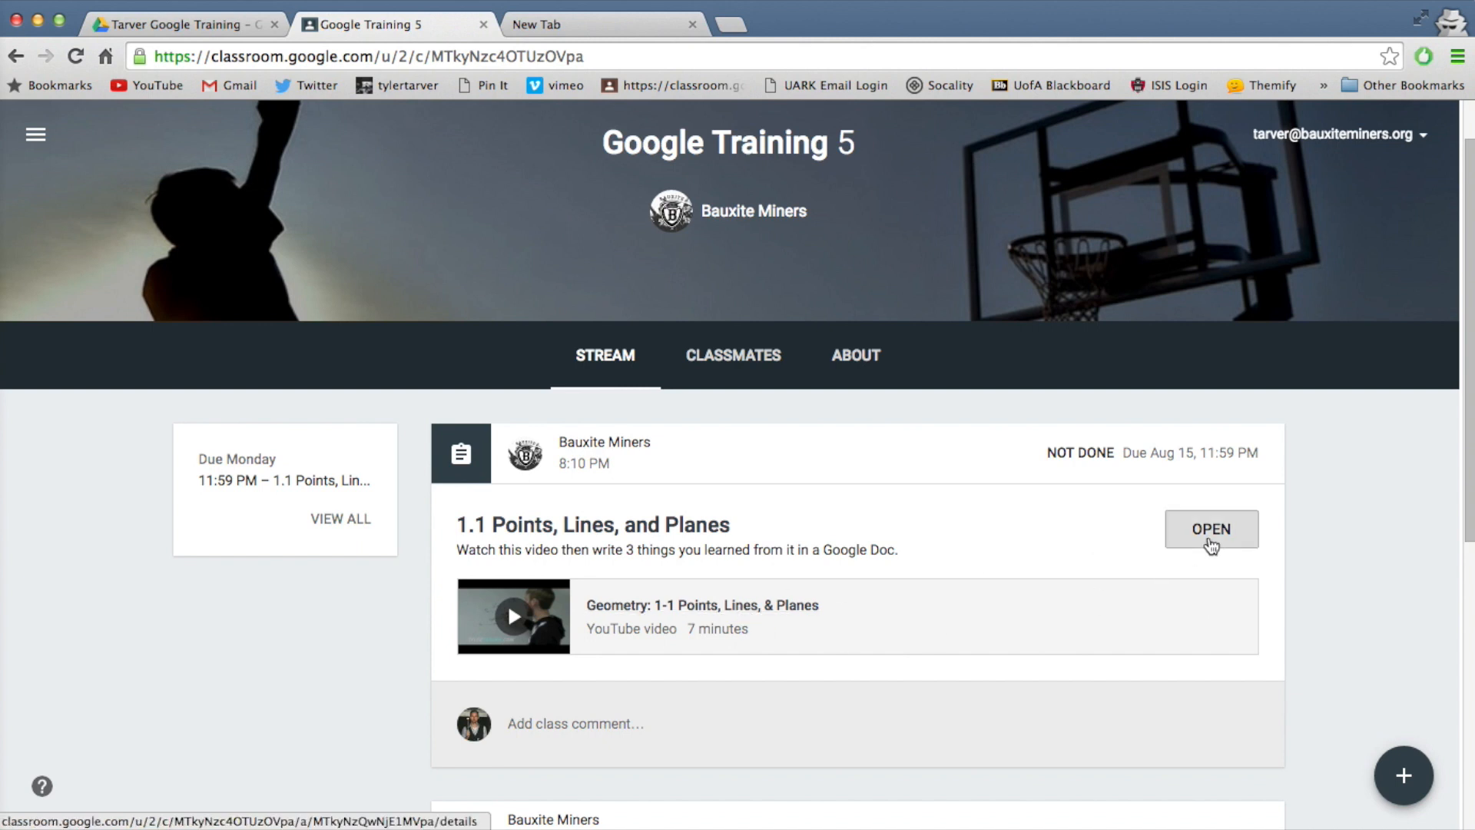
Open the assignment details and play the attached Points, Lines, & Planes video.
left_click(1211, 529)
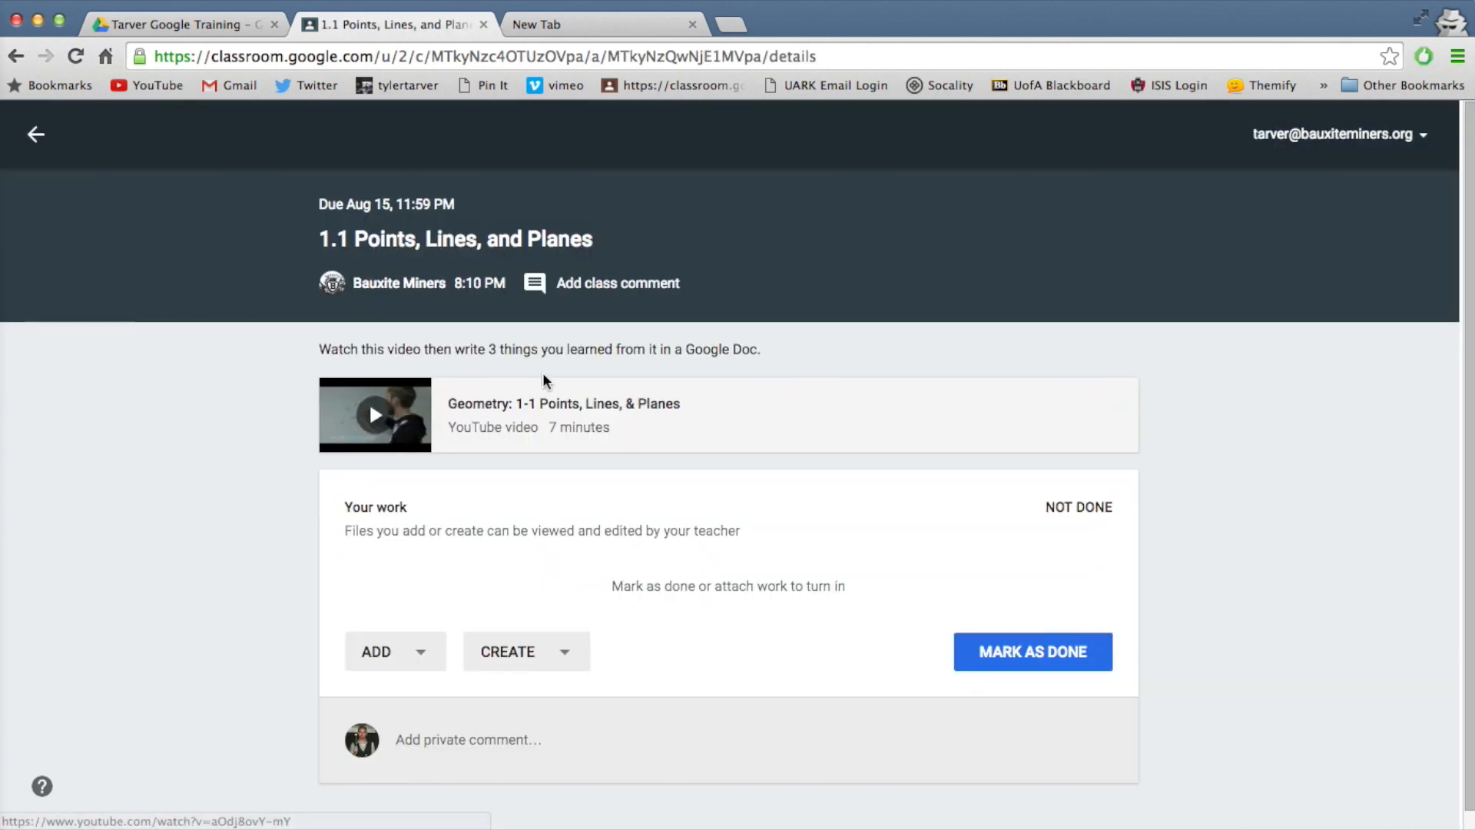
left_click(375, 415)
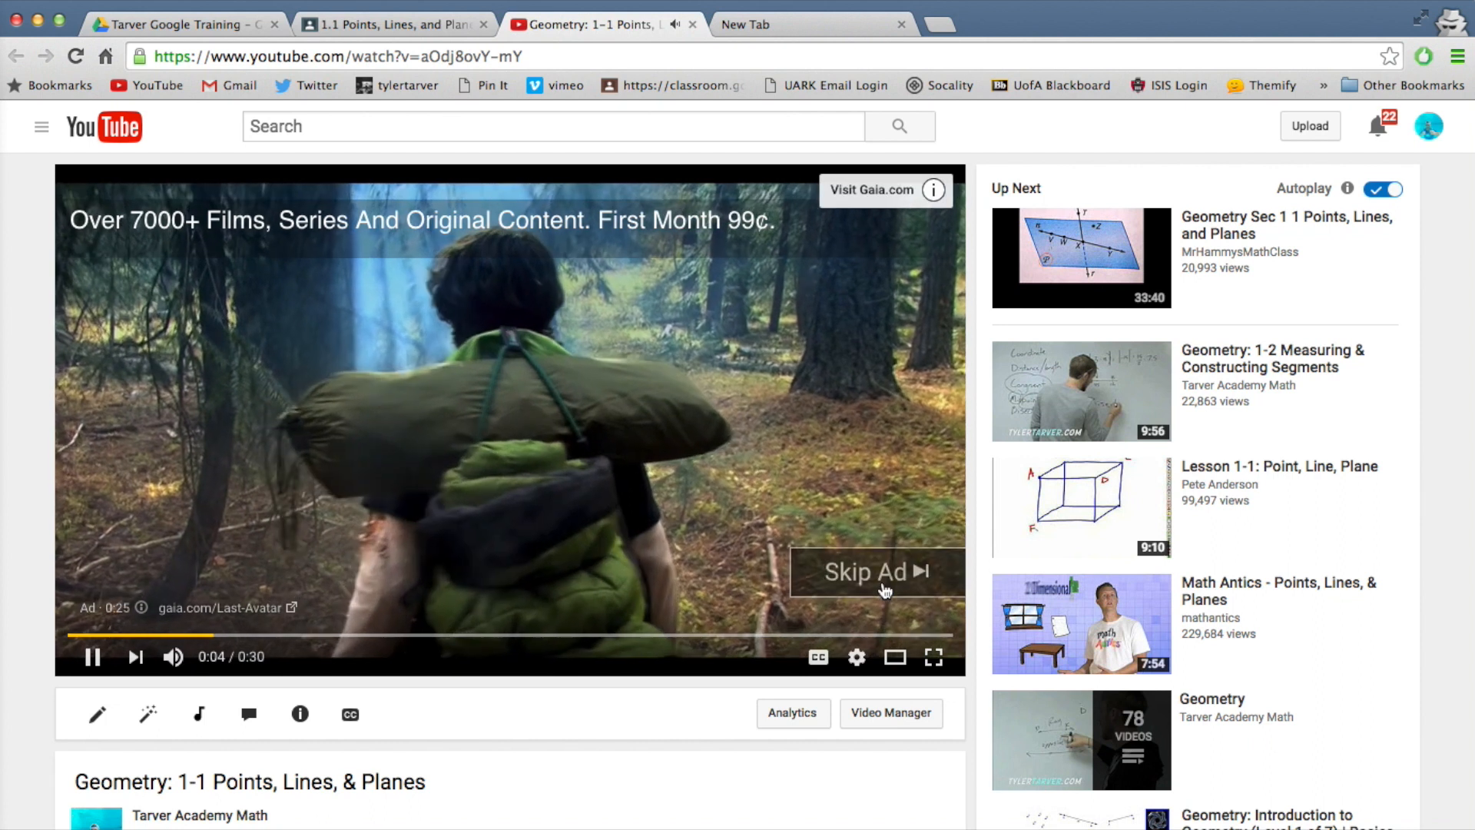
Skip the YouTube ad, then close the tab to return to the assignment.
left_click(864, 572)
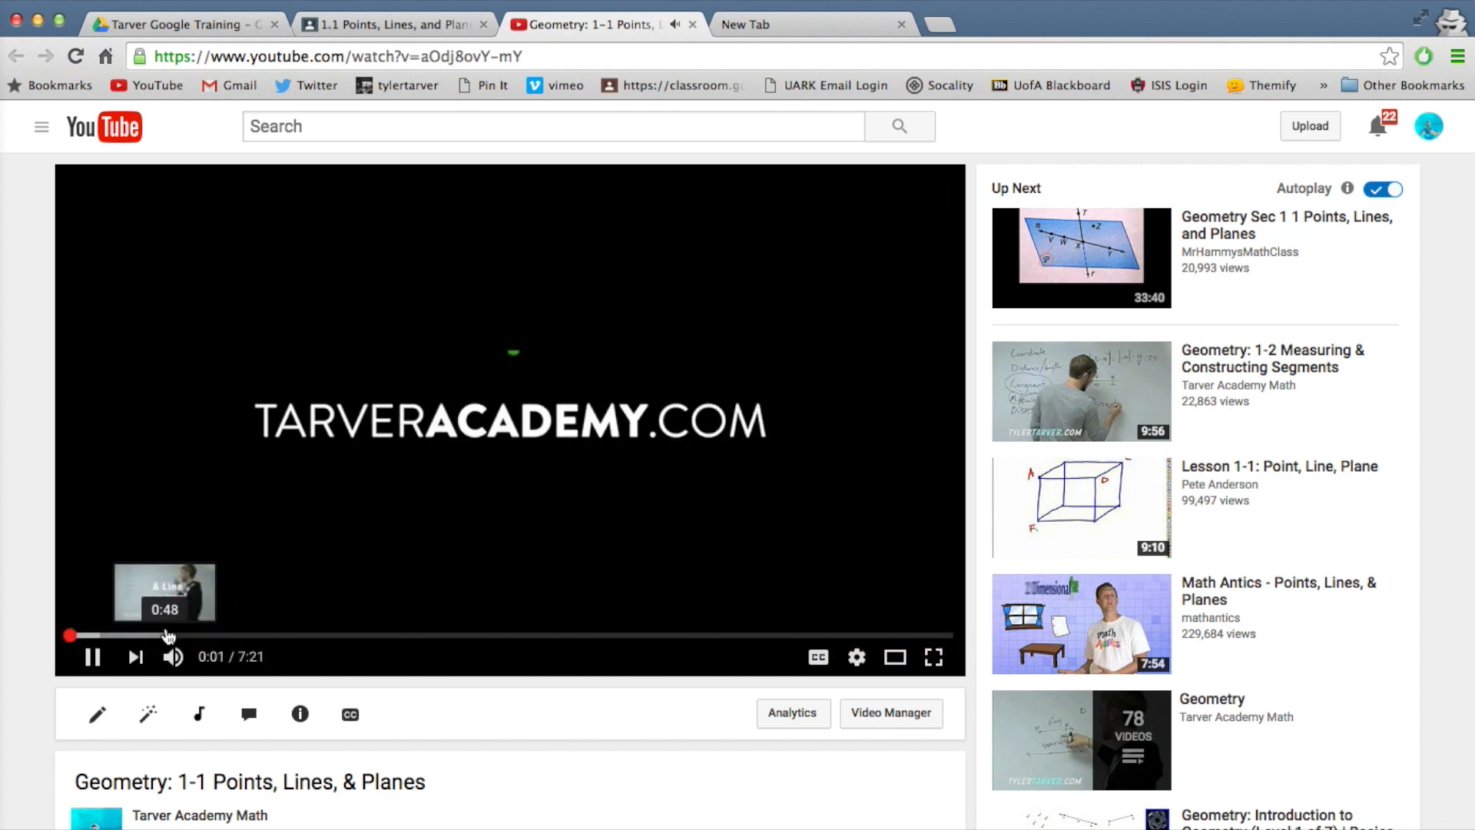
left_click(167, 636)
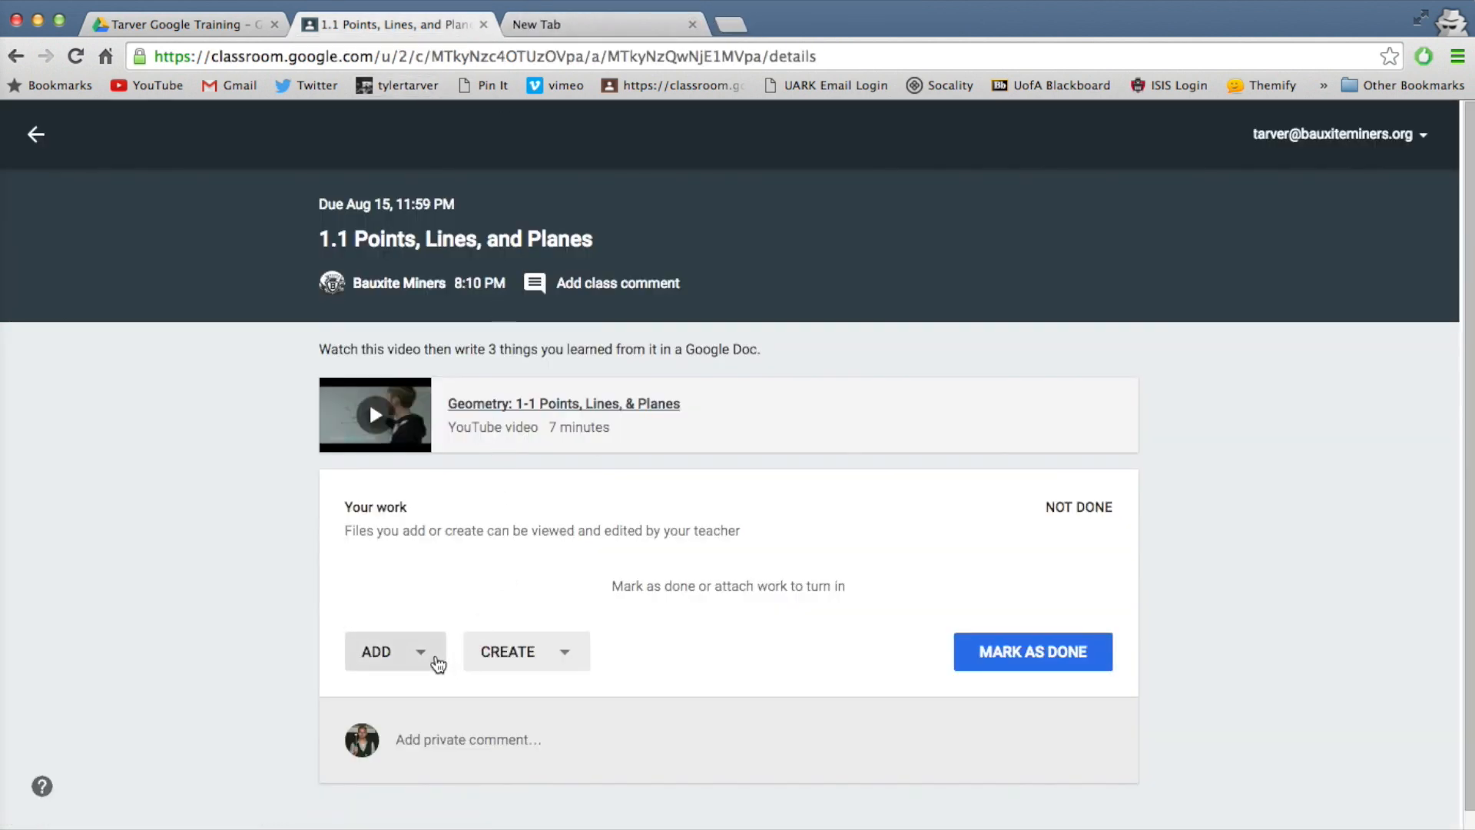
Attach the '1.1 Points, Lines, and Planes - Tyler Tarver' Doc from Google Drive.
left_click(393, 651)
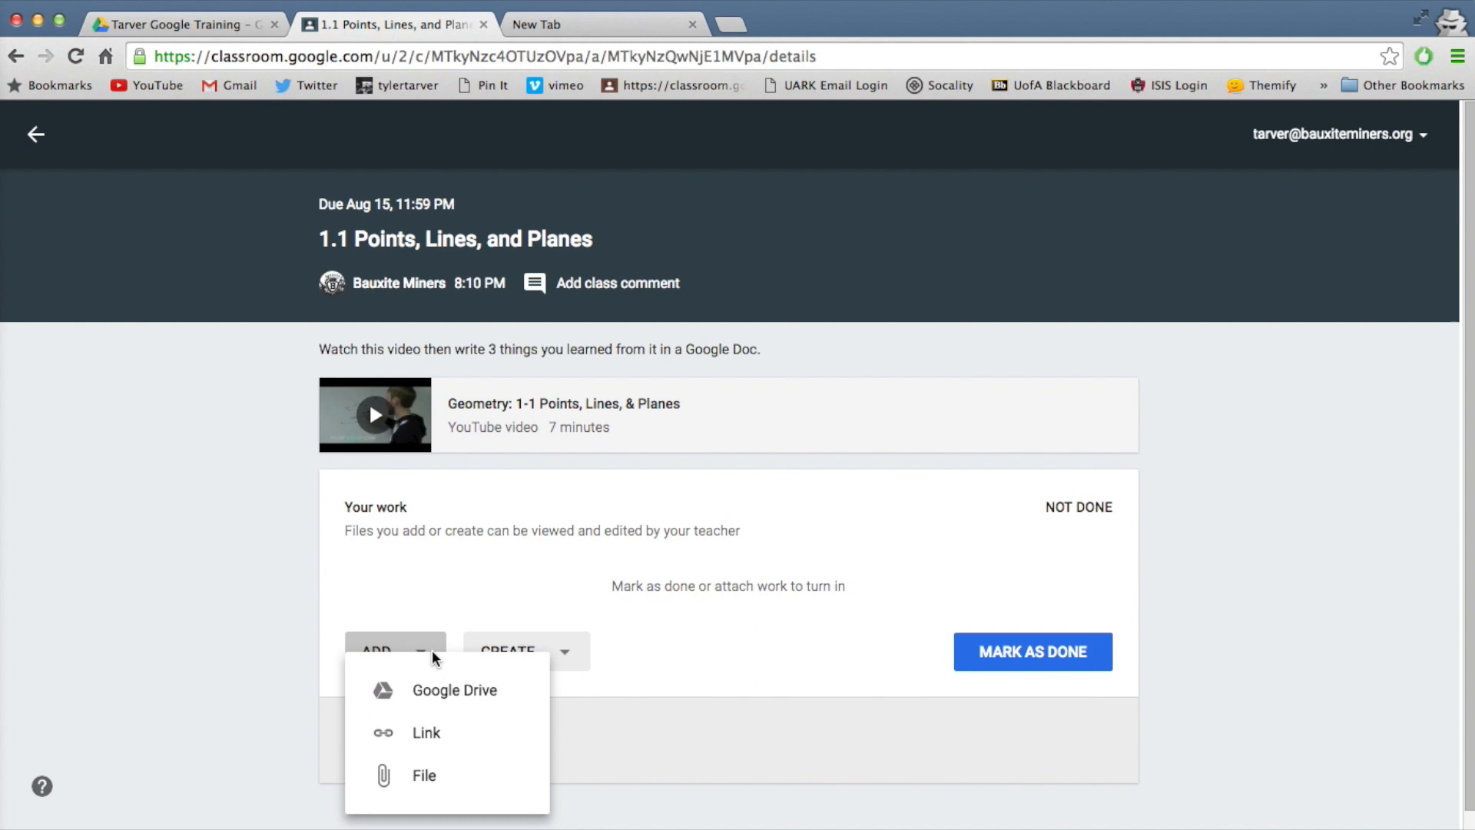
mouse_move(244, 621)
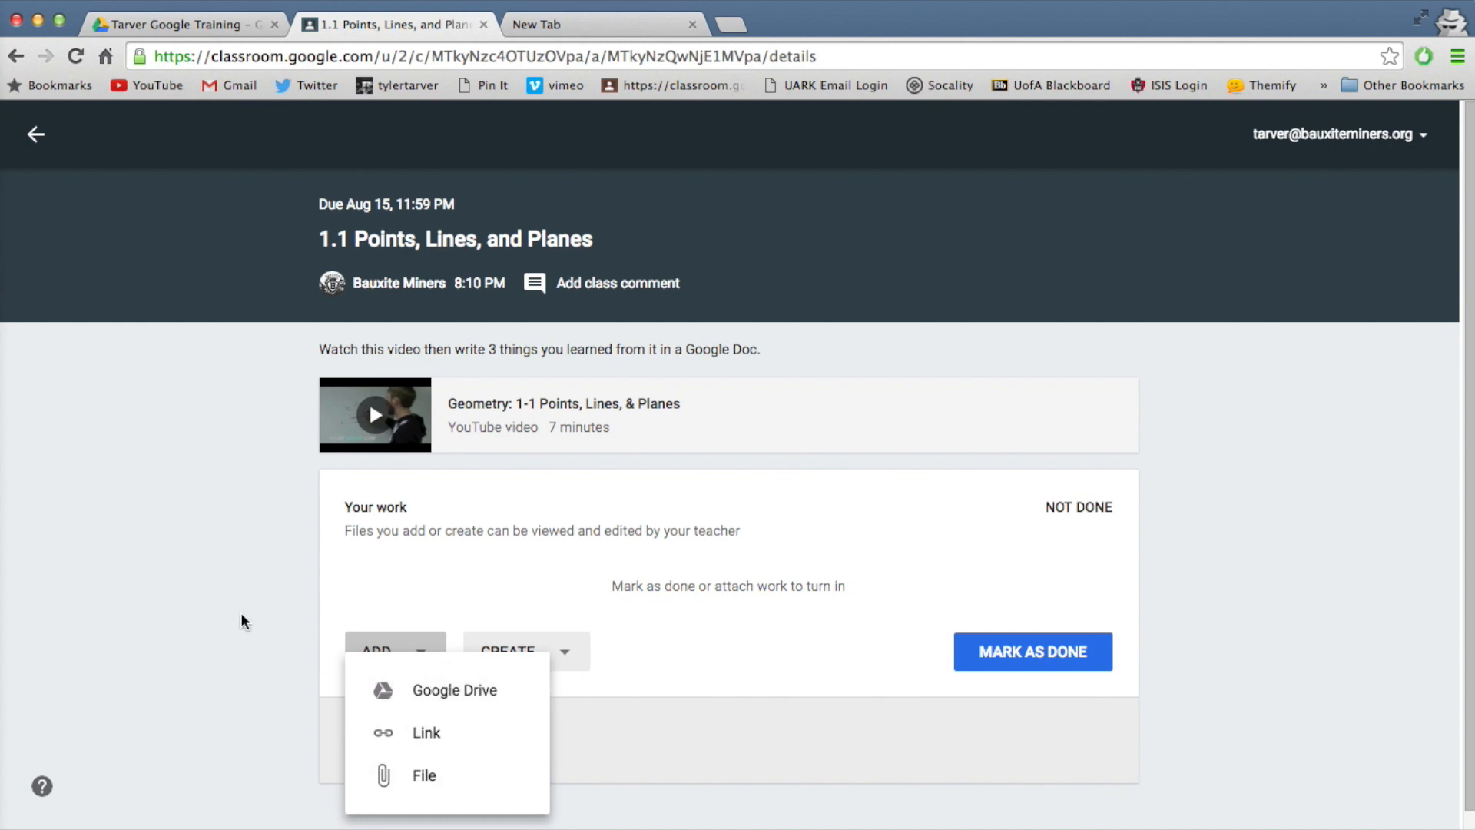
left_click(395, 651)
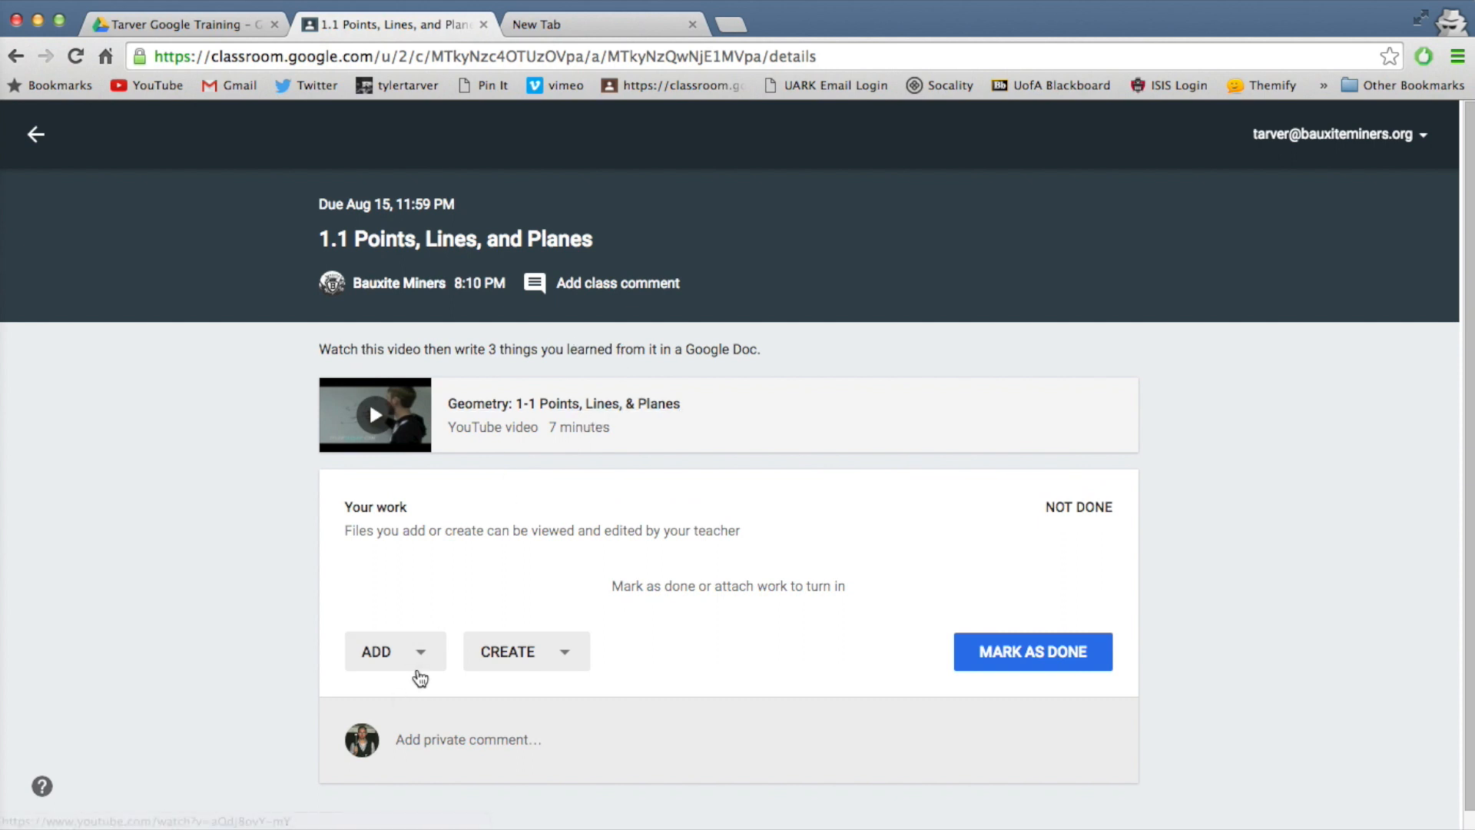
left_click(376, 651)
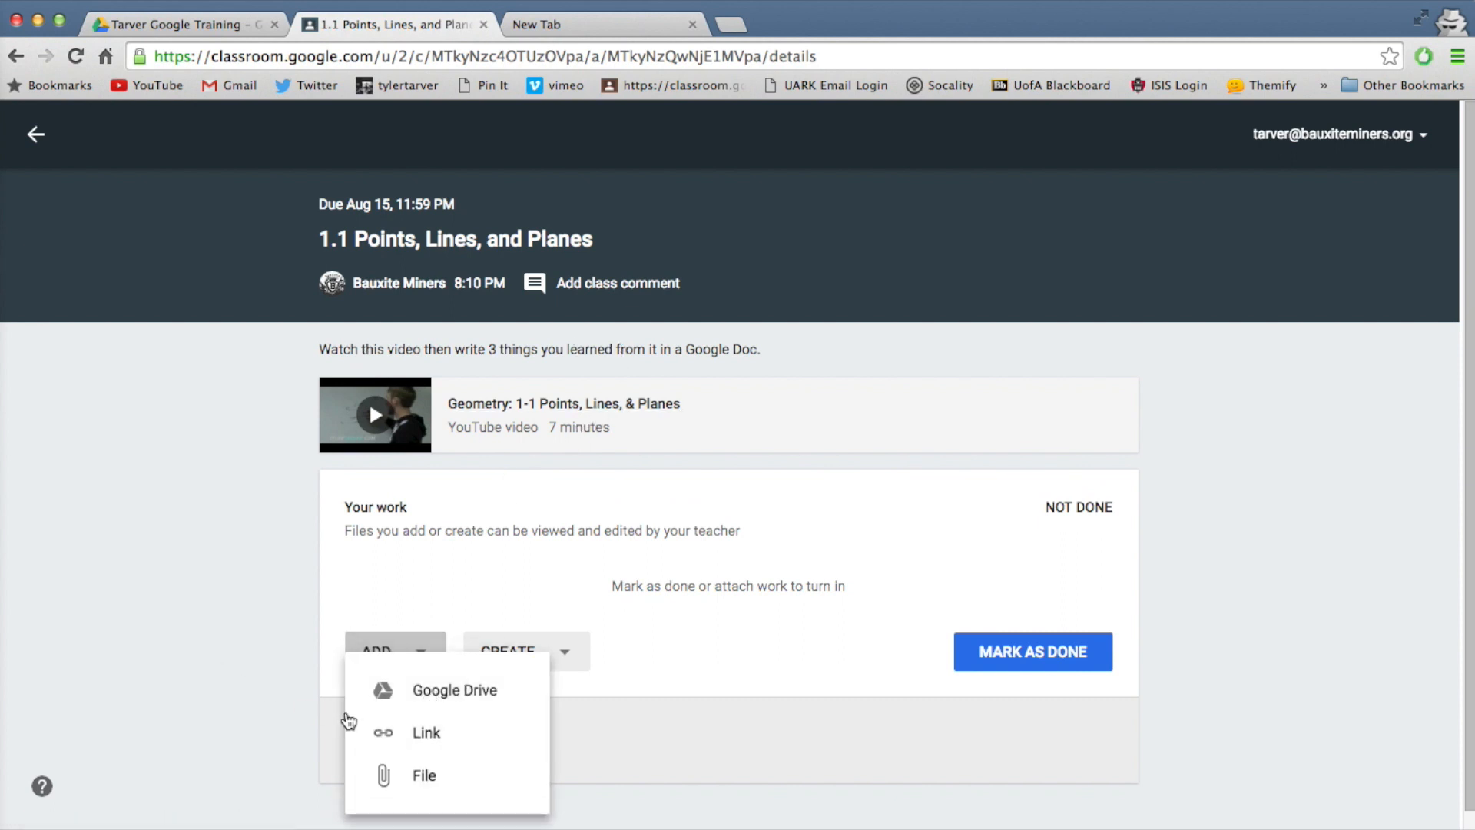
mouse_move(236, 652)
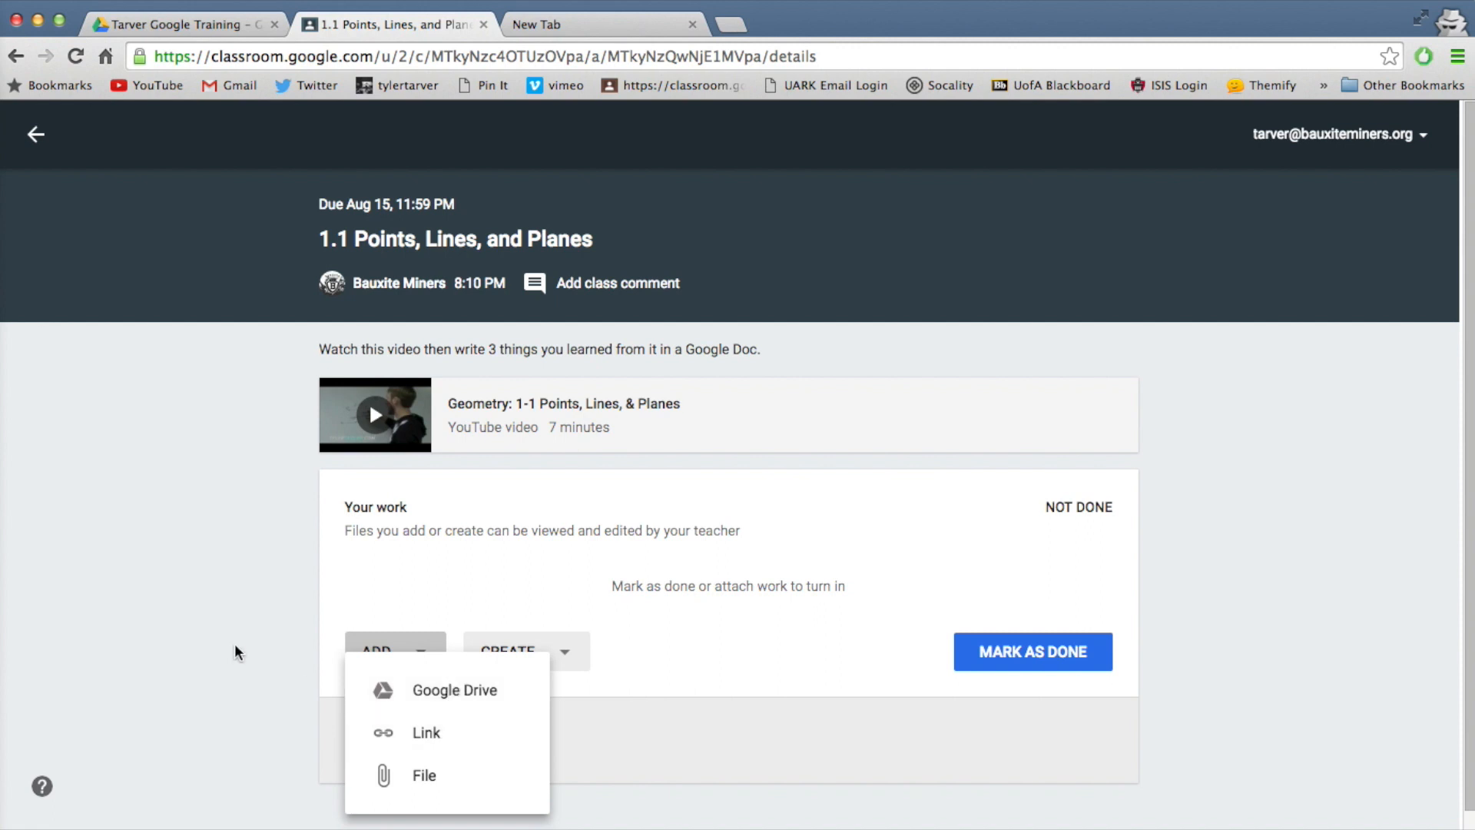
left_click(516, 650)
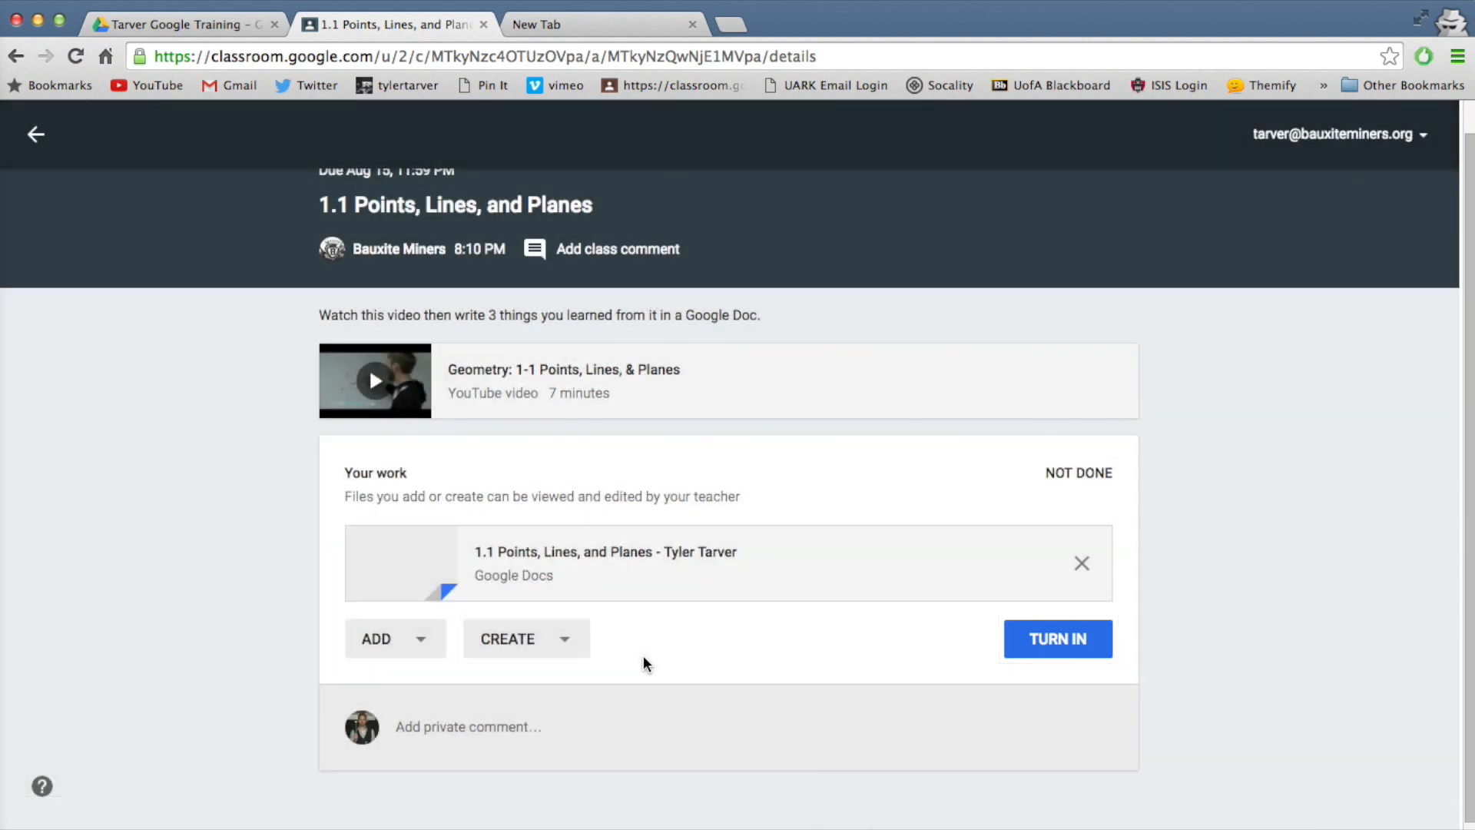
Create a new Google Doc under Your work for the assignment.
left_click(507, 638)
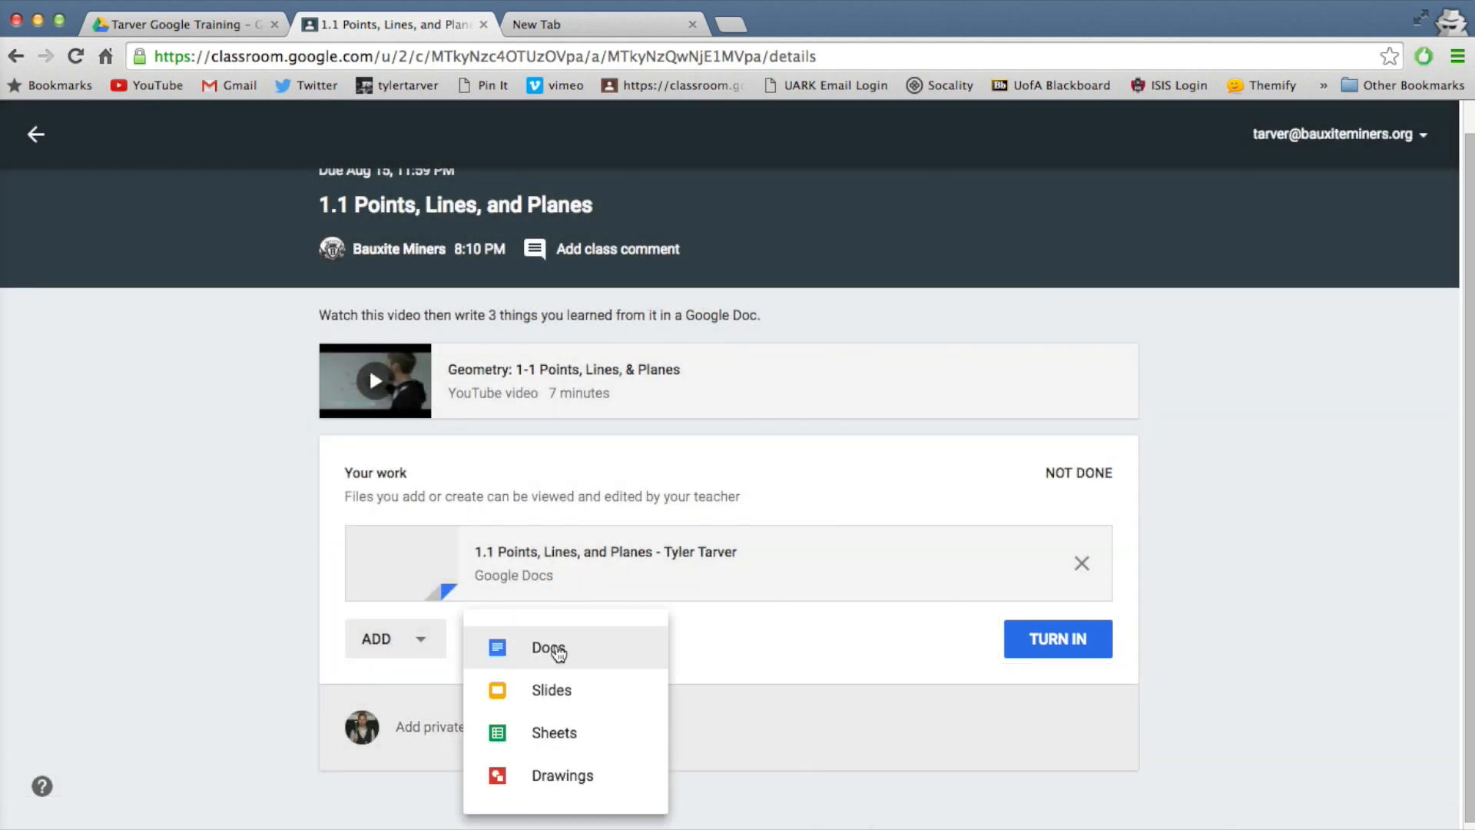
left_click(549, 647)
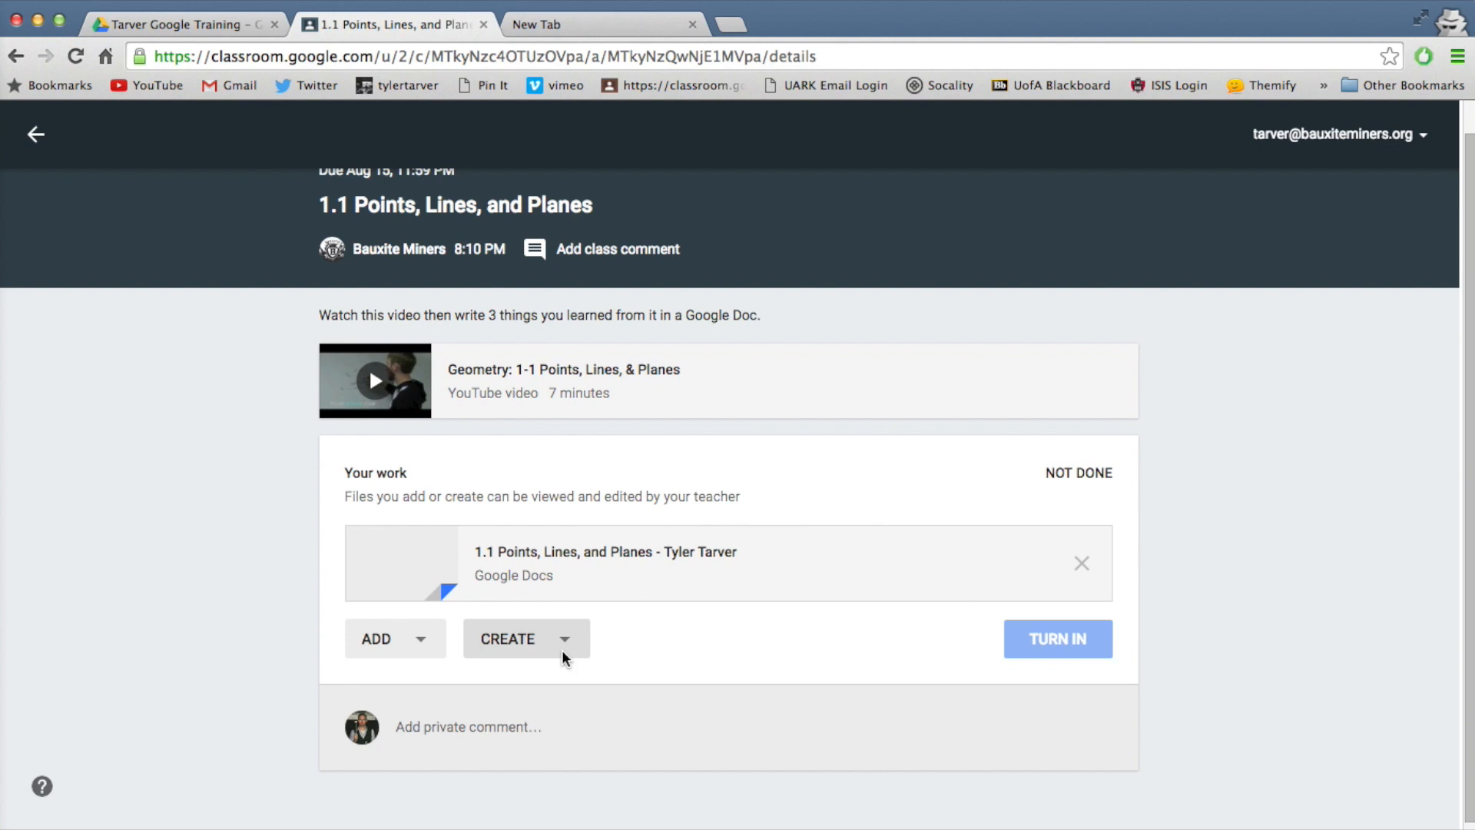
scroll("down", 3)
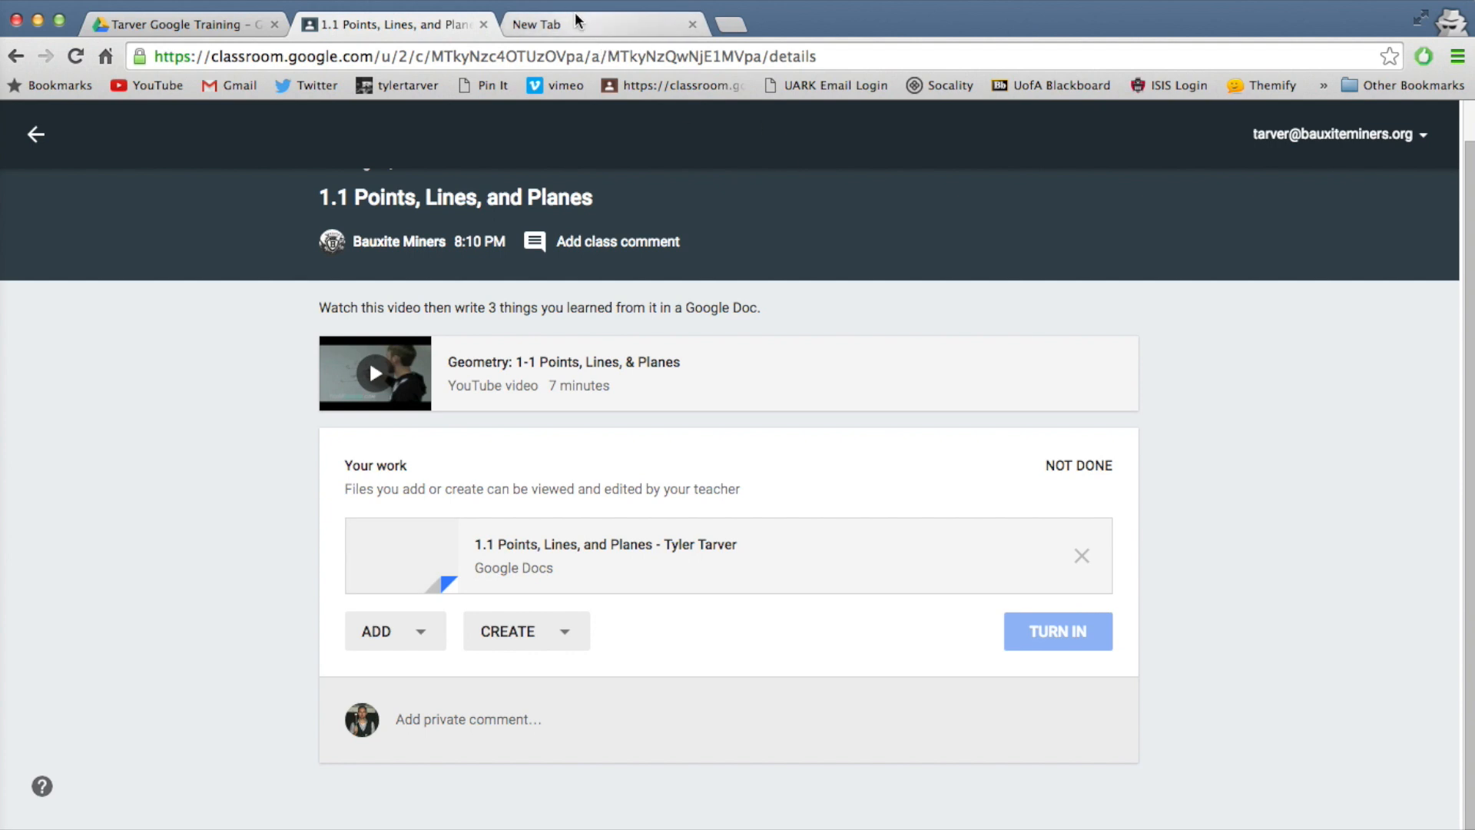
Go to drive.google.com and open the newer '1.1 Points, Lines, and Planes' doc from the class folder.
type("h31h4k")
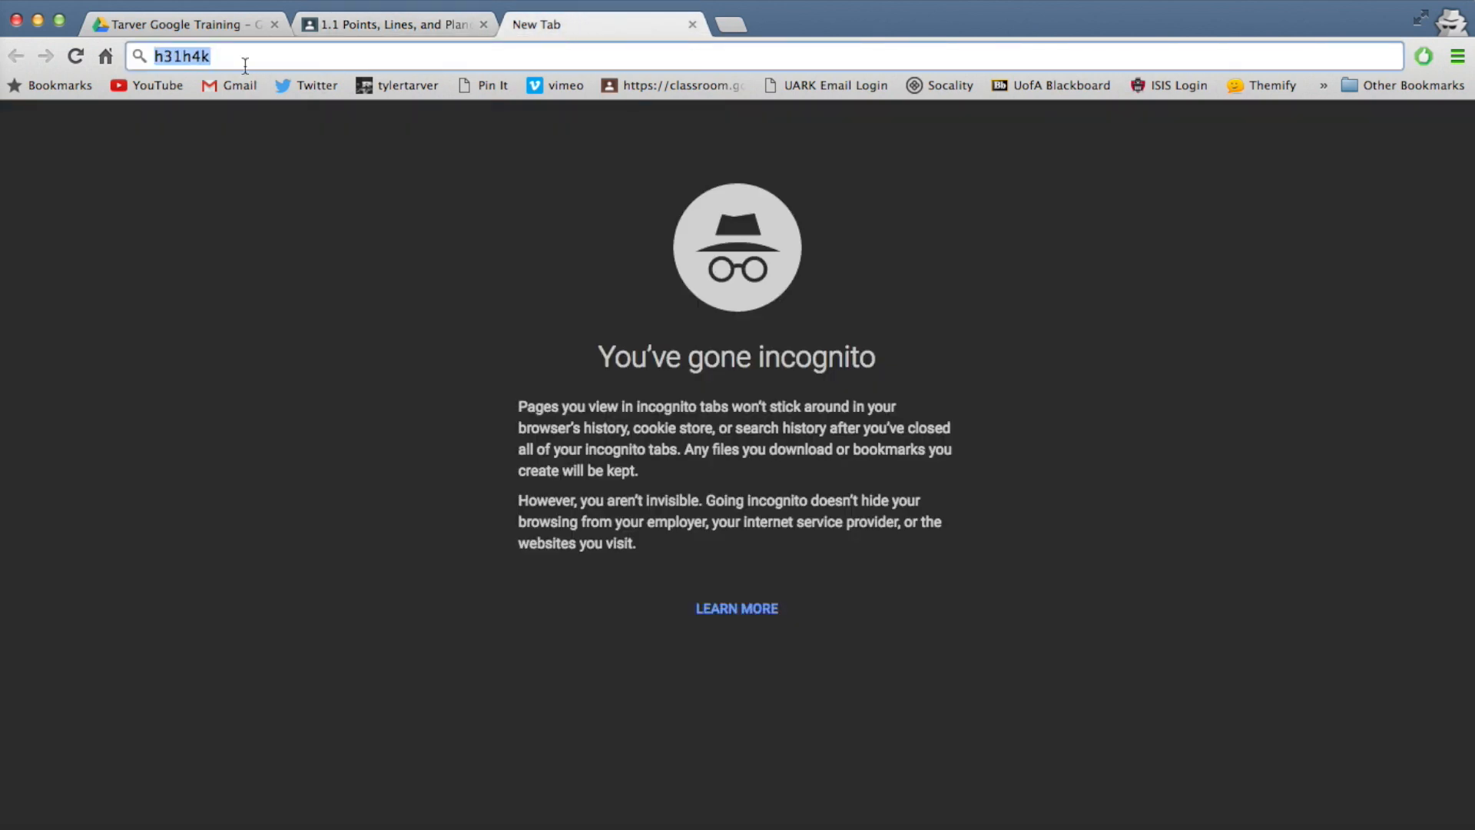
type("drive.google.com")
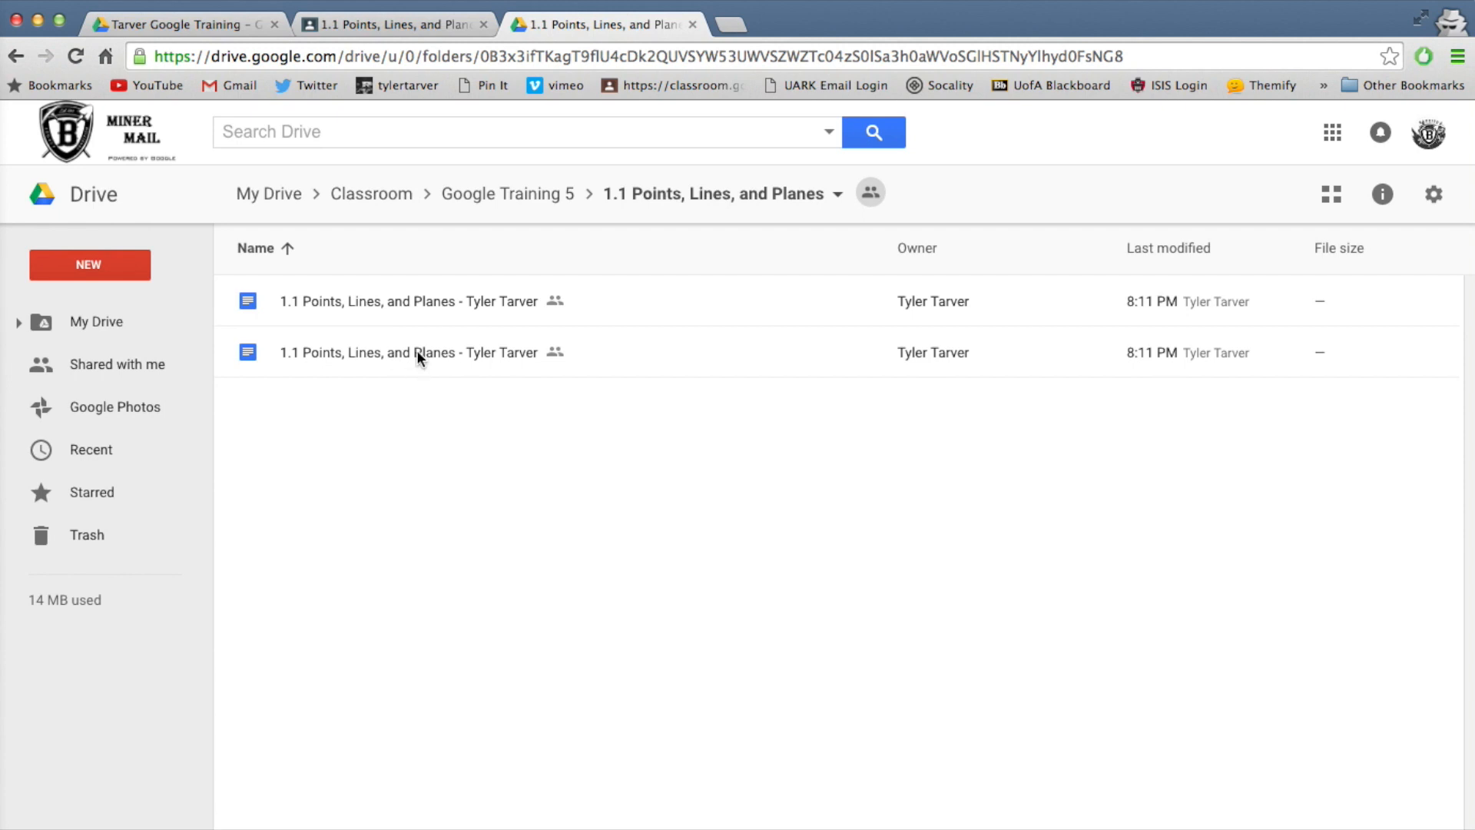
double_click(408, 352)
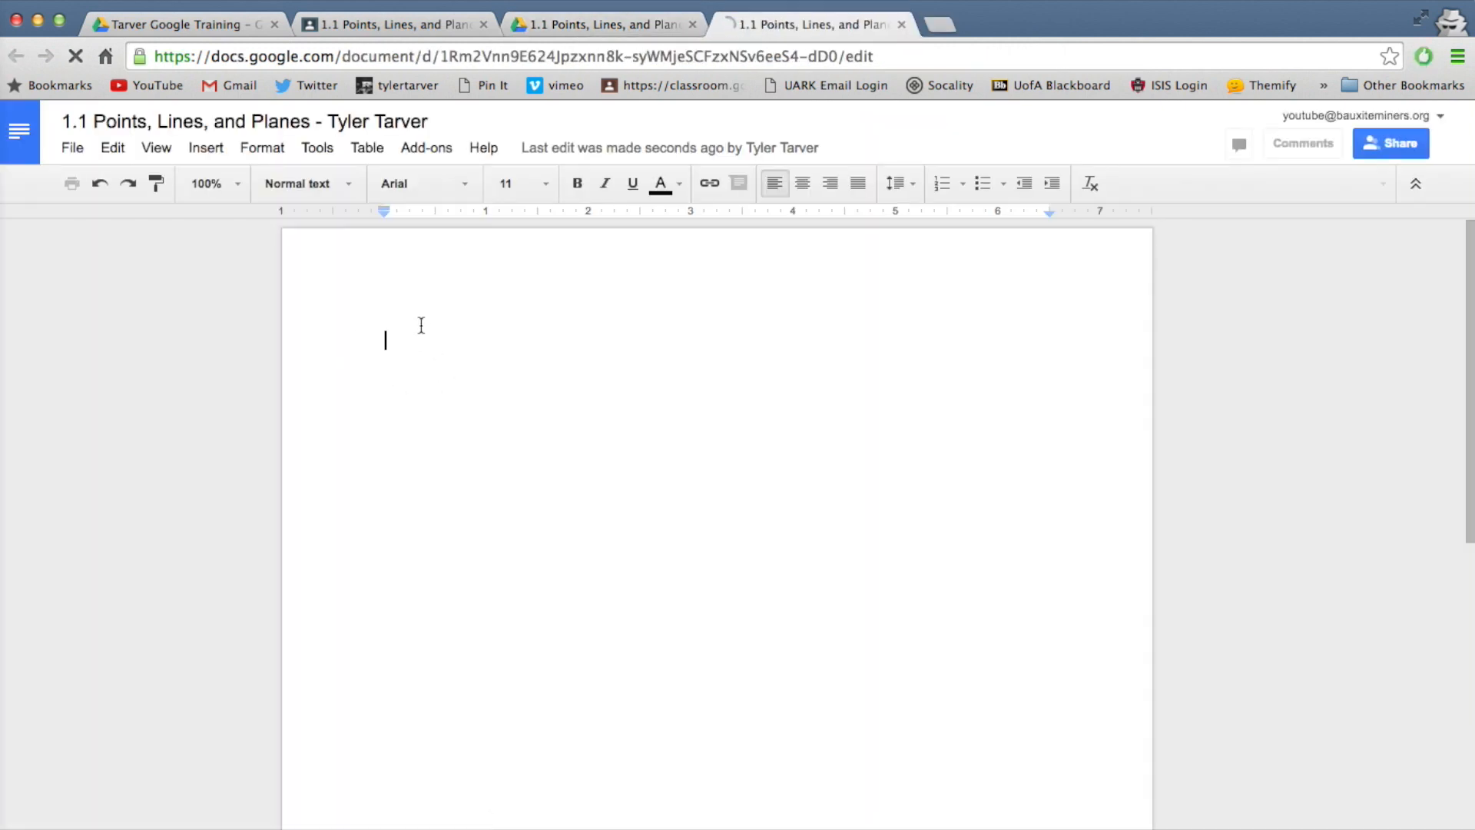
Type the numbered geometry notes: Lines go on forever, Points look like dots, Planes are like paper.
type("Lines go on forever")
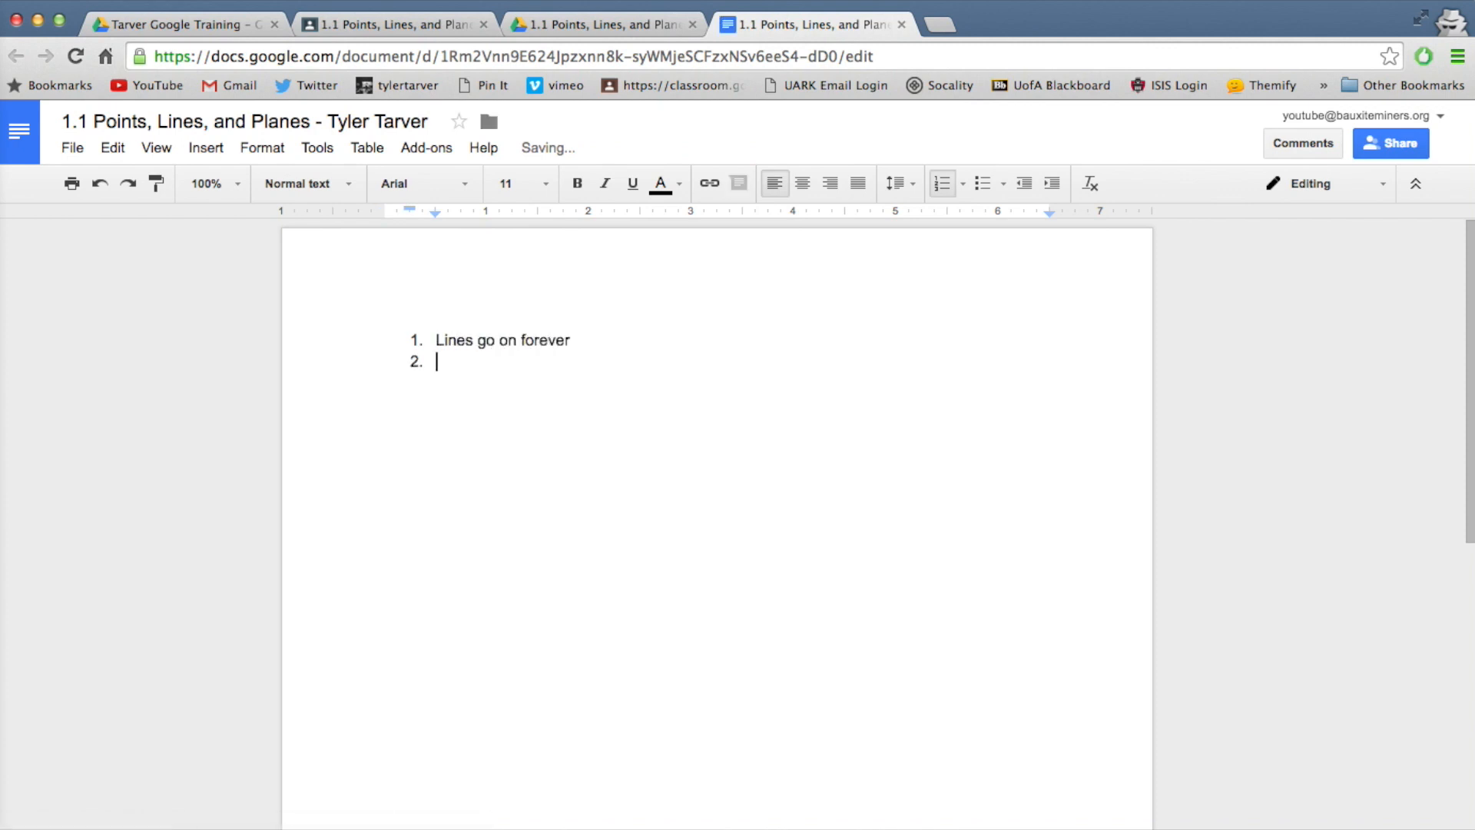
type("Points a")
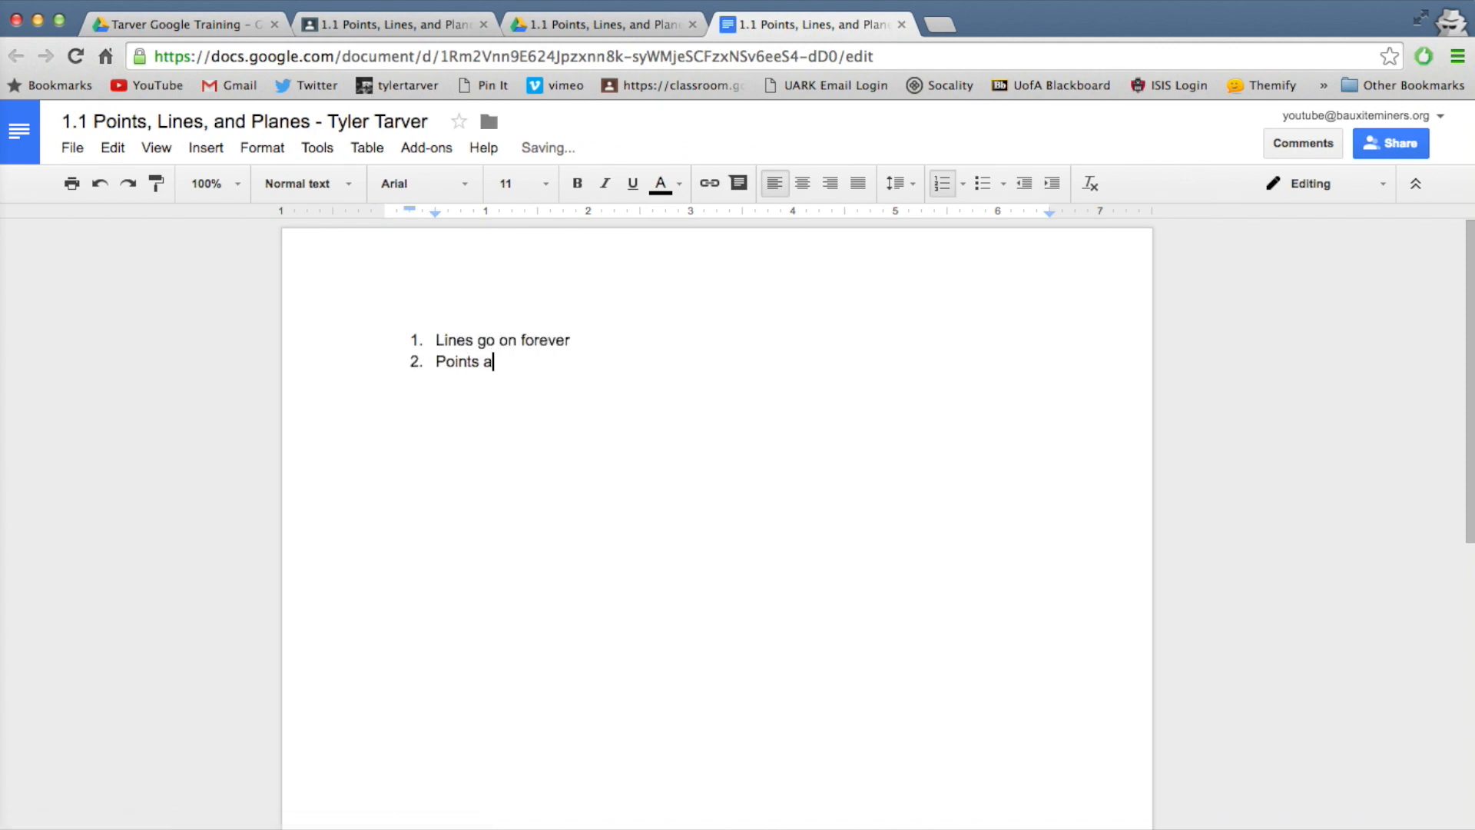
type("re")
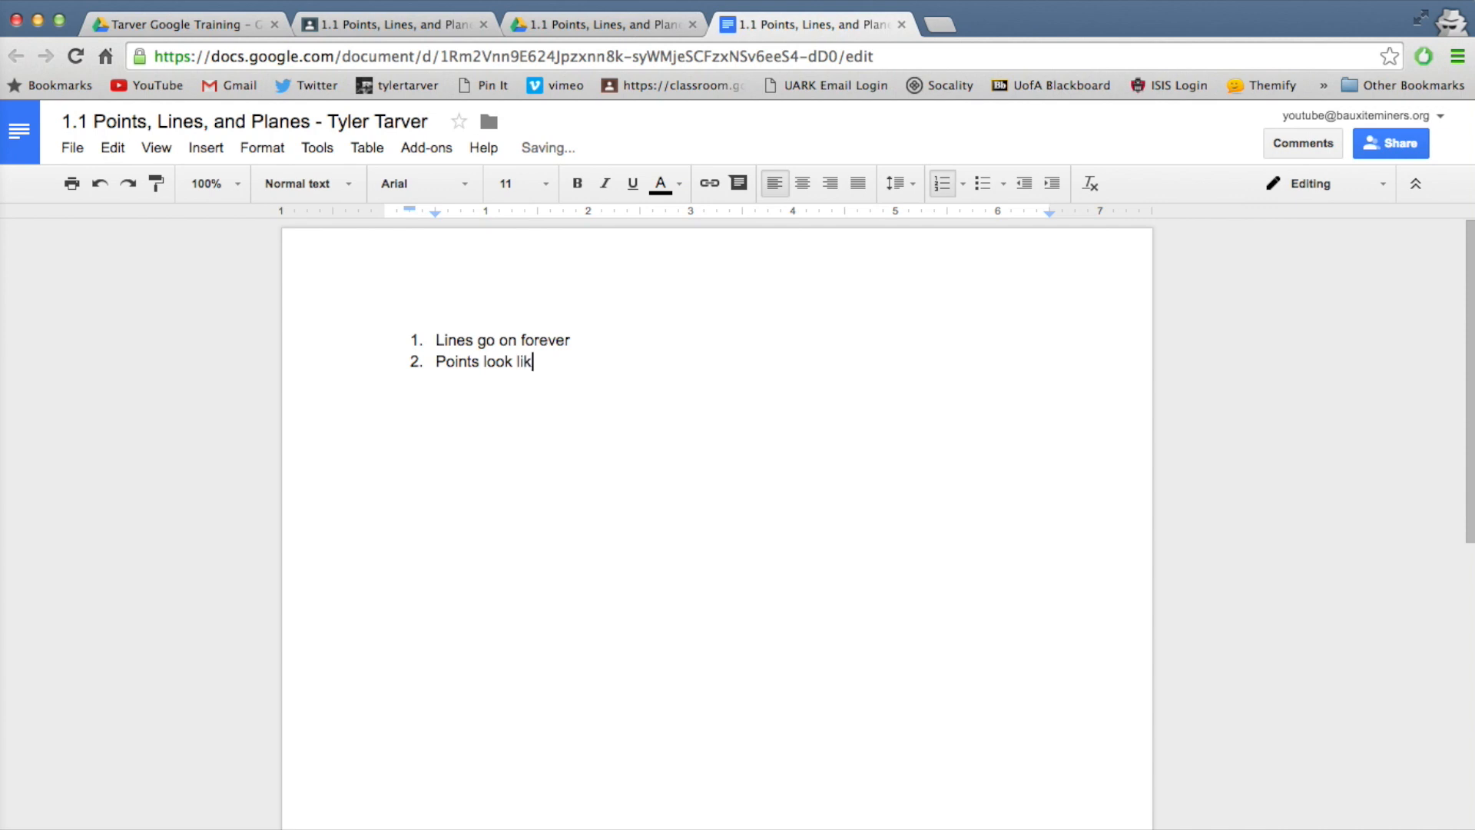
type("e dots")
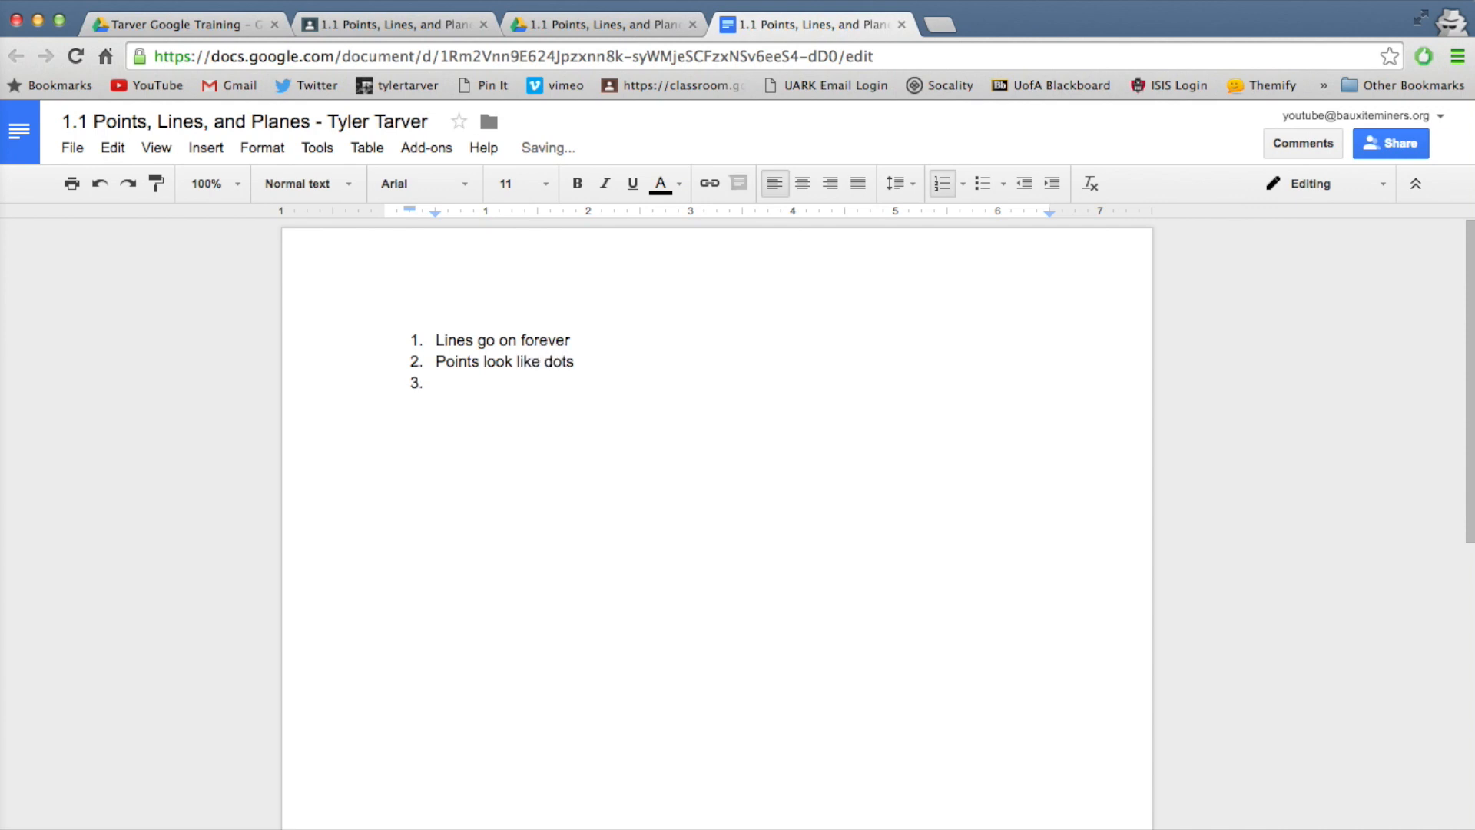
type("Planes are li")
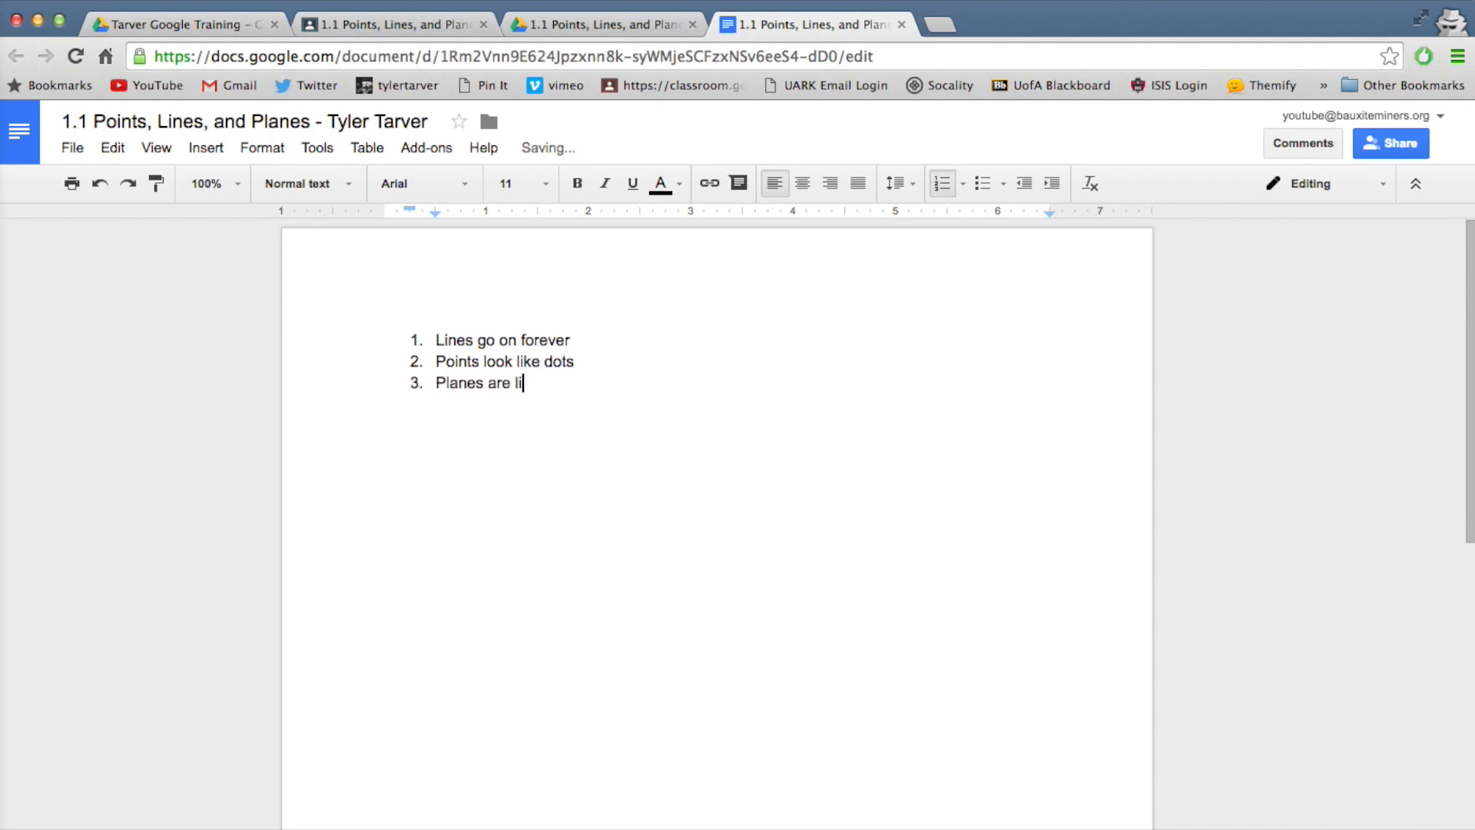
type("ke paper")
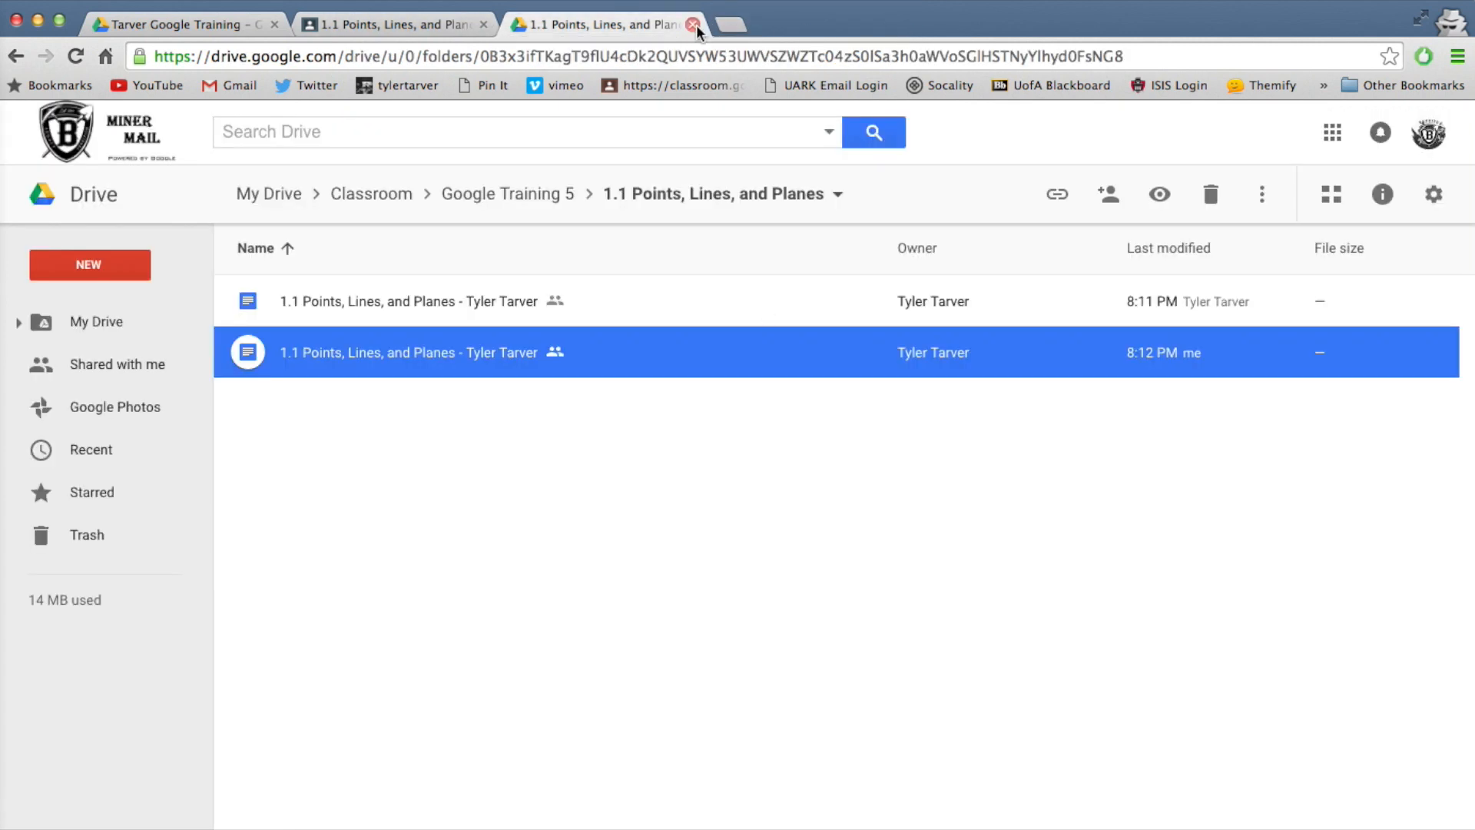
Remove the extra attached document and turn in the assignment with one Google Doc.
left_click(694, 24)
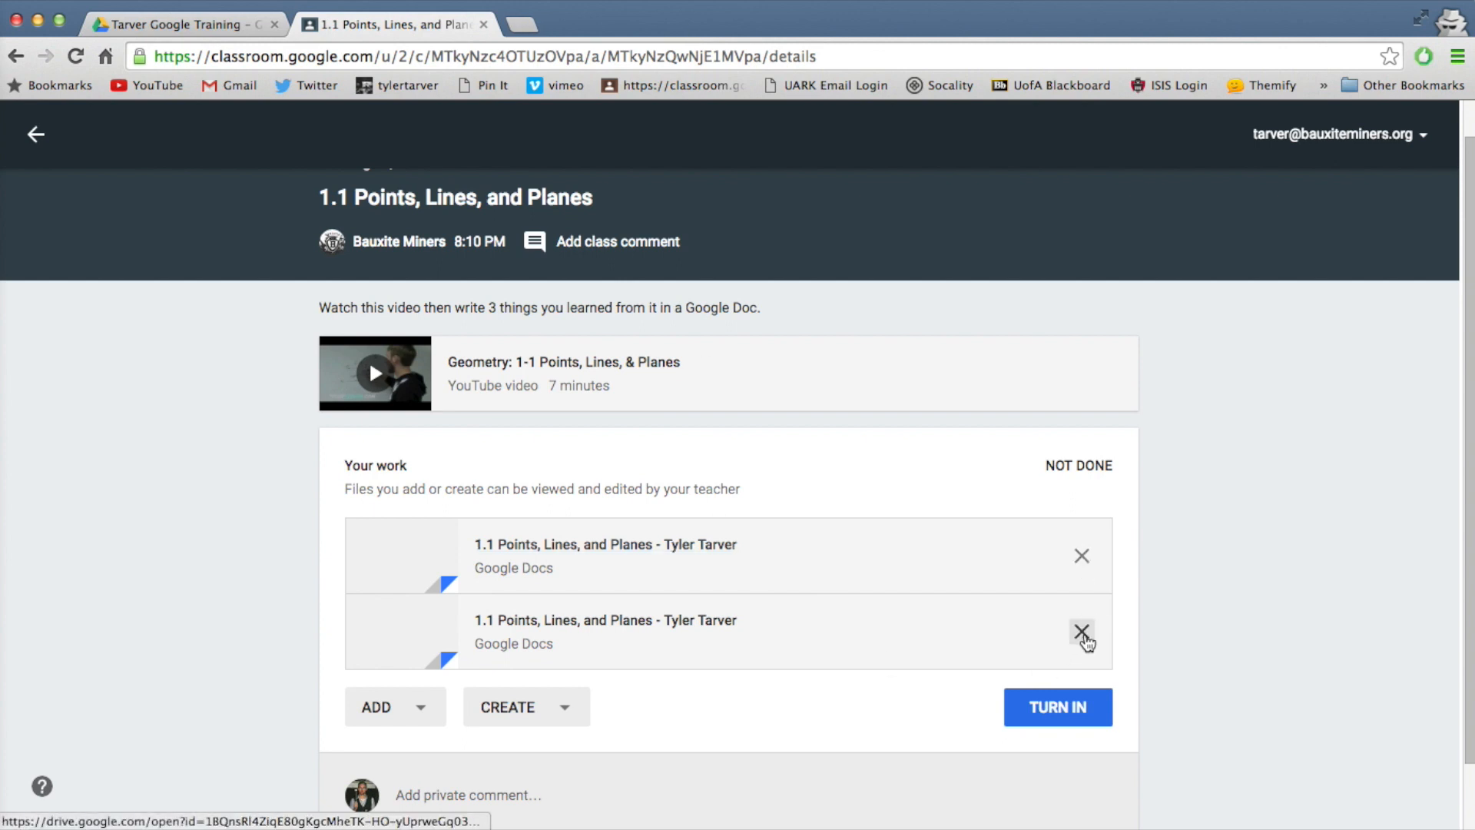
left_click(1082, 632)
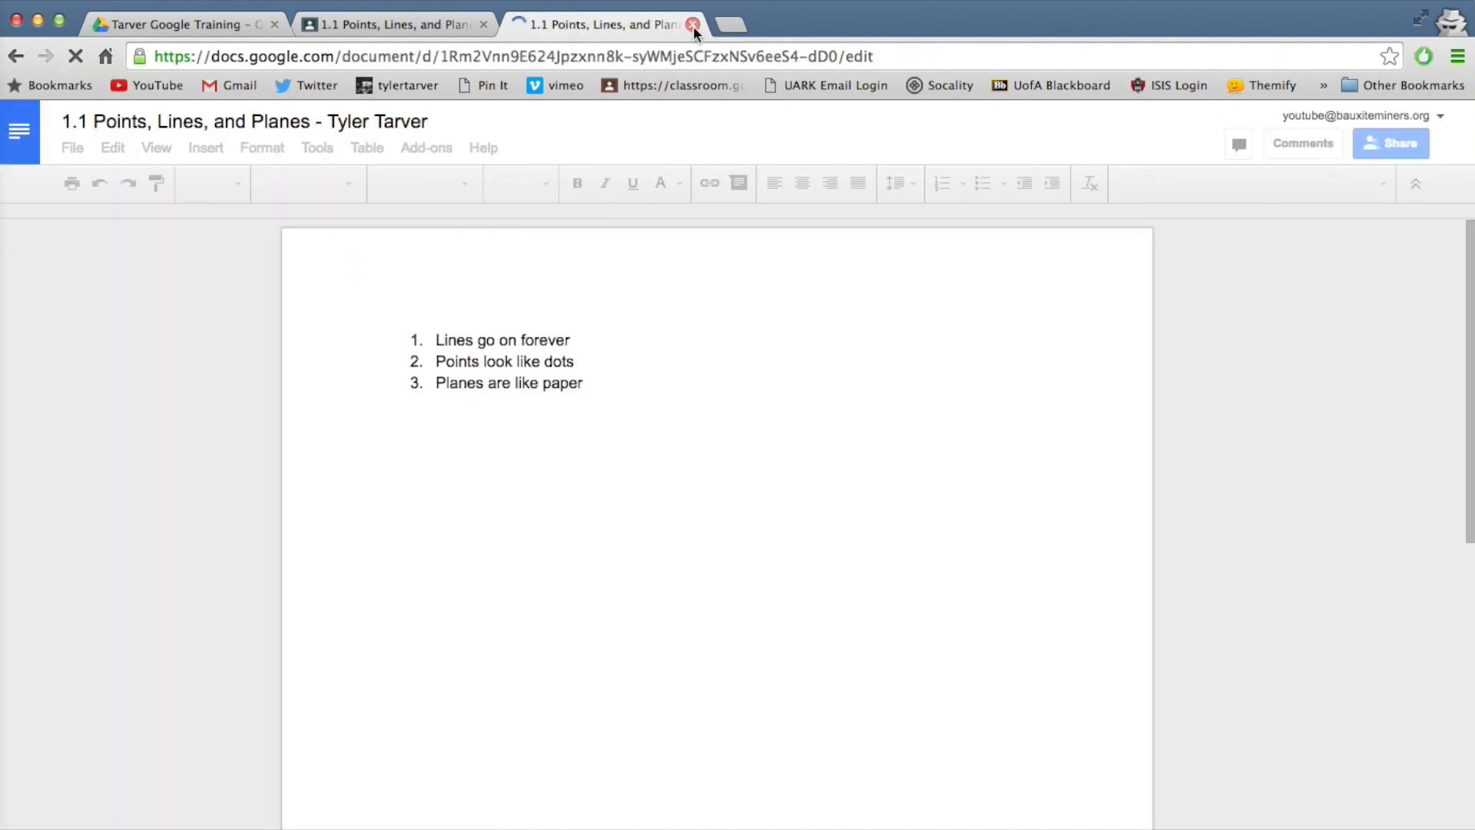
left_click(695, 24)
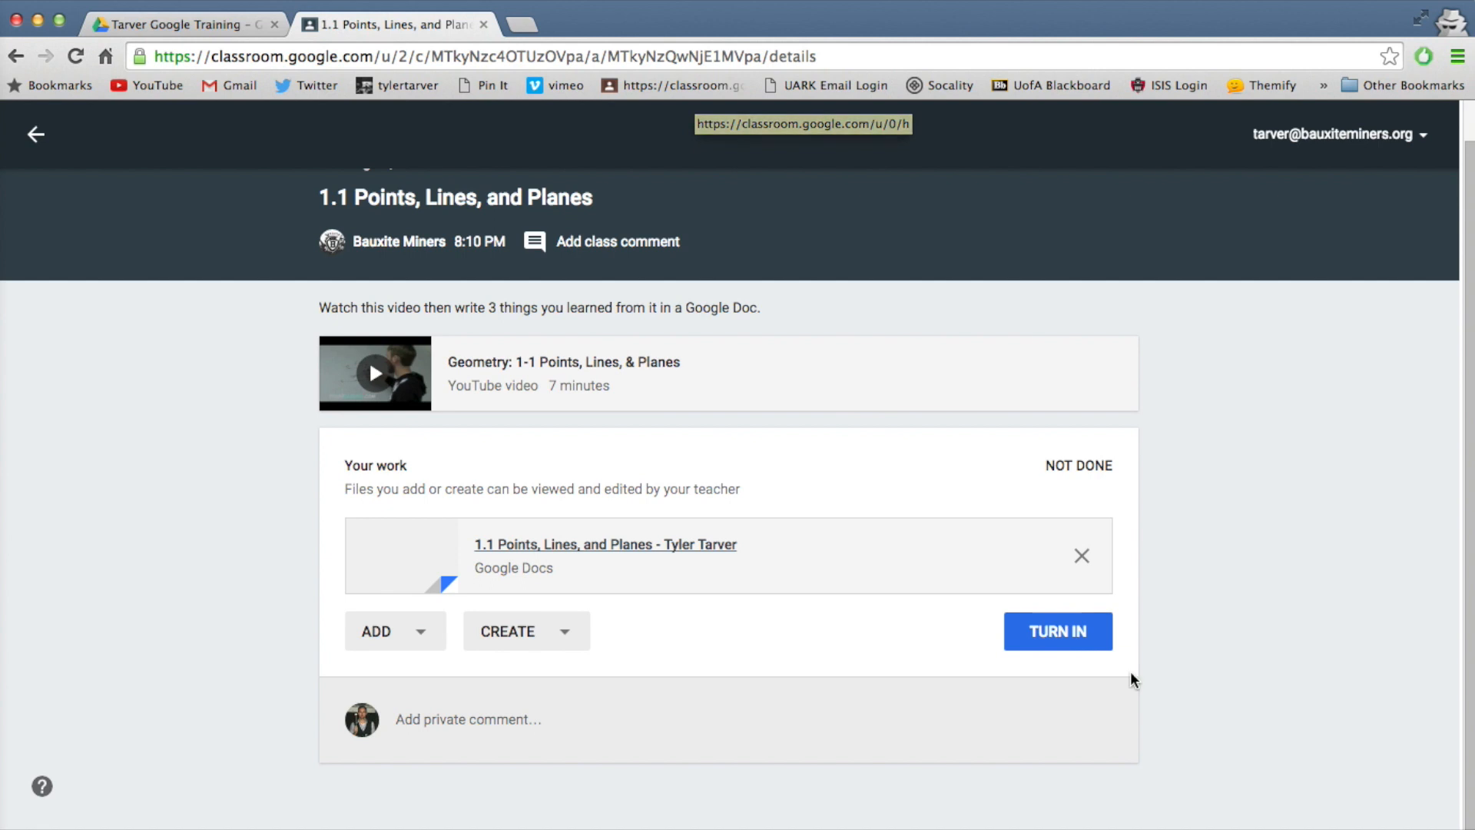
left_click(1056, 631)
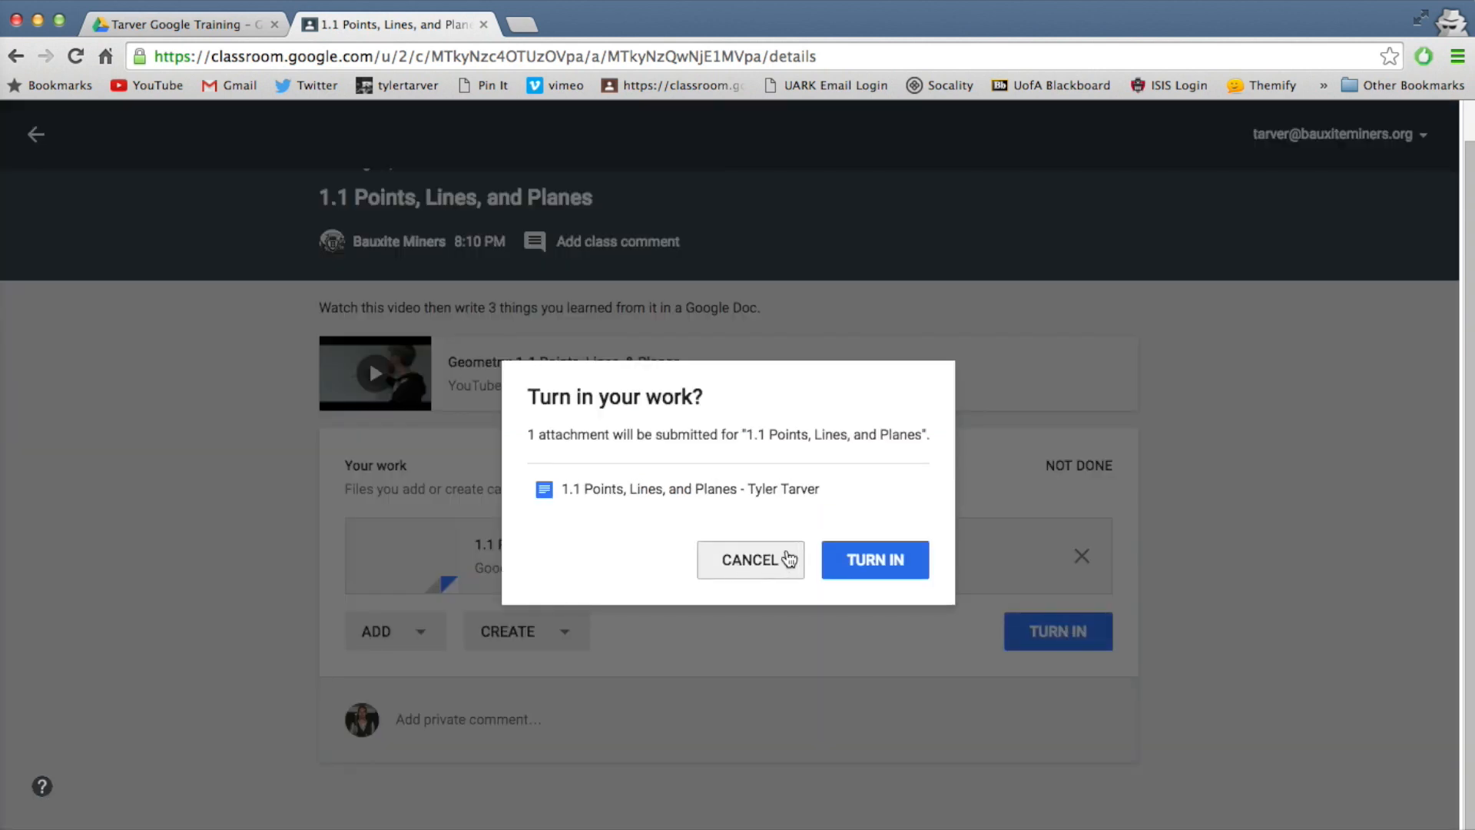
mouse_move(814, 567)
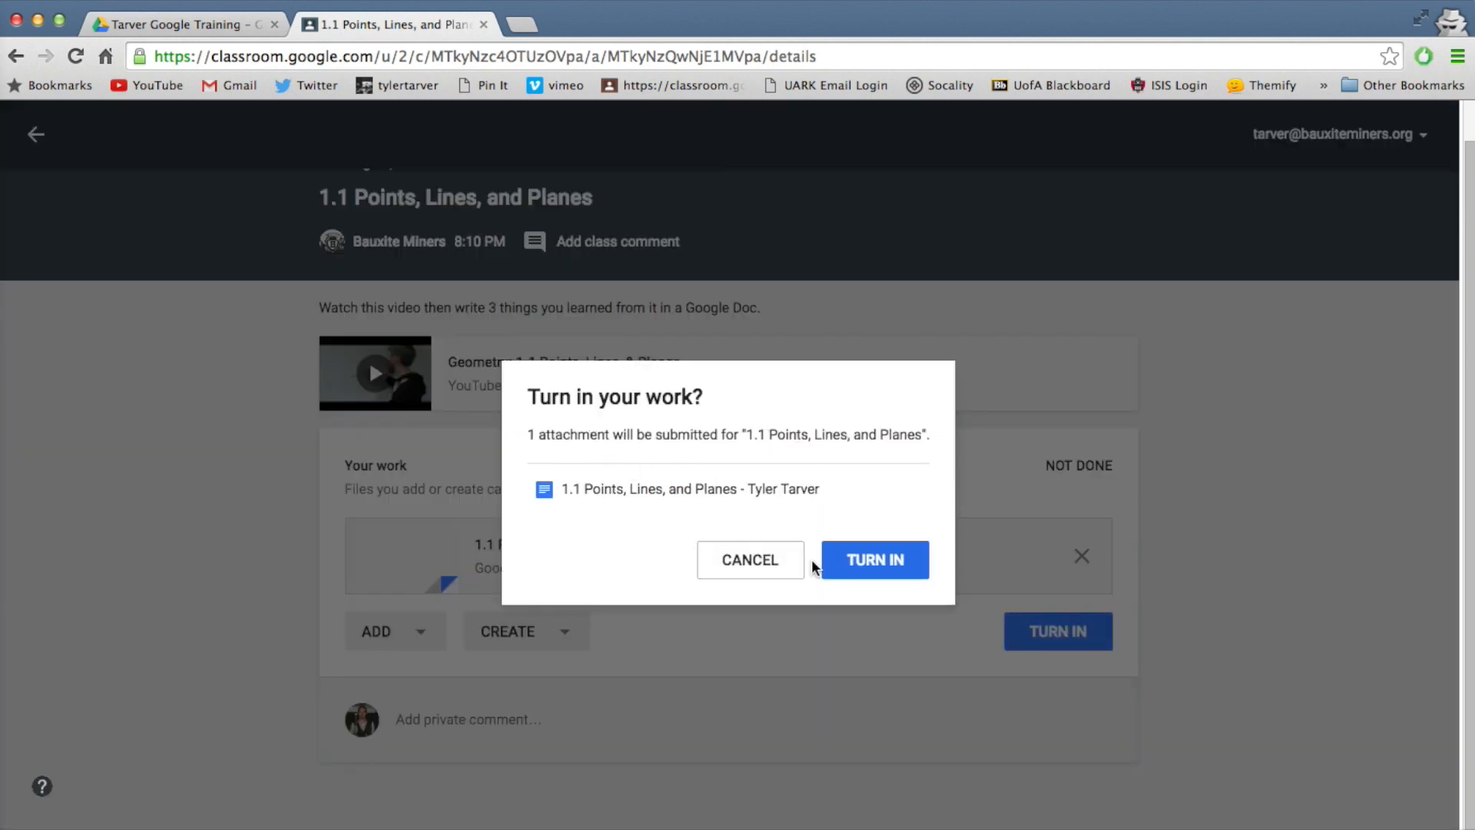
left_click(873, 561)
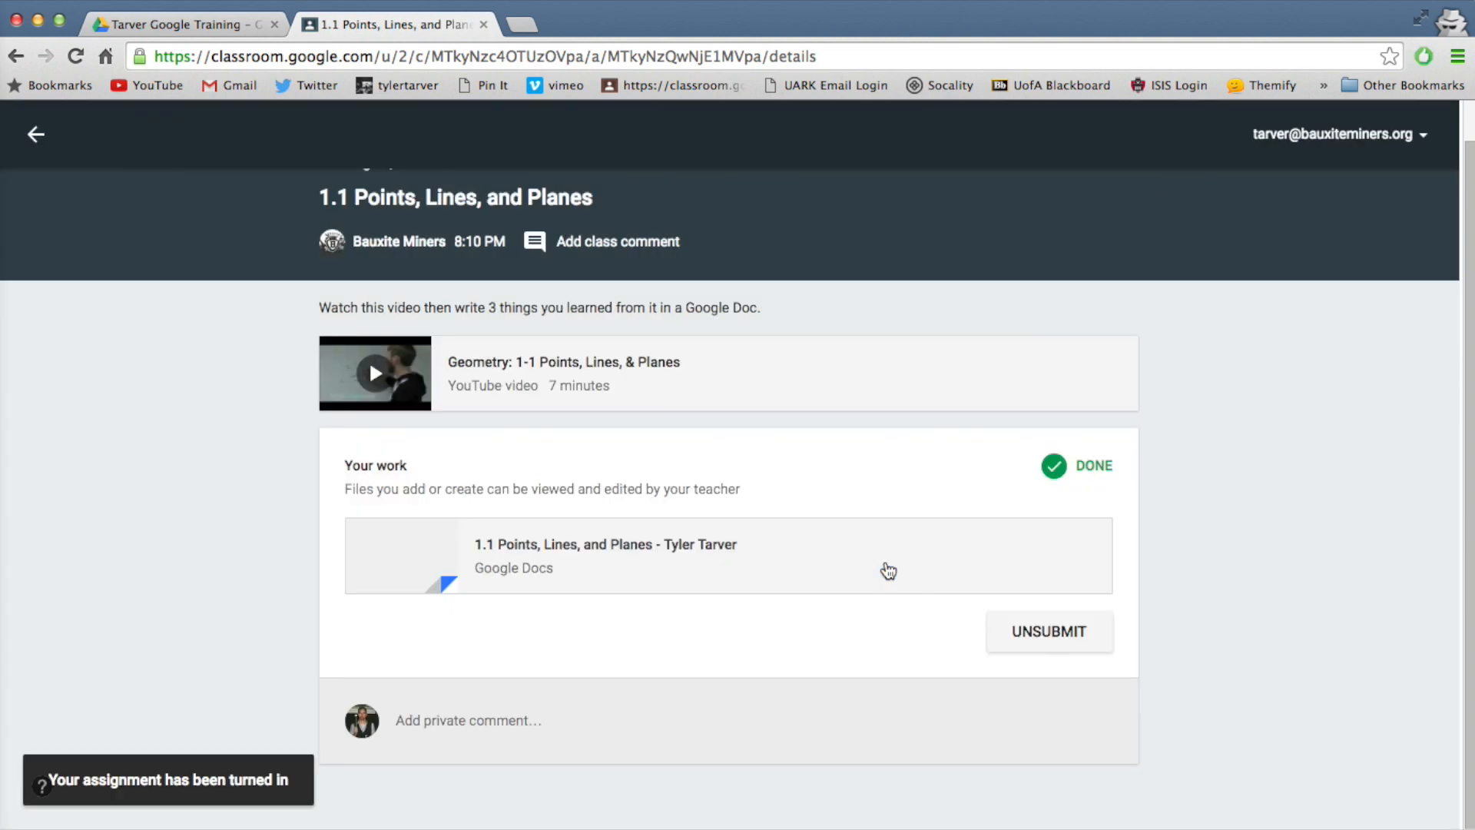
mouse_move(1461, 233)
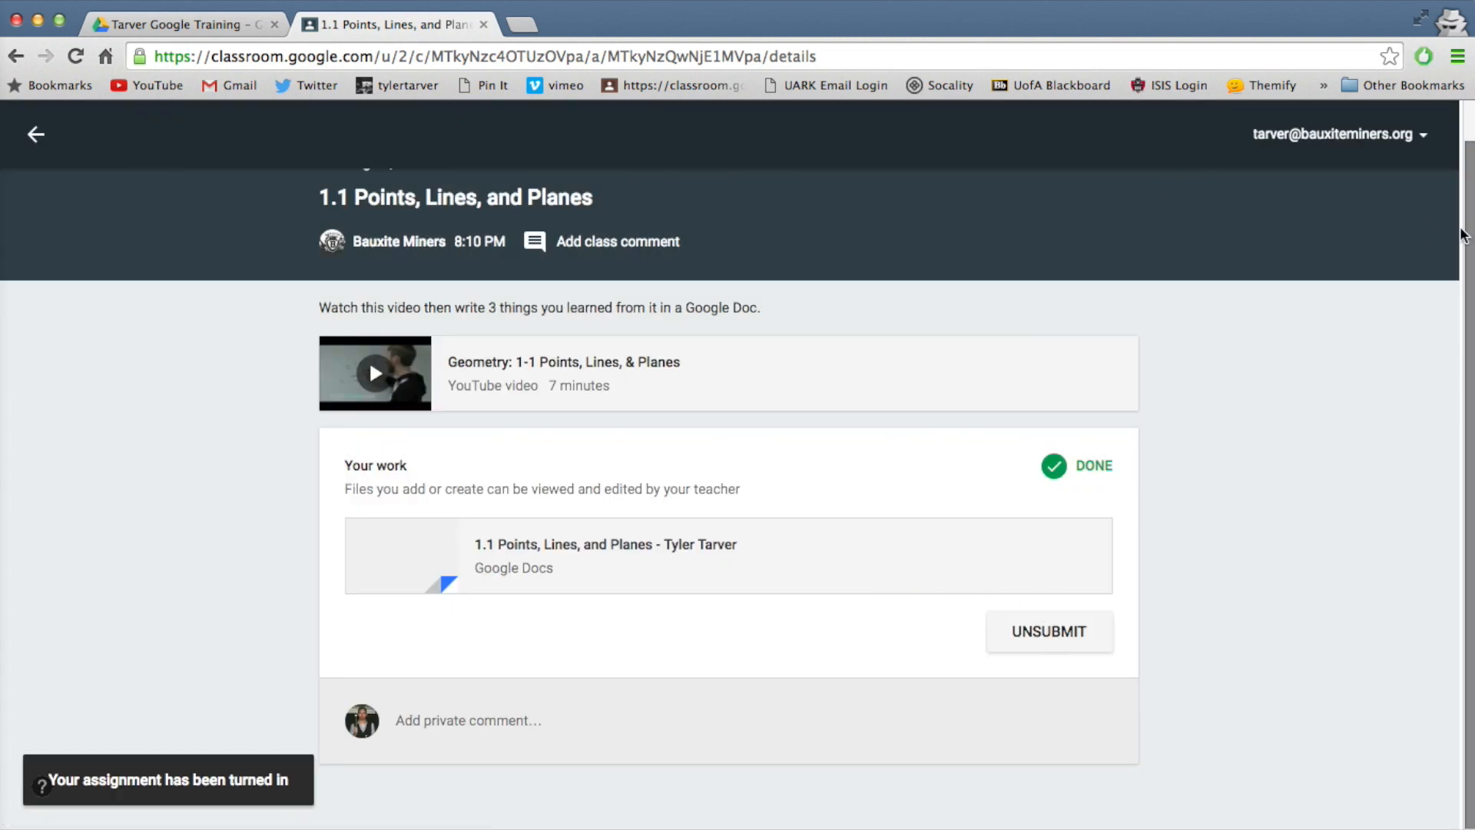
Switch to the Bauxite Miners teacher account and open the Google Training 5 class stream.
left_click(1333, 134)
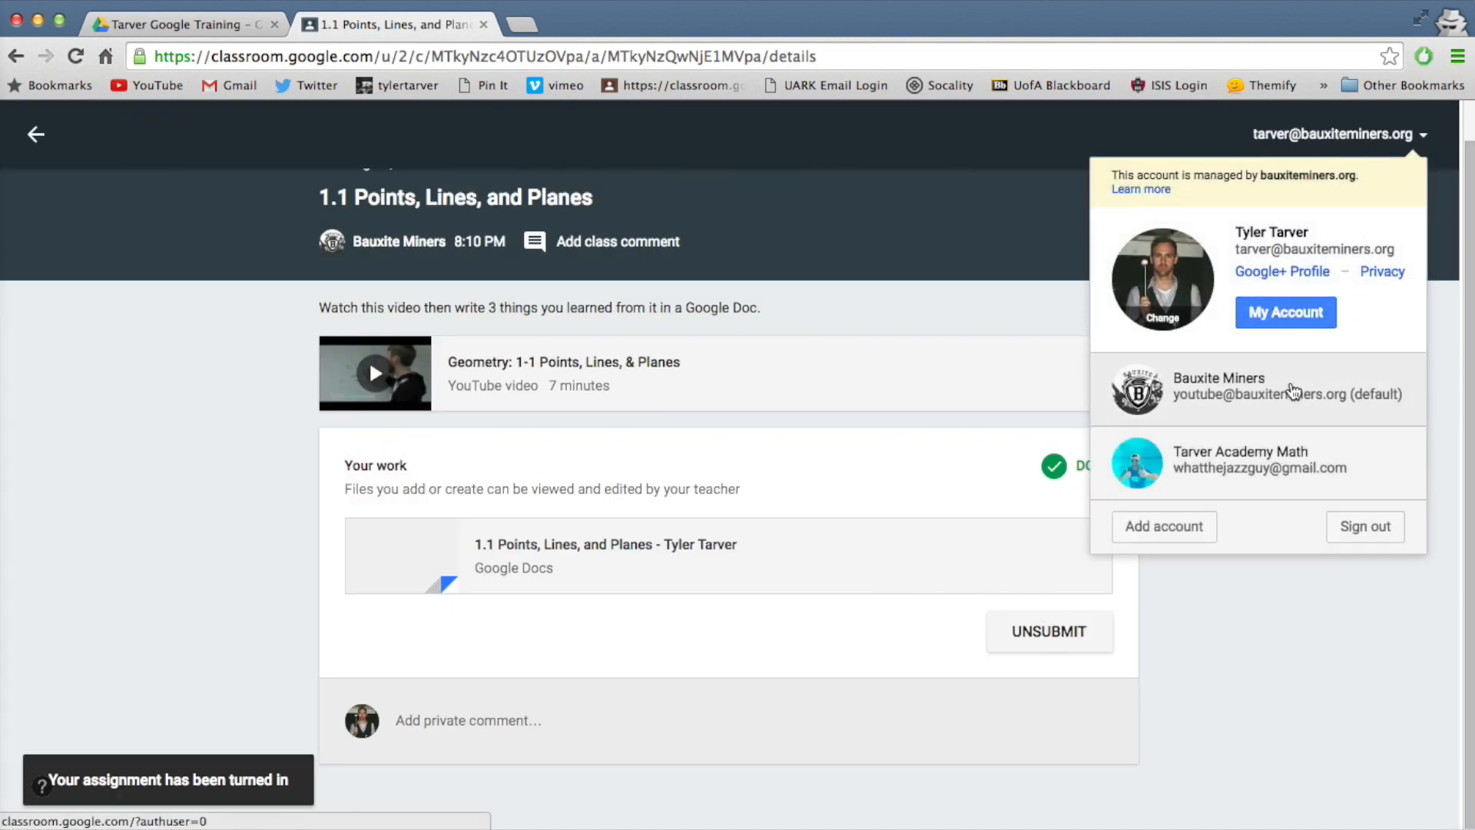
left_click(827, 396)
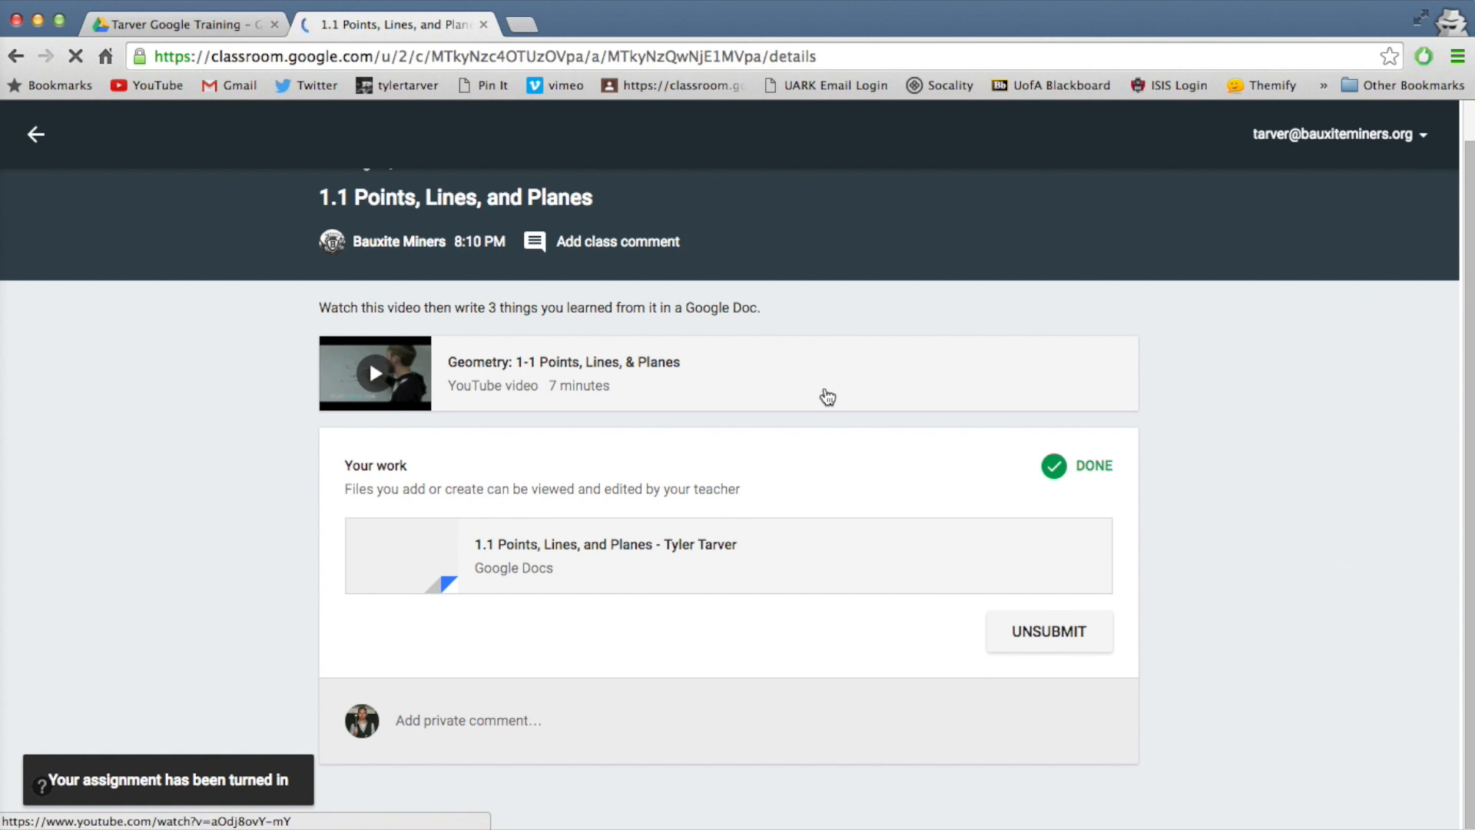
left_click(36, 134)
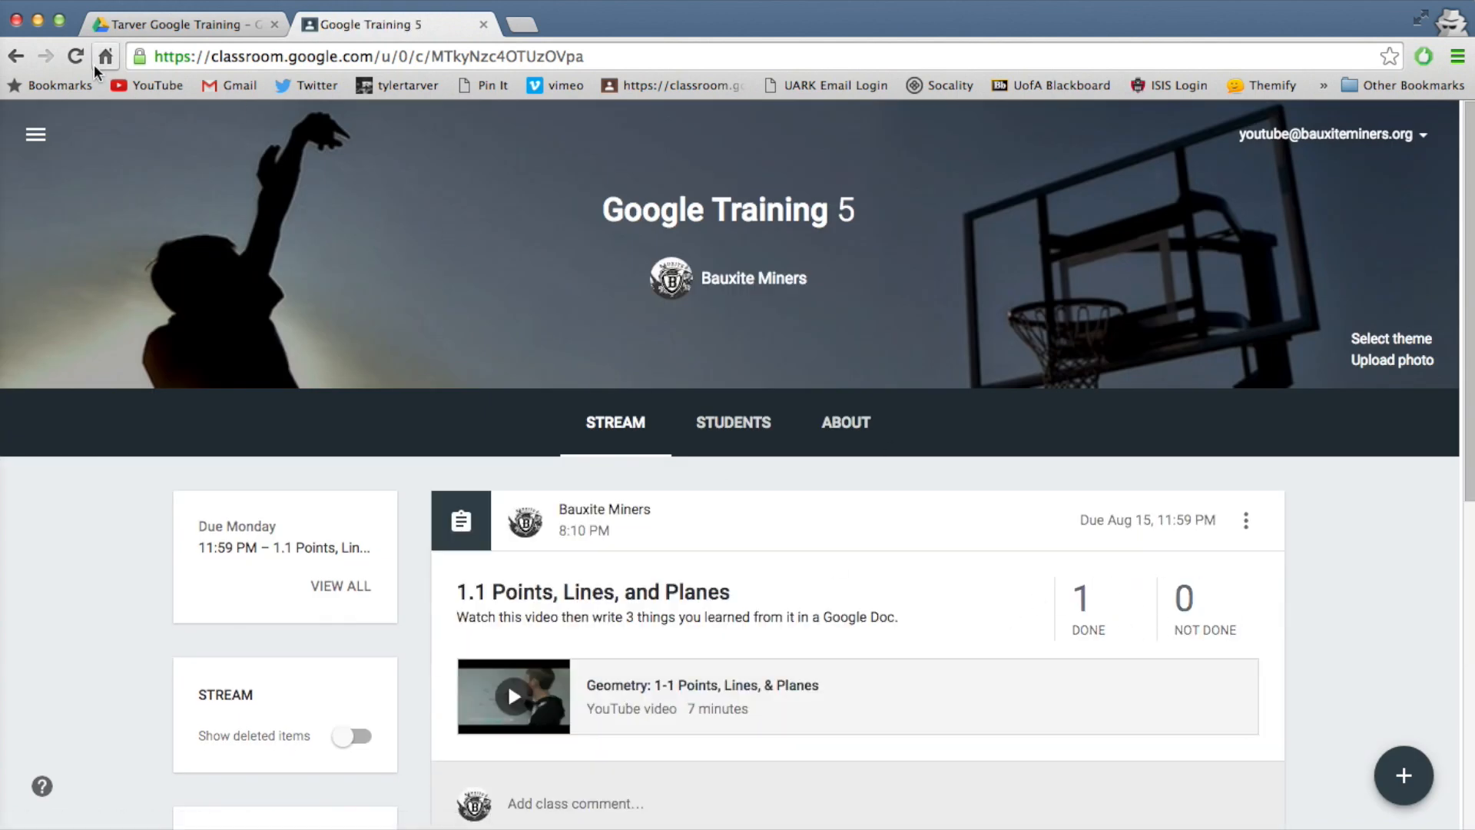
left_click(75, 56)
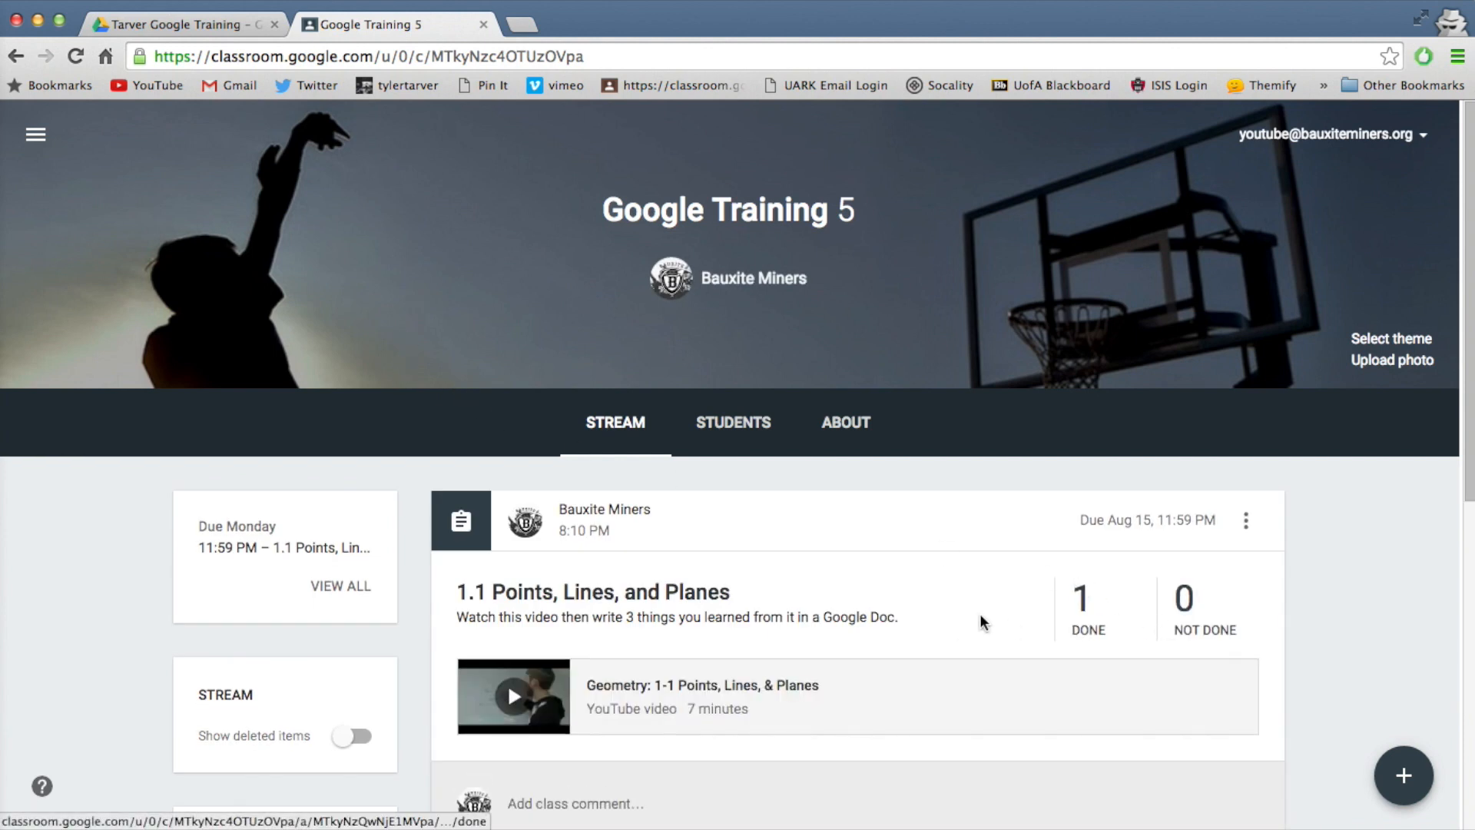
mouse_move(1082, 636)
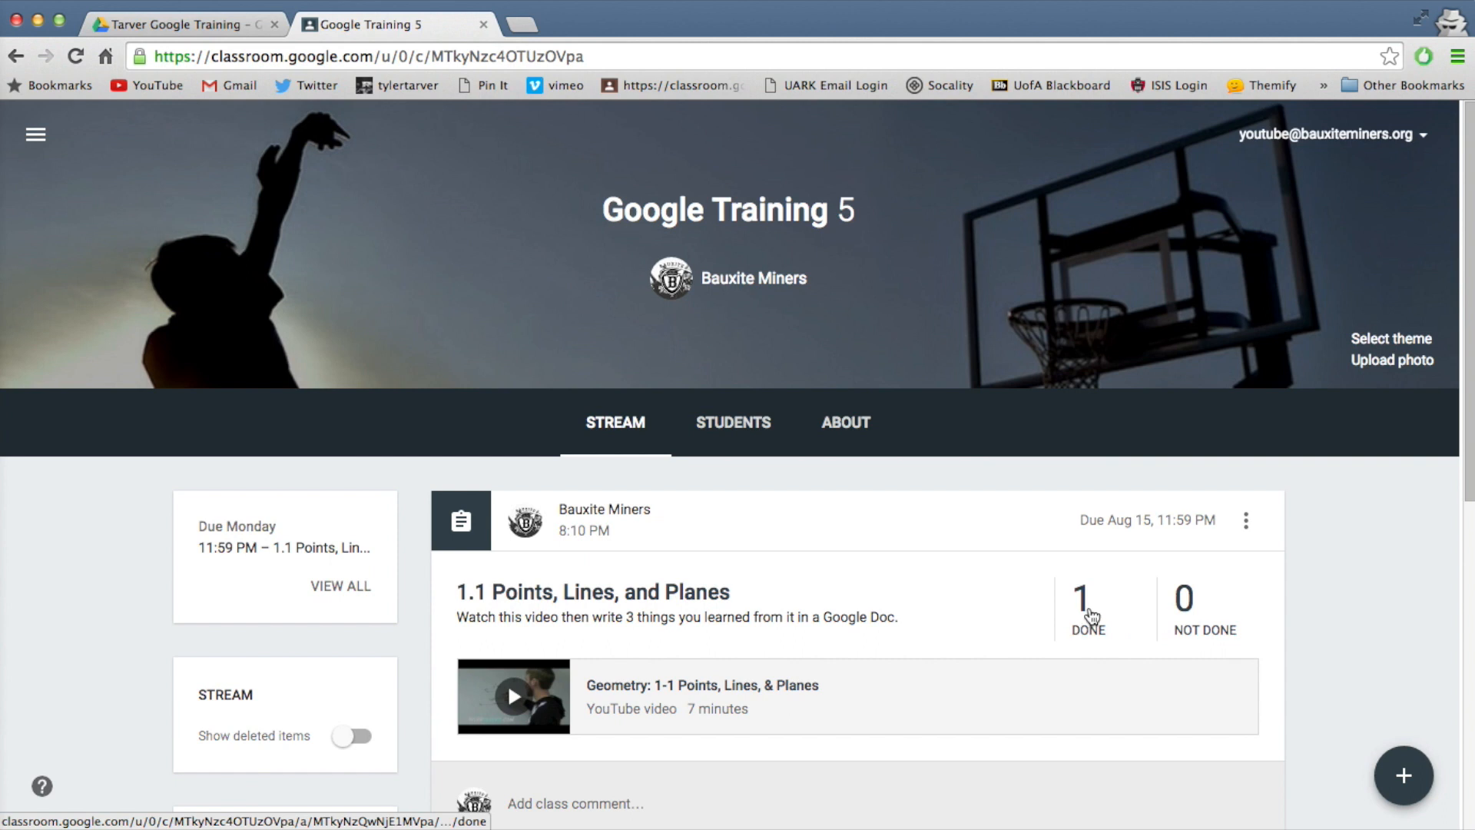
Dismiss the assignment details tip, select the student, and open his submitted doc.
left_click(1087, 607)
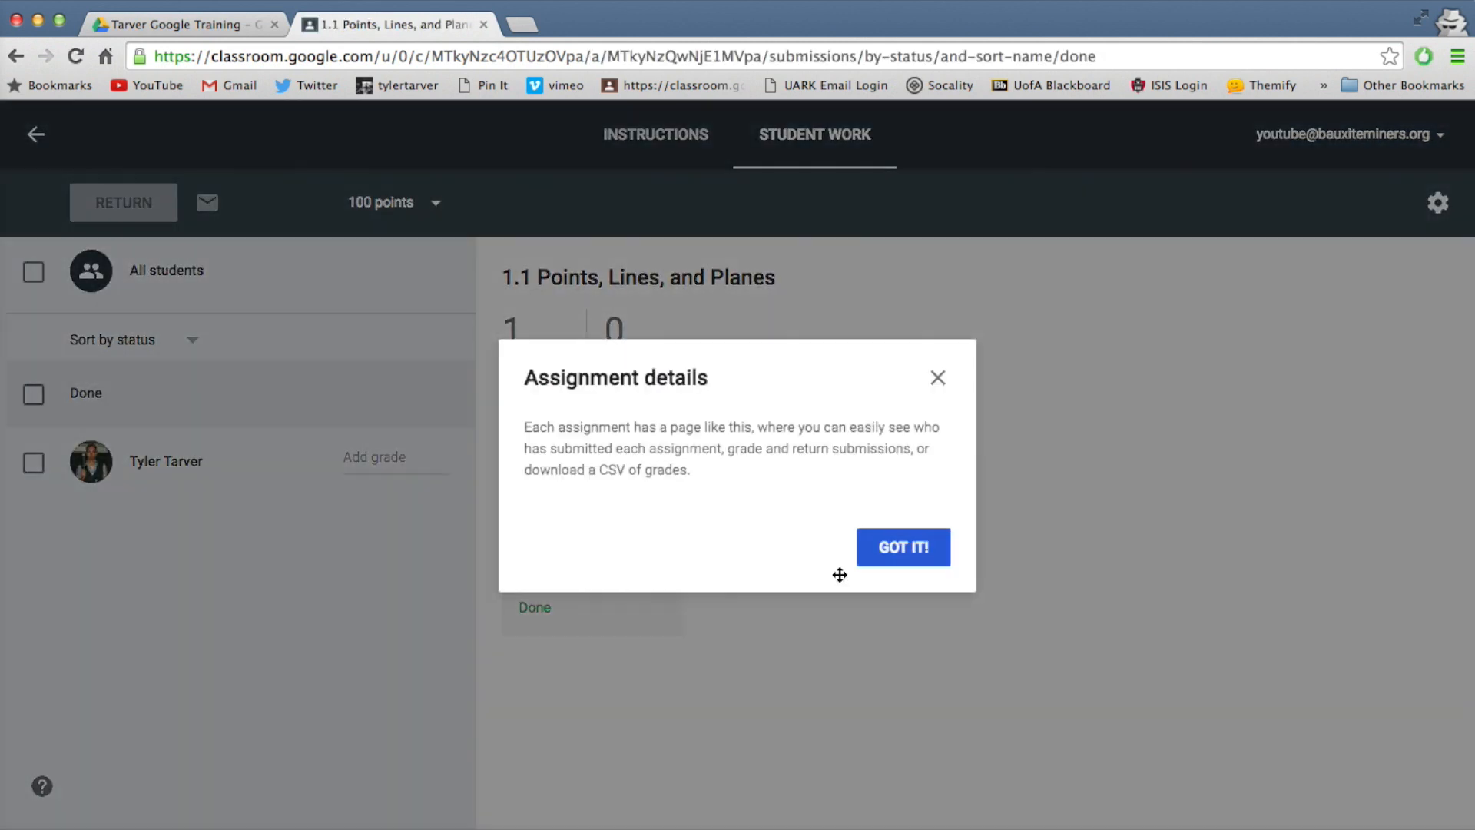
mouse_move(674, 435)
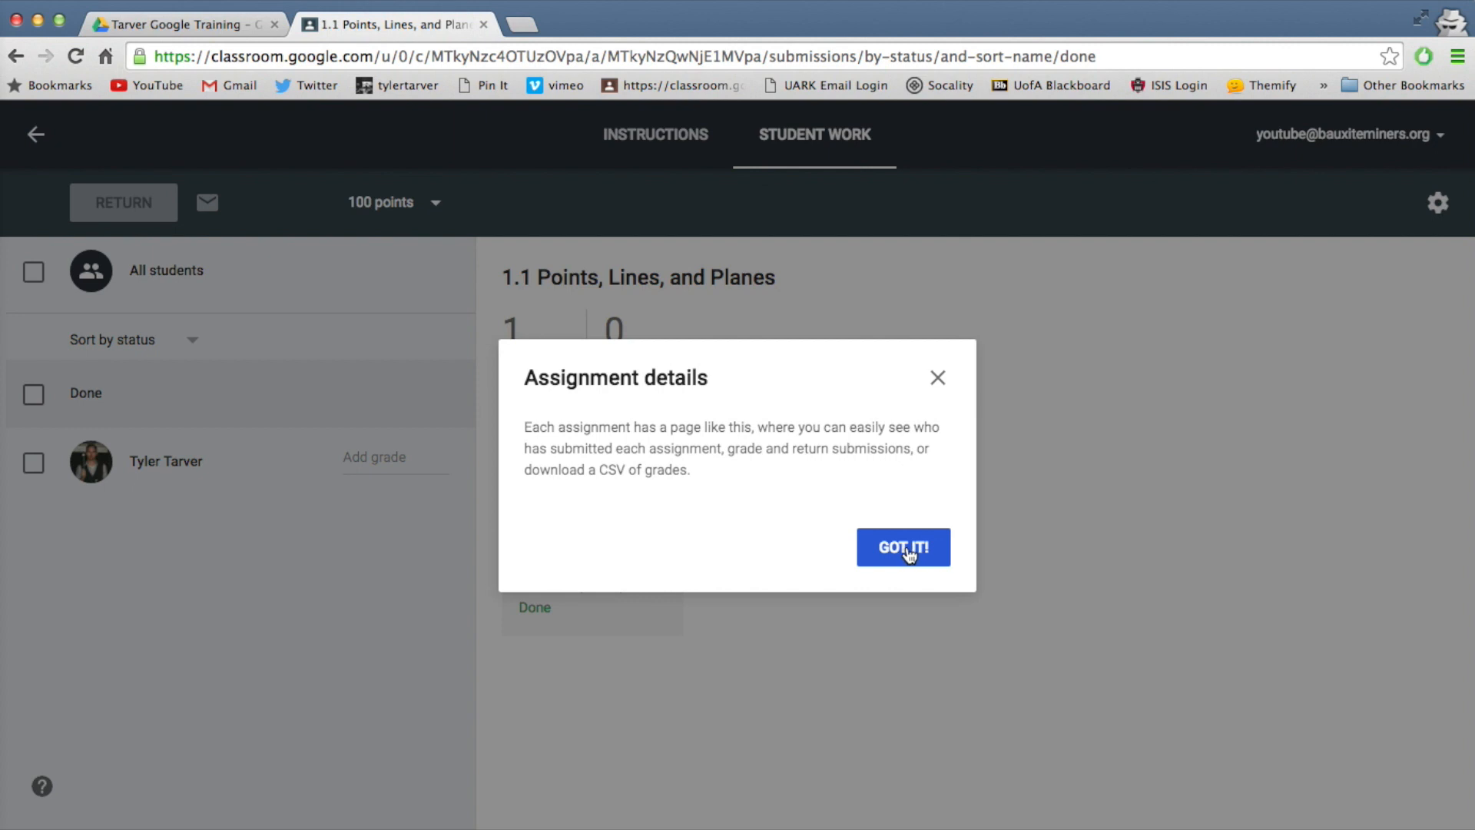
left_click(902, 547)
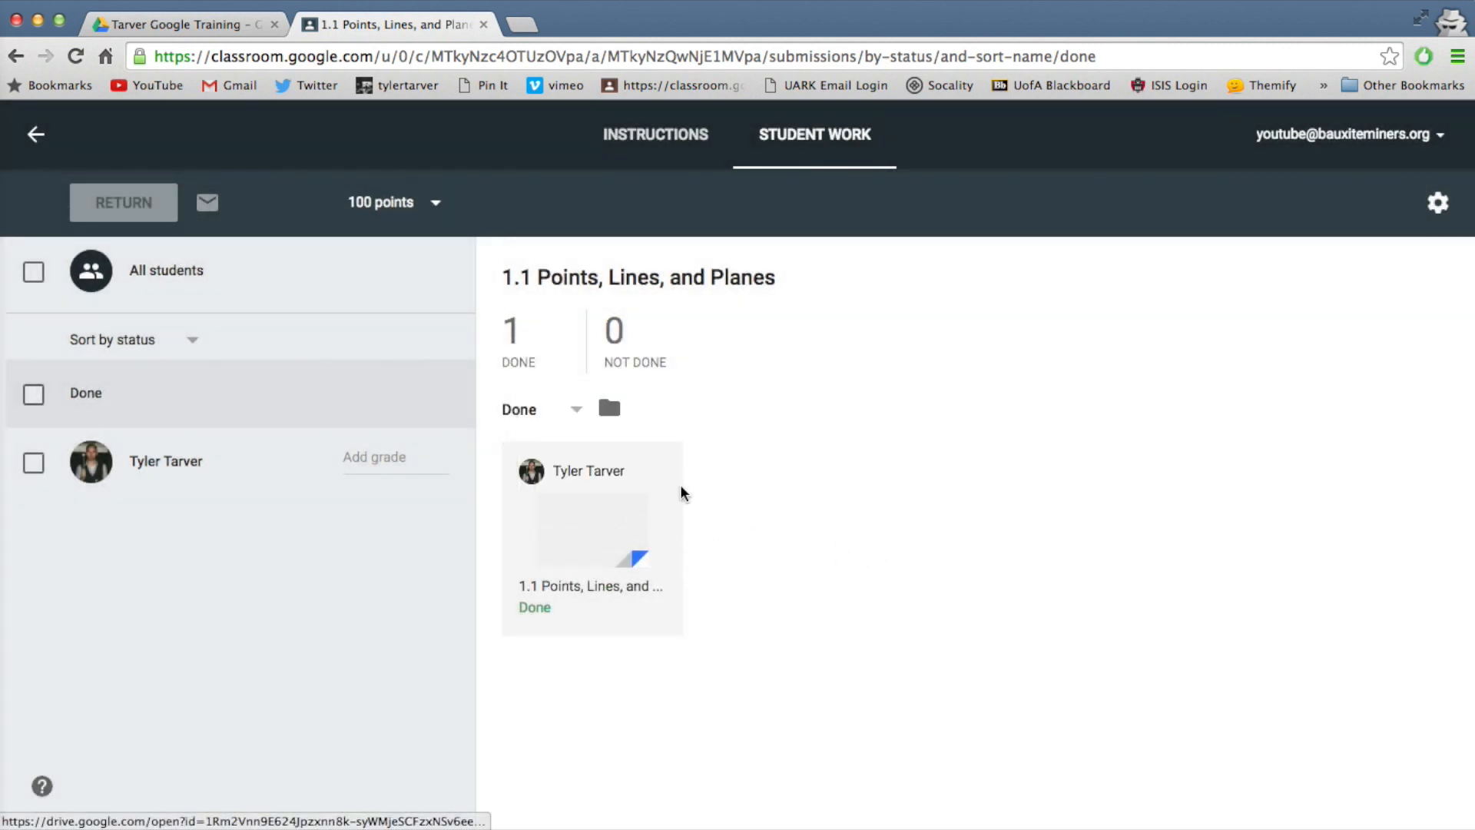
left_click(166, 461)
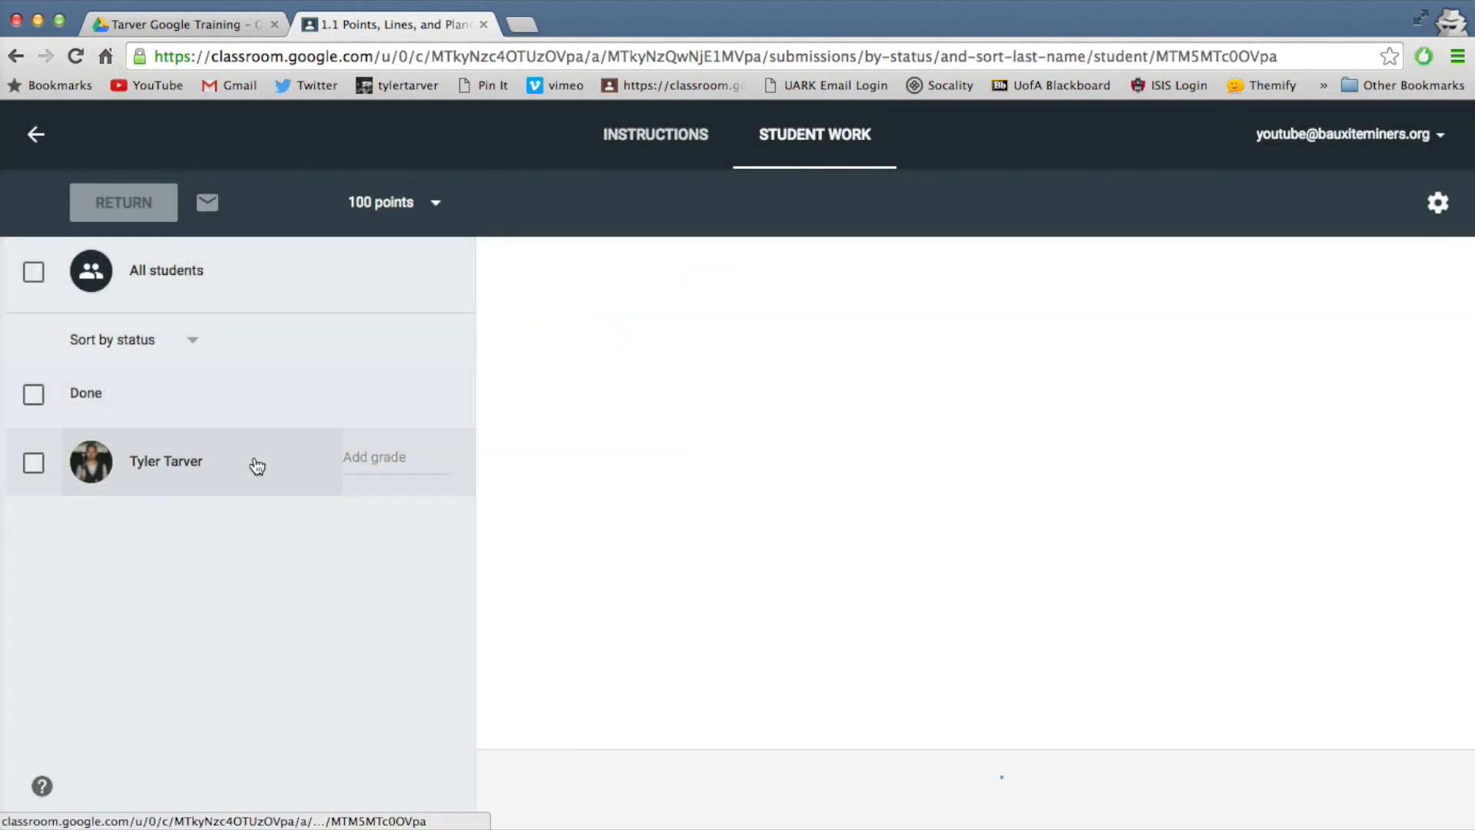
left_click(166, 461)
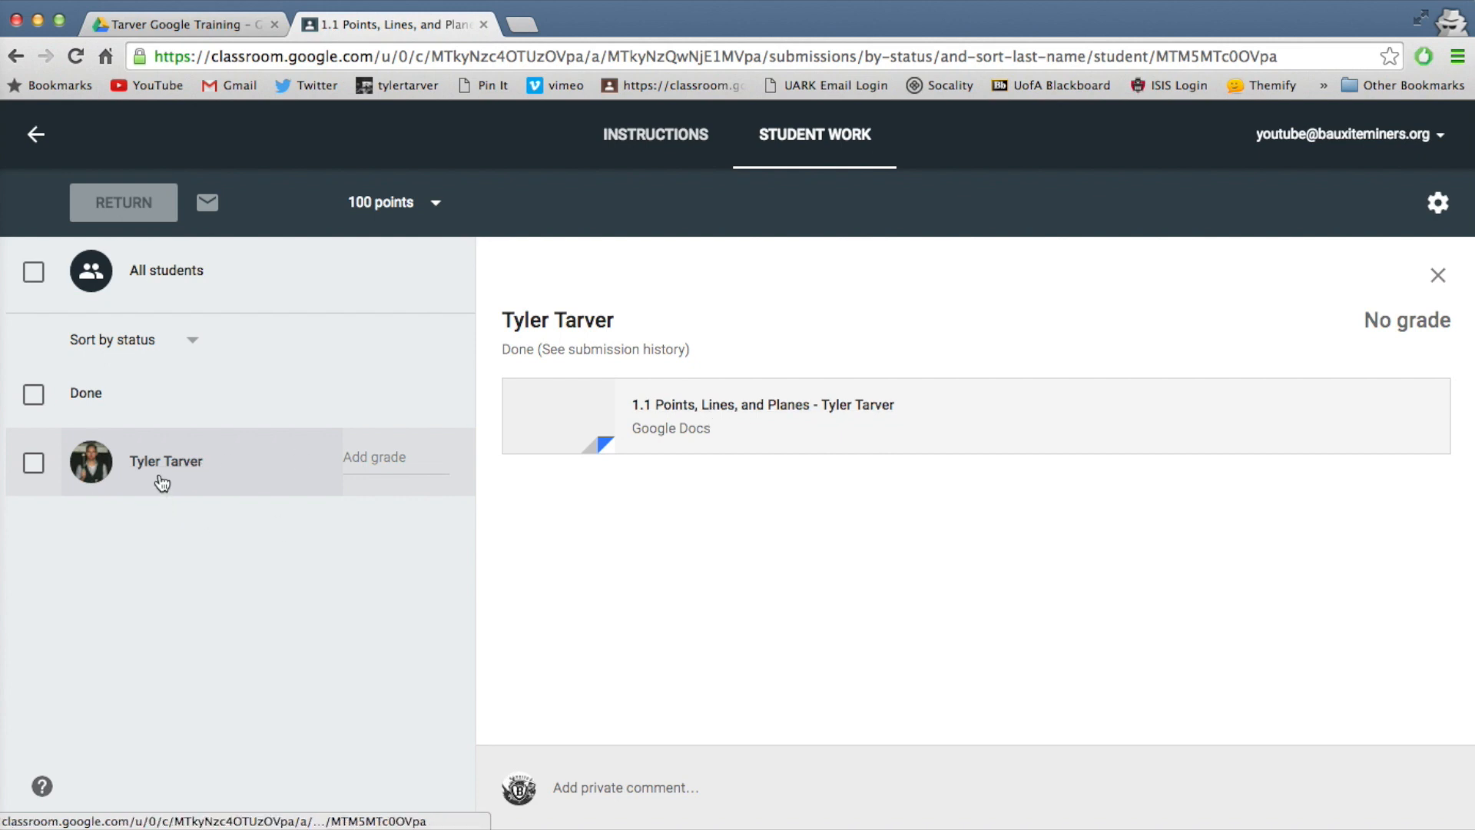
mouse_move(780, 412)
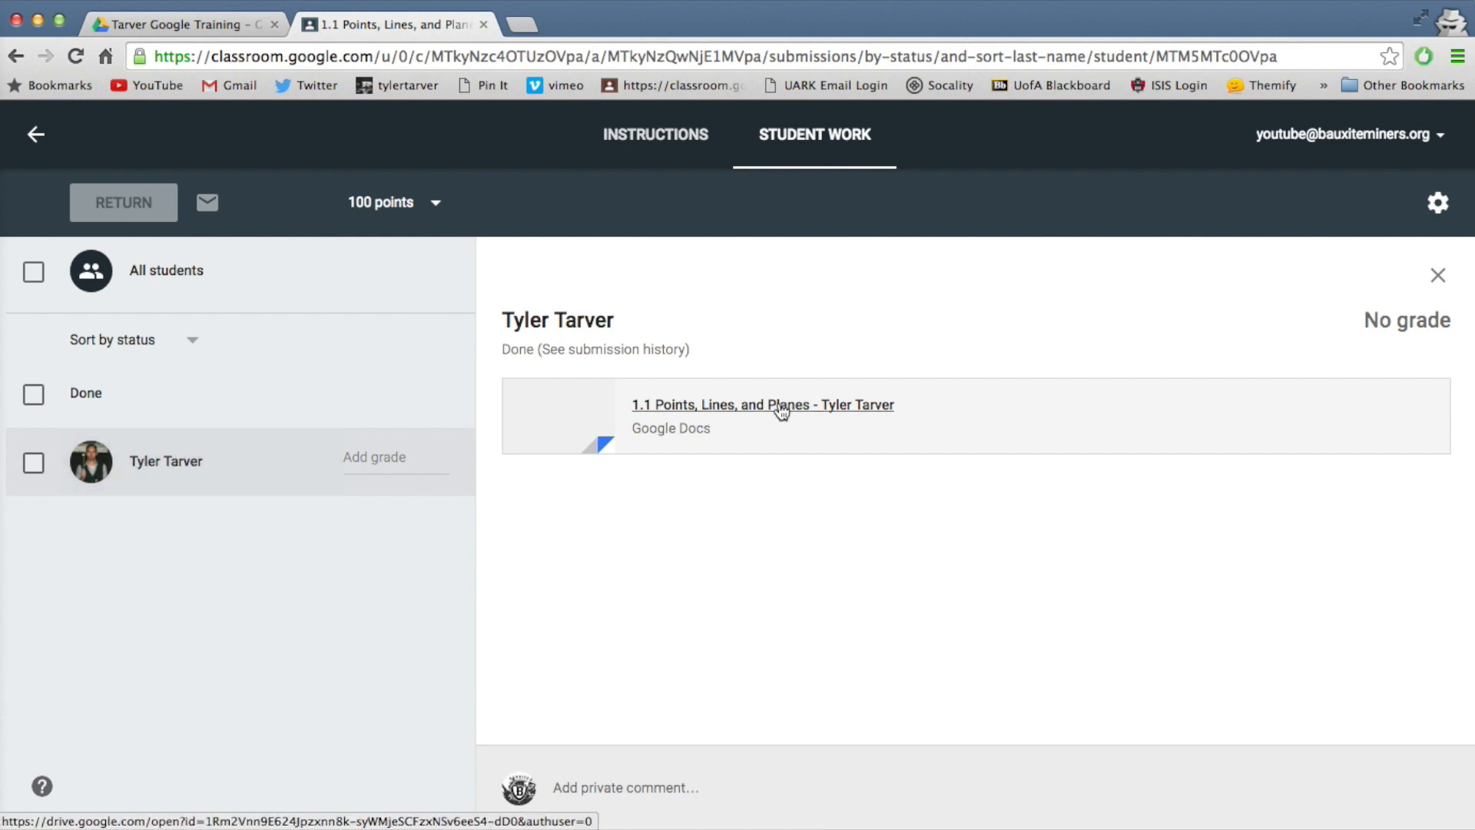
left_click(762, 403)
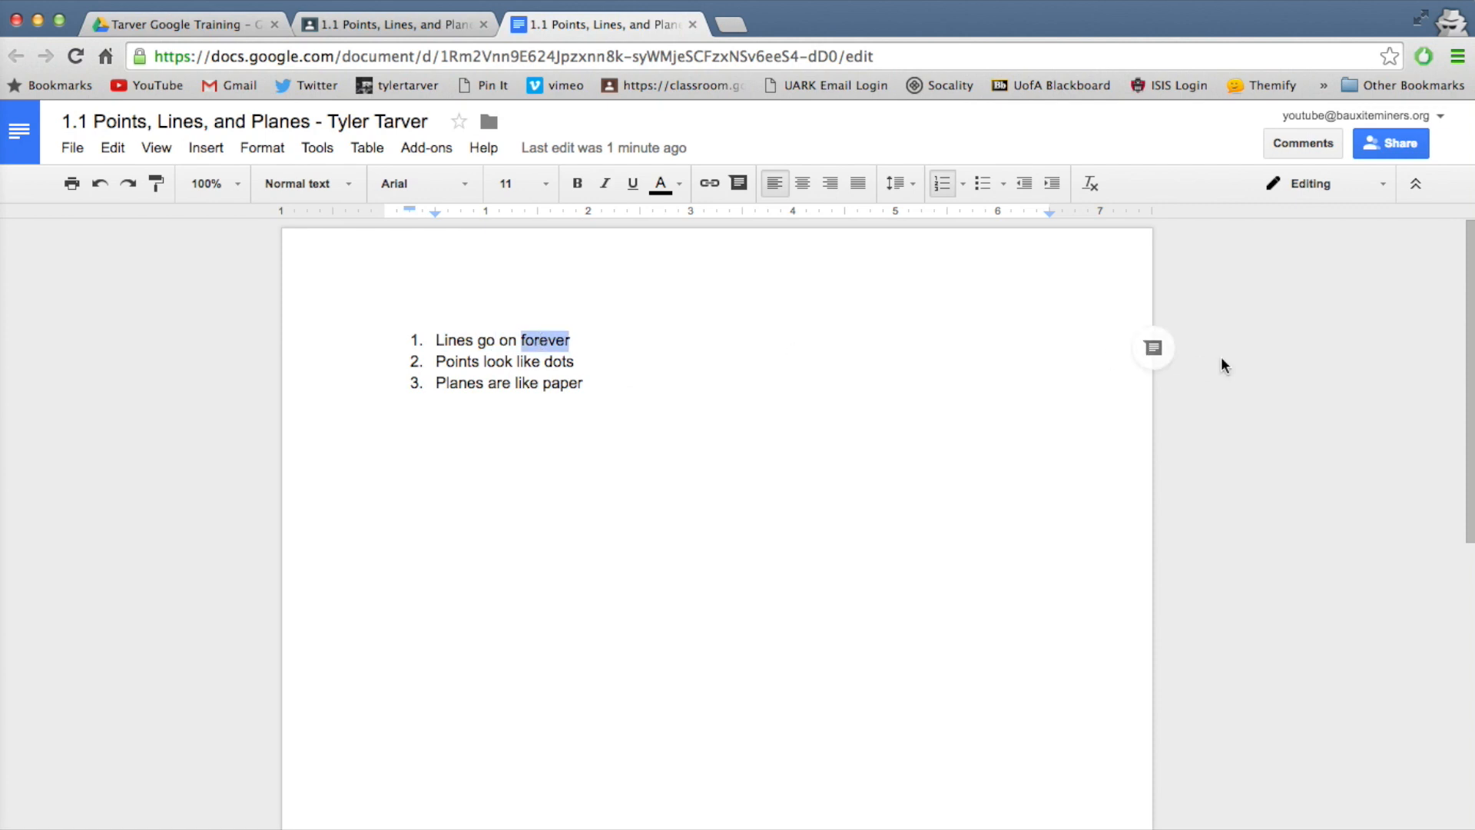
Comment "no joke" on the word 'forever' in the student's doc.
left_click(1152, 348)
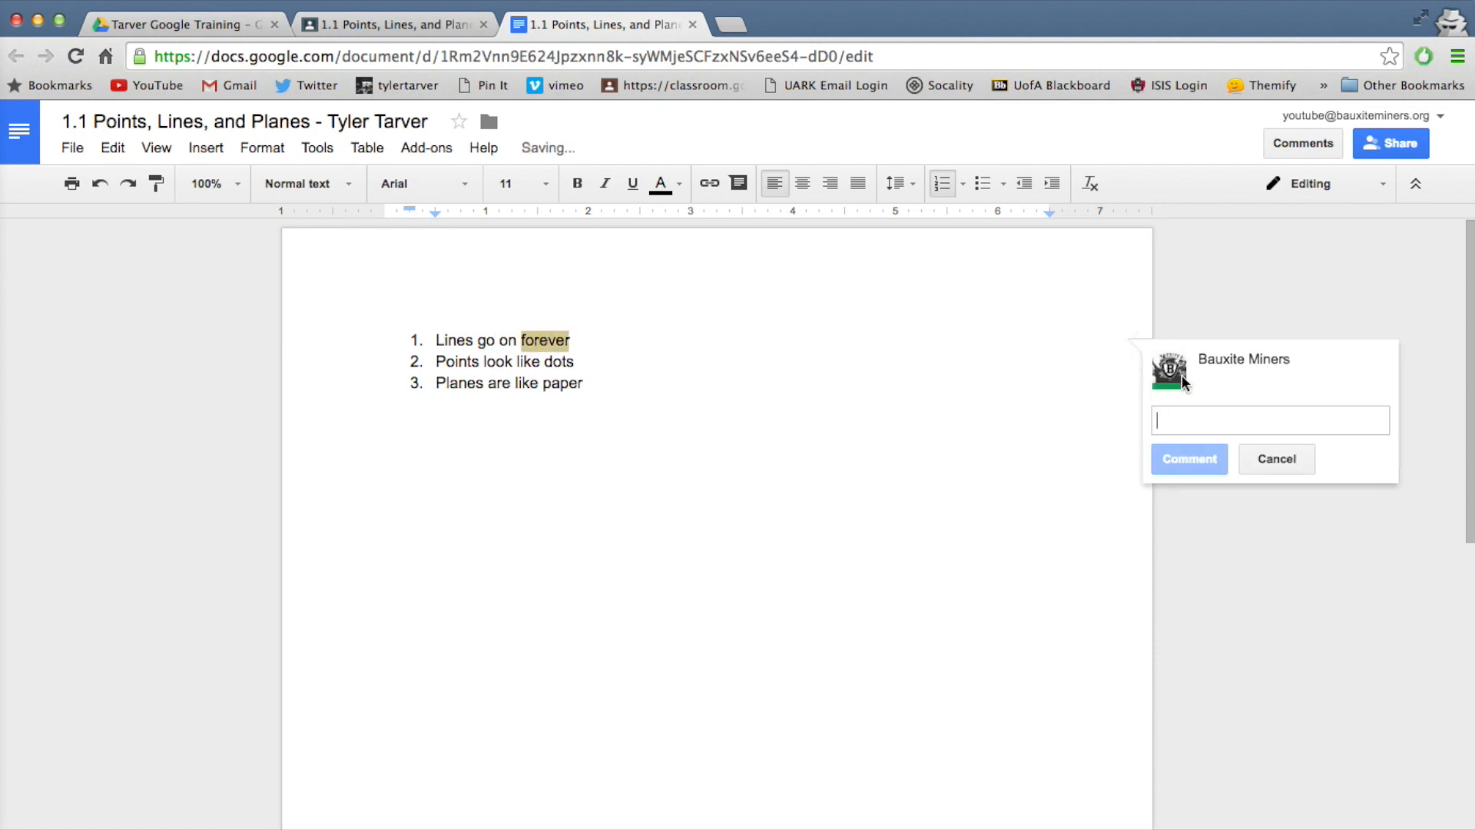
type("no joke")
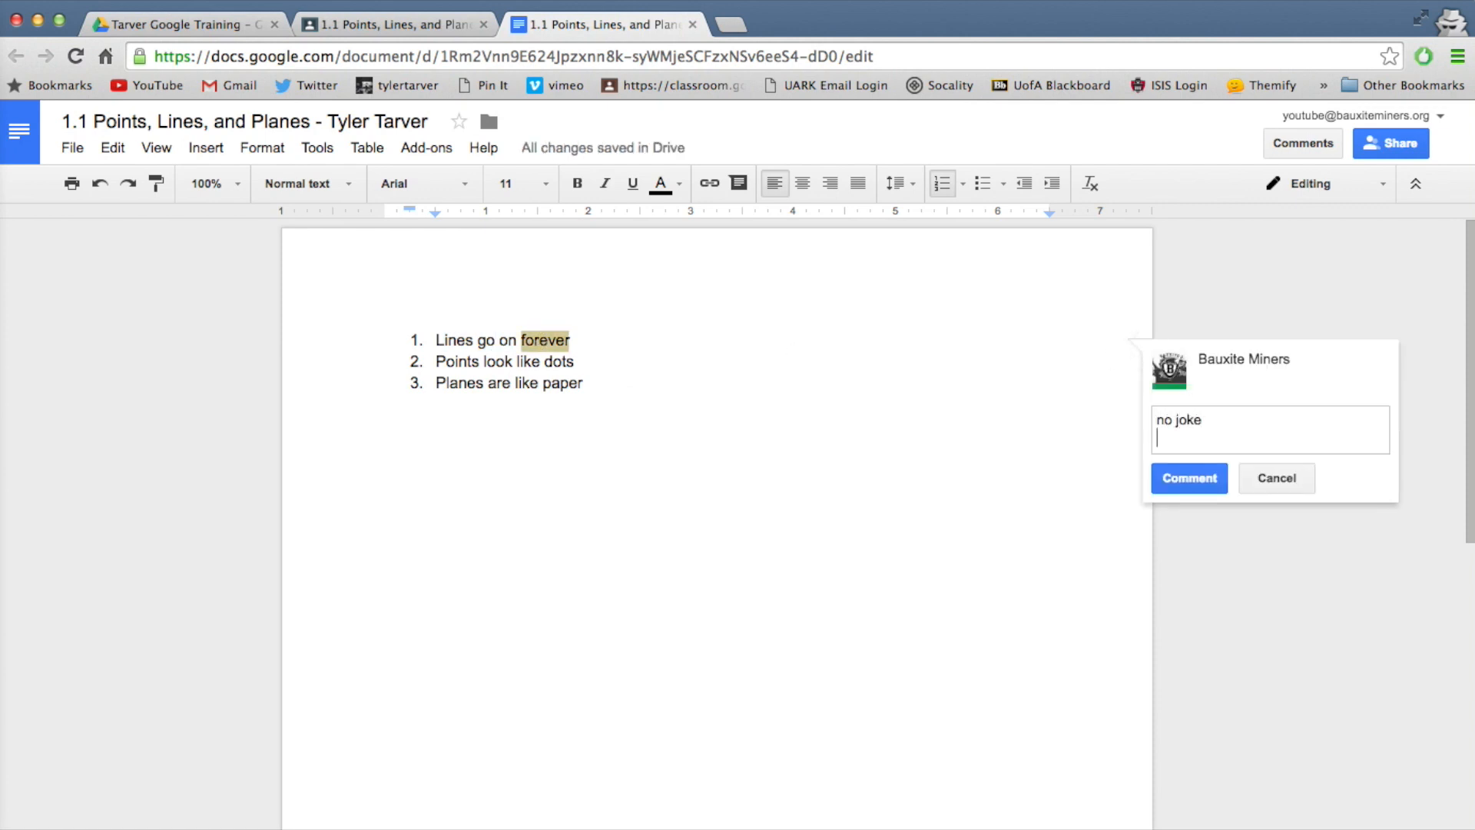
left_click(1189, 478)
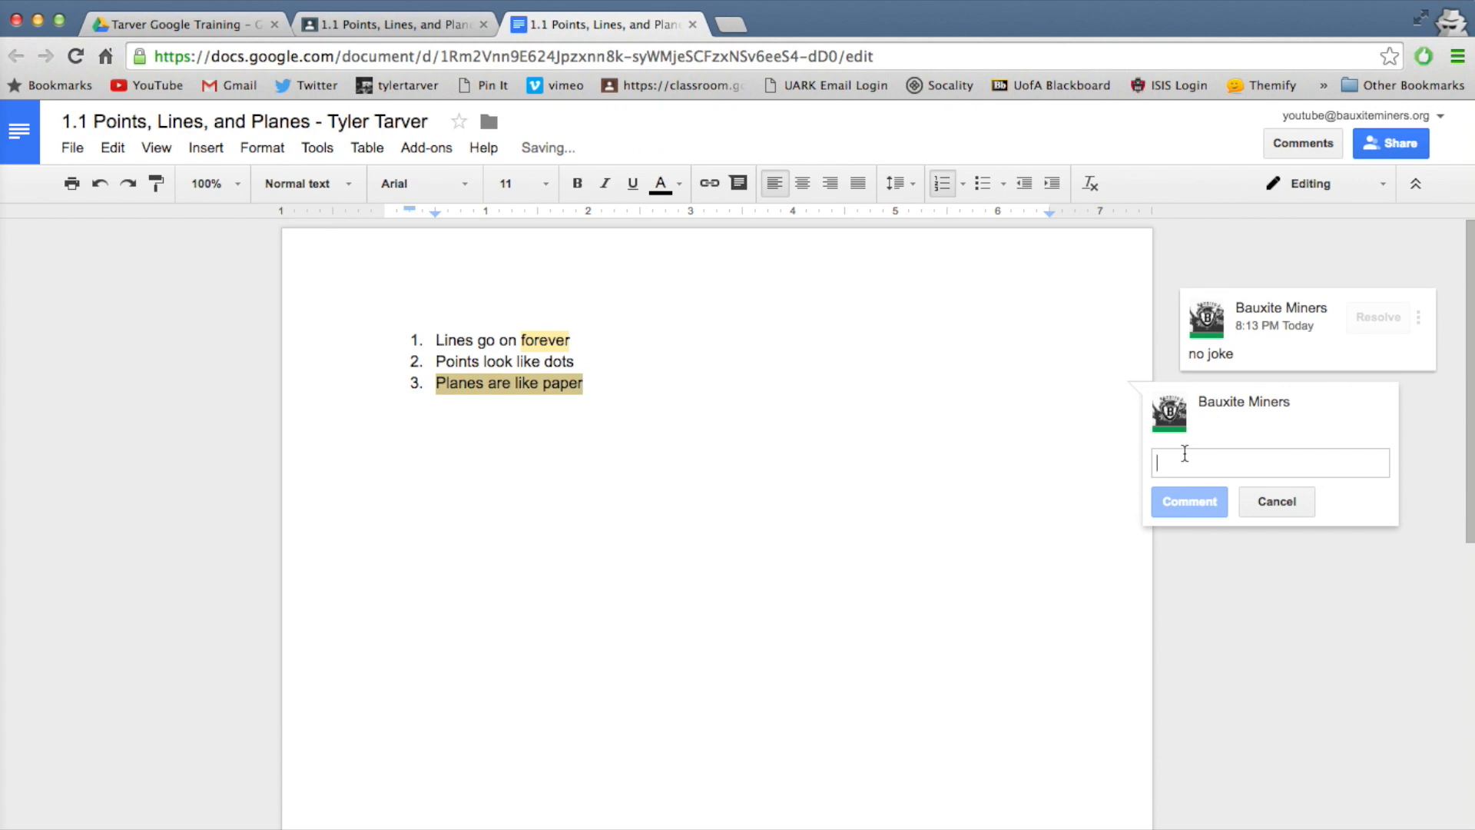
Comment "more like continuous lines" on 'Planes are like paper' and close the document.
type("moe")
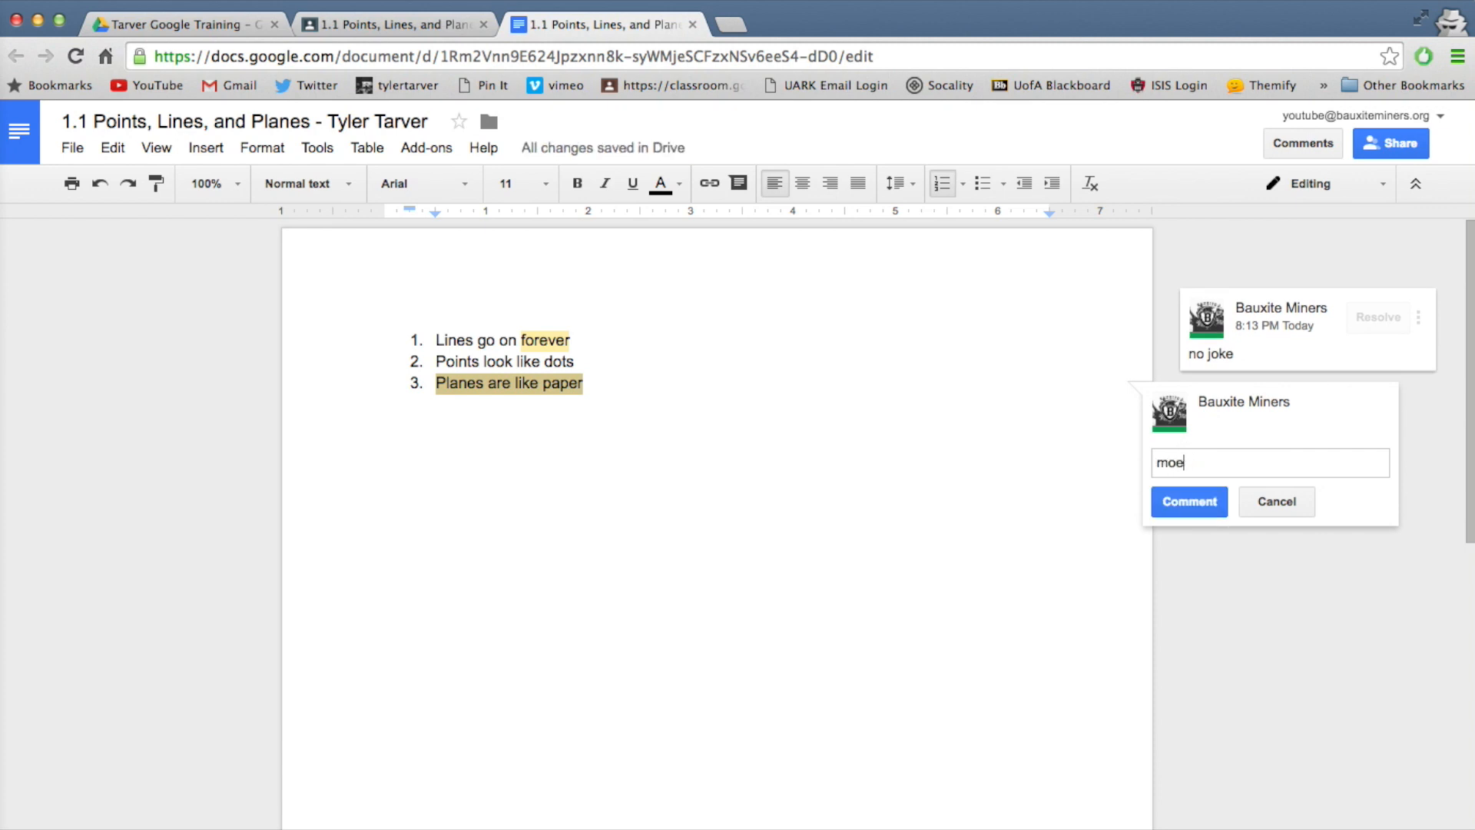
type("more like")
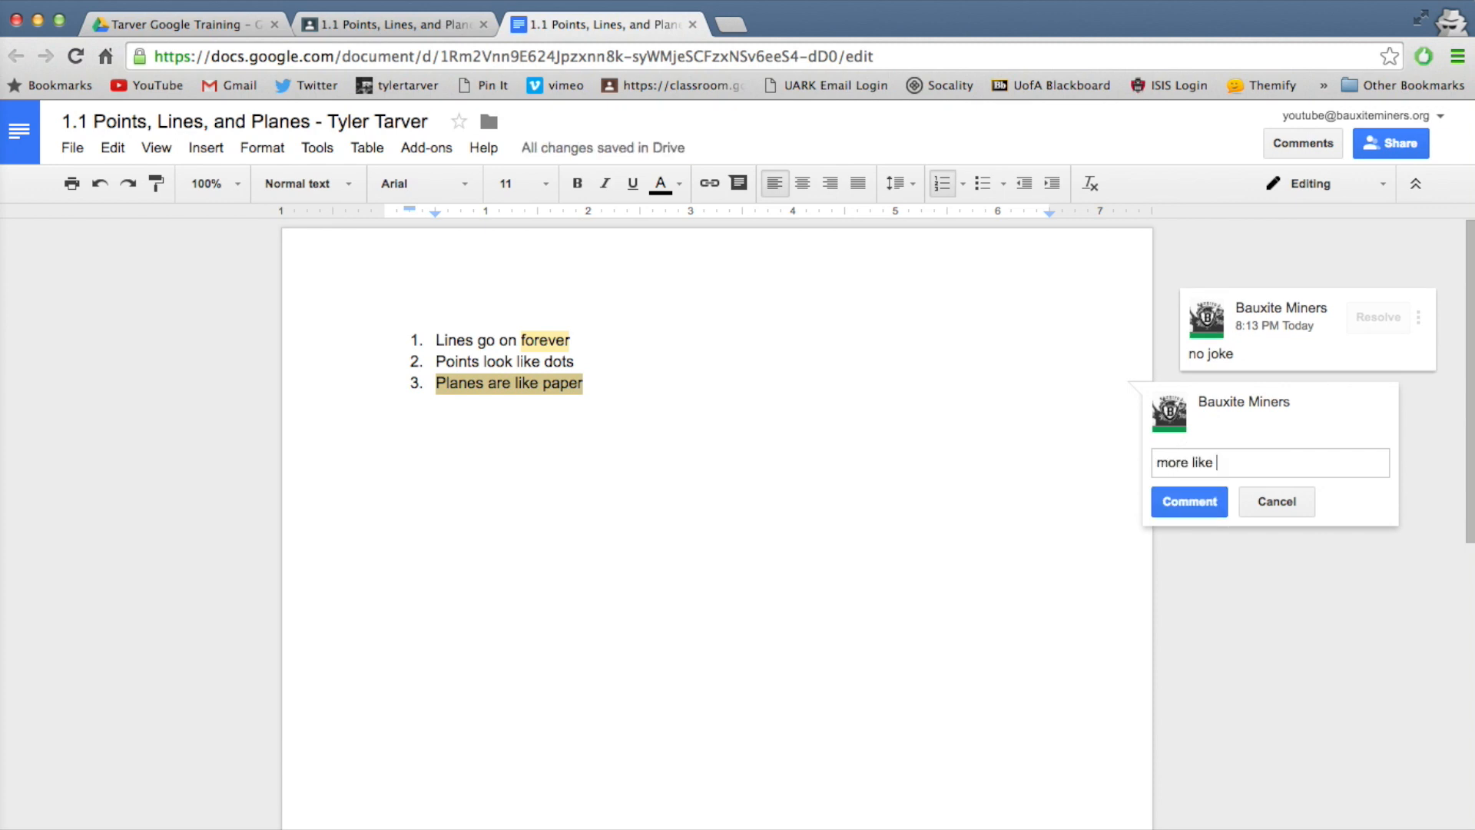
type("continuous")
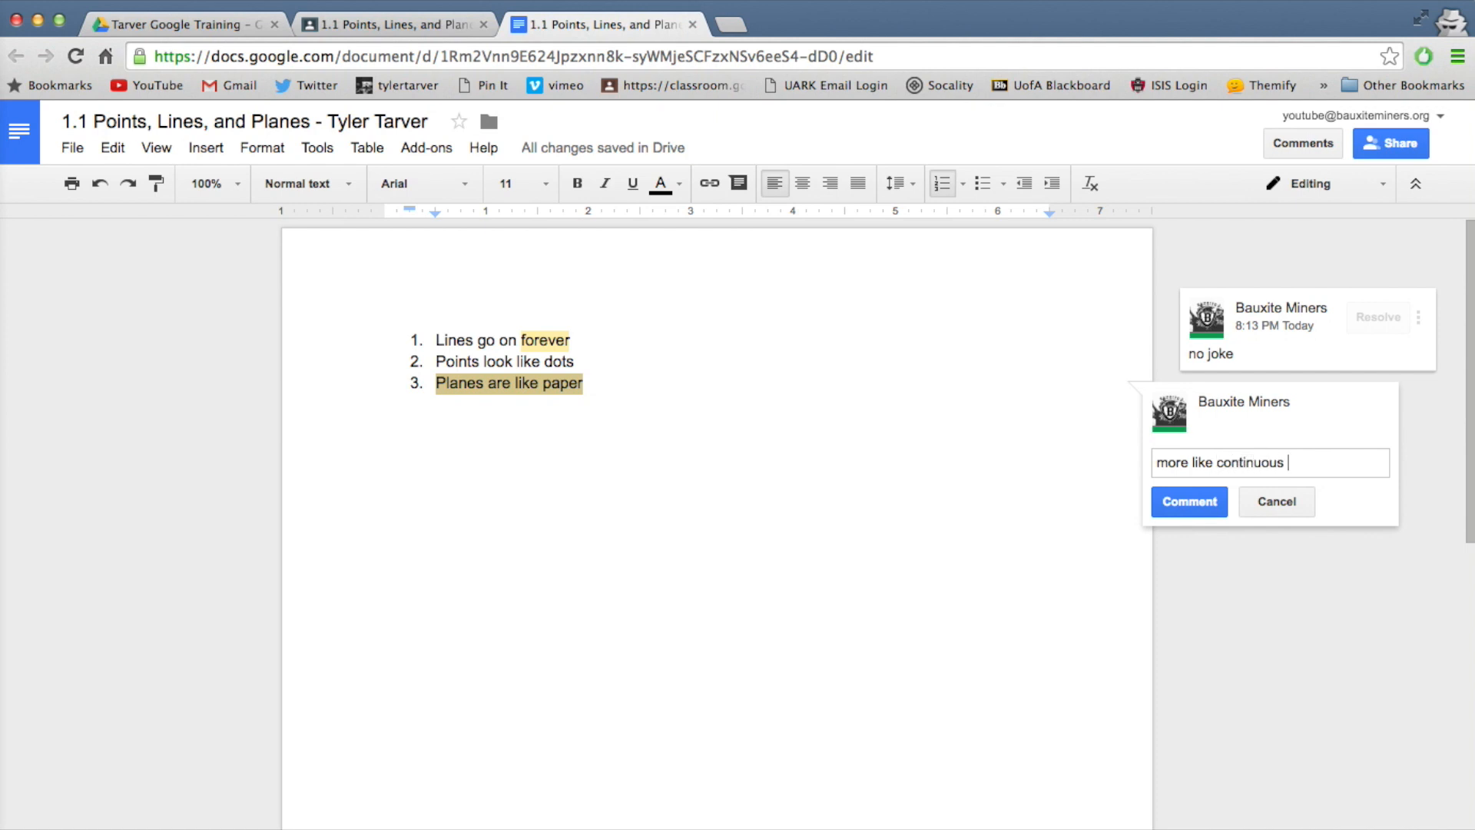
type("lines")
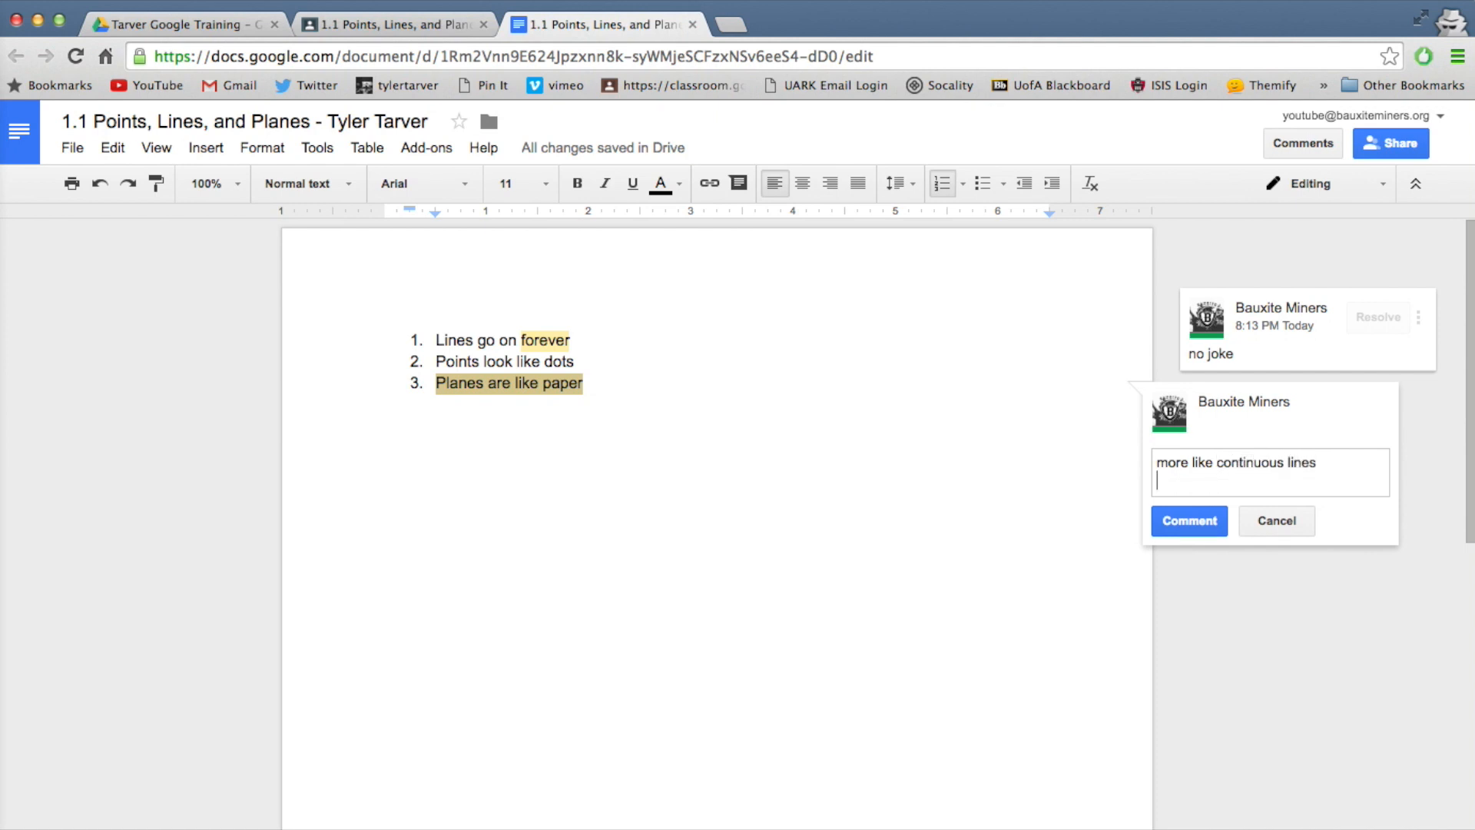
left_click(1189, 520)
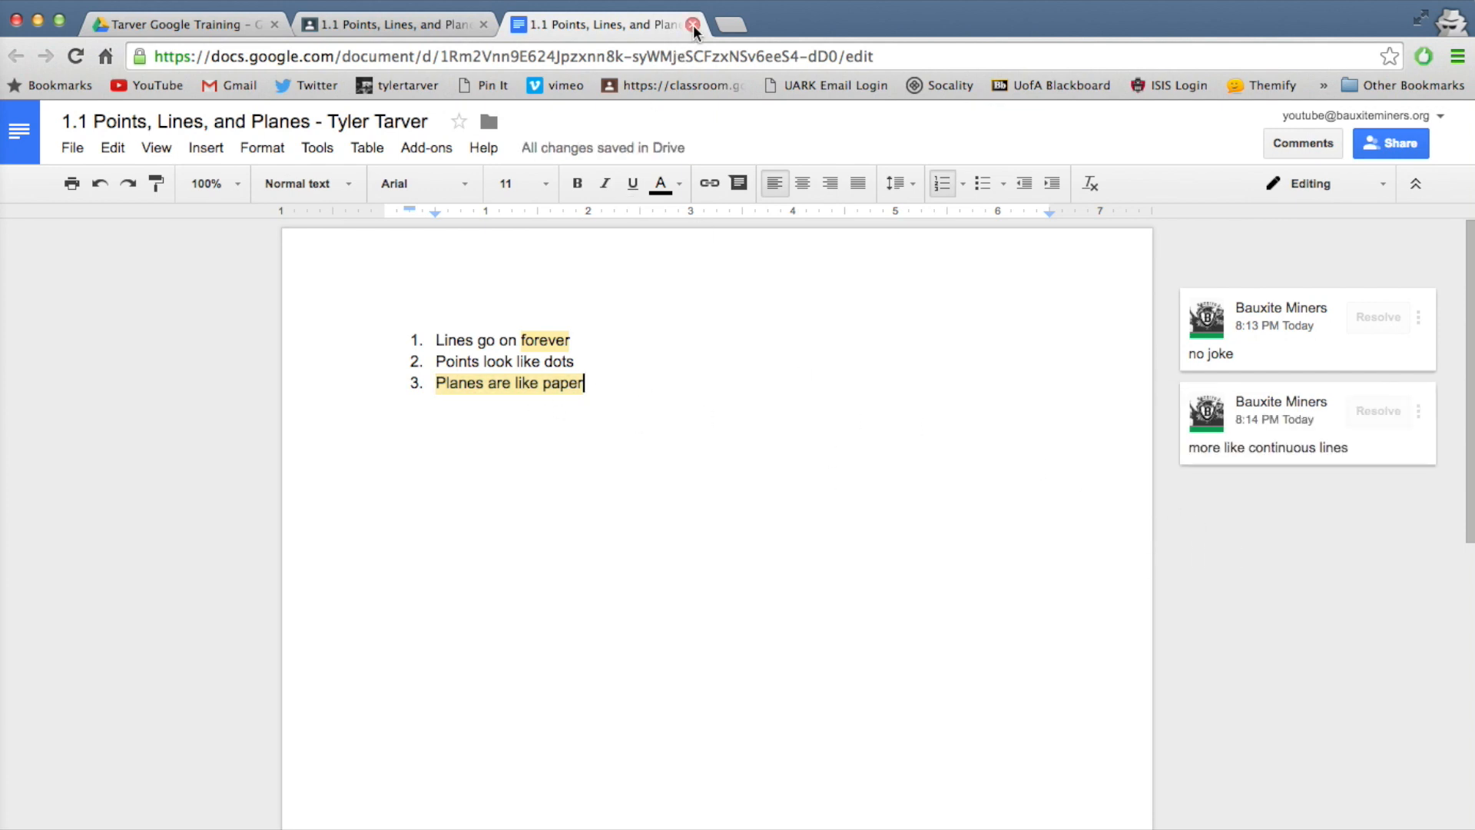
left_click(694, 23)
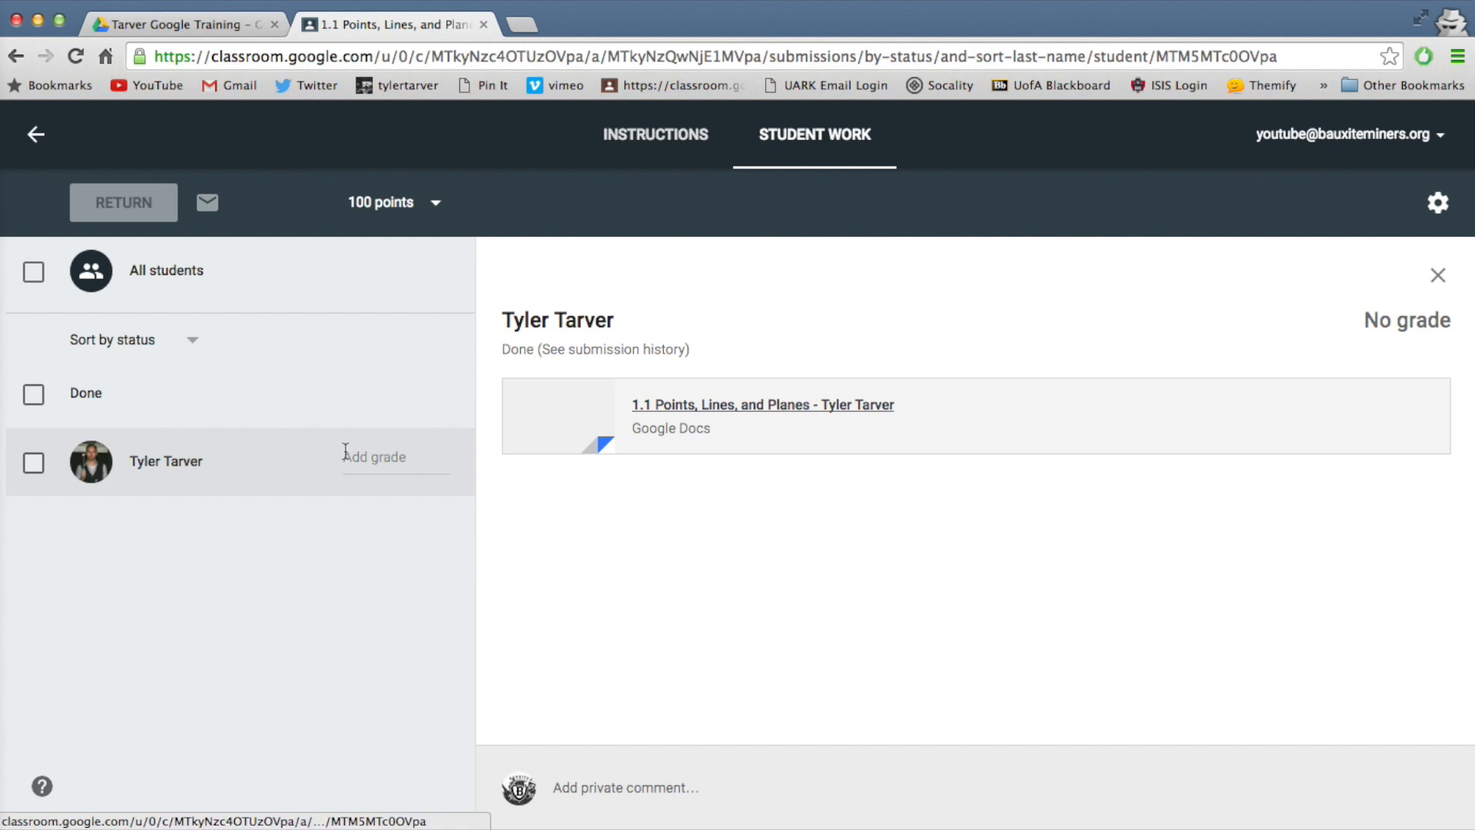
Enter a grade of 20 for the student's submission.
left_click(395, 461)
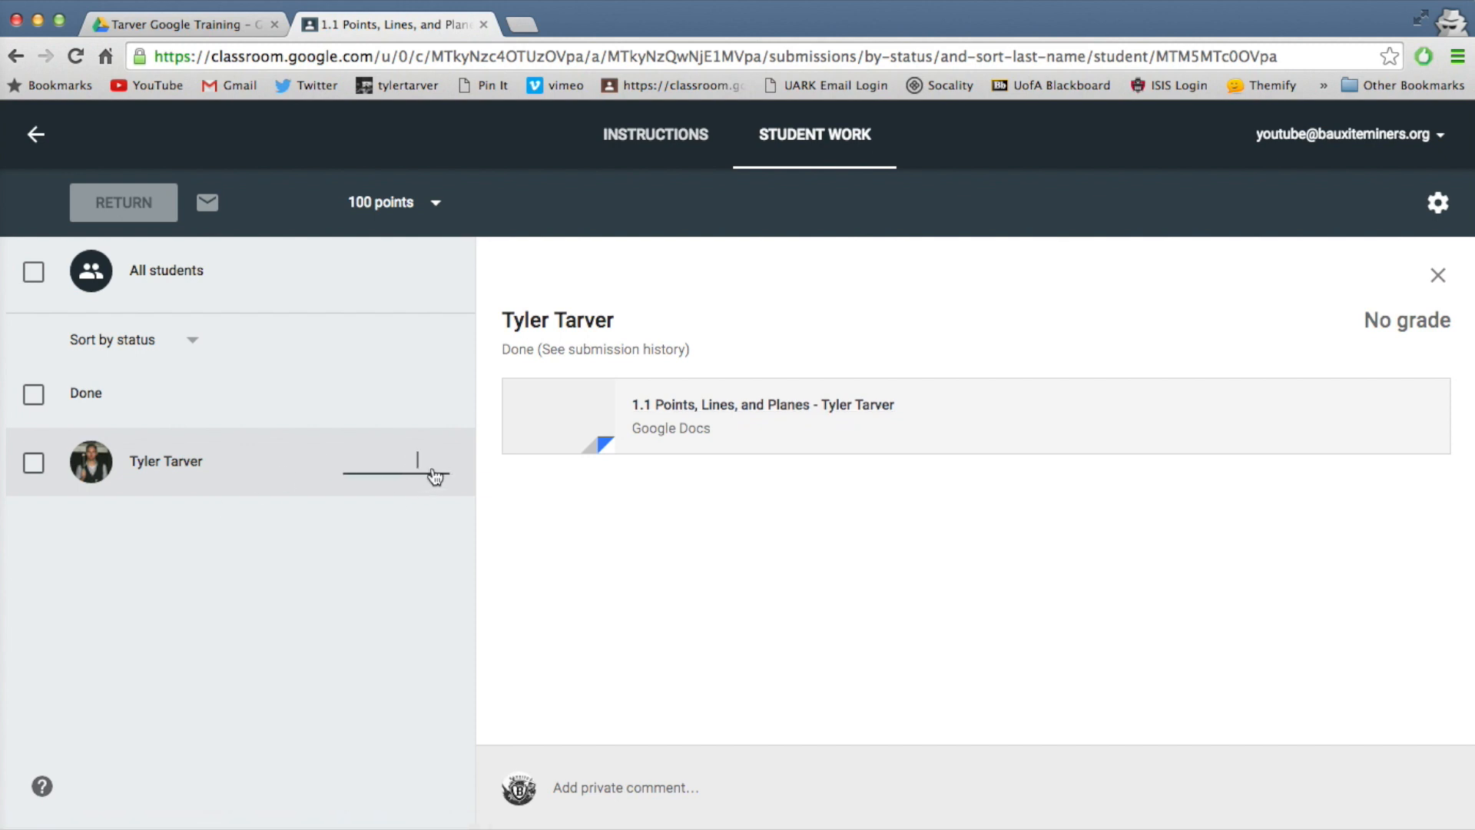
left_click(344, 535)
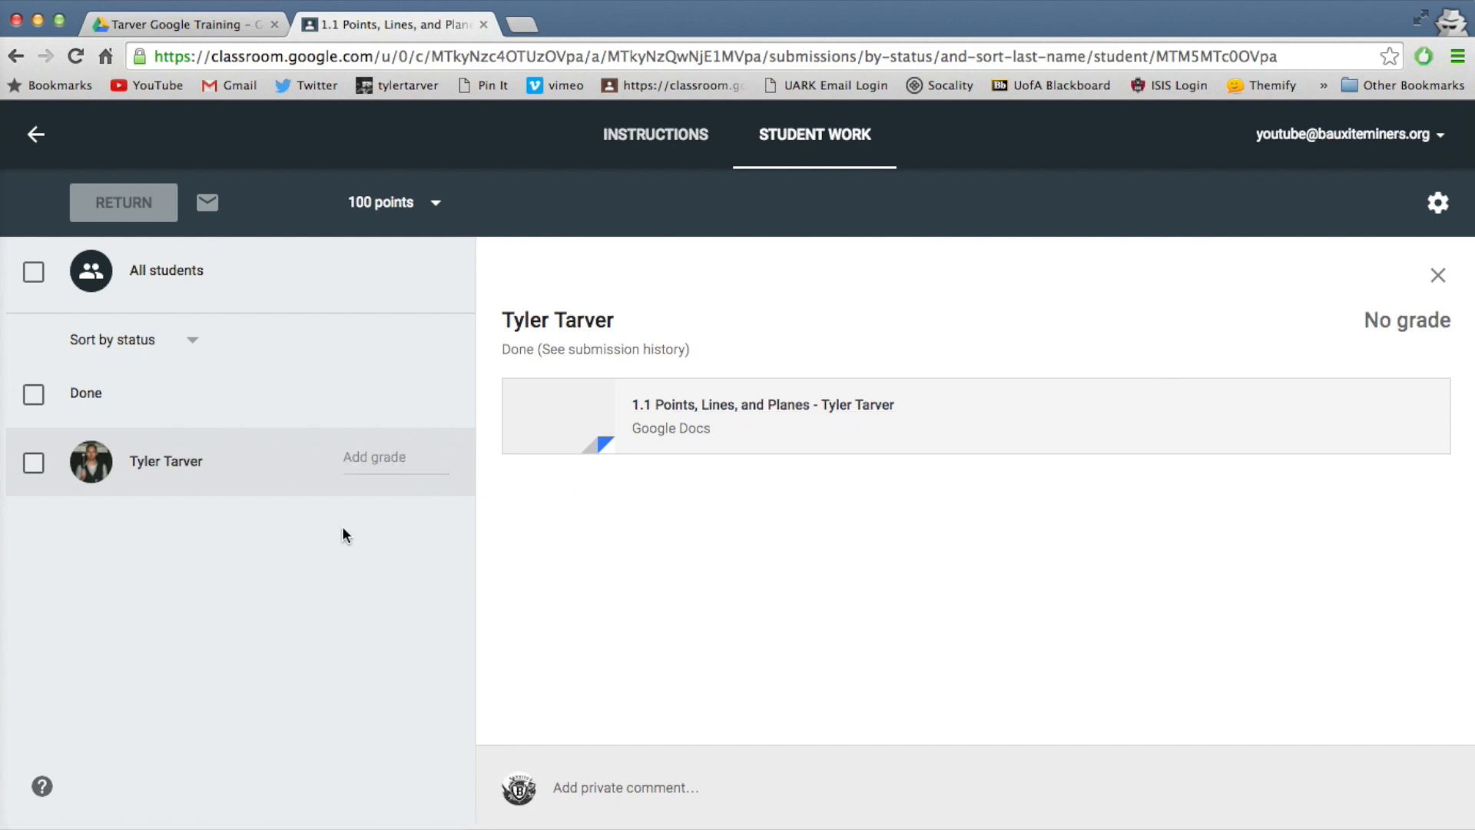
left_click(395, 457)
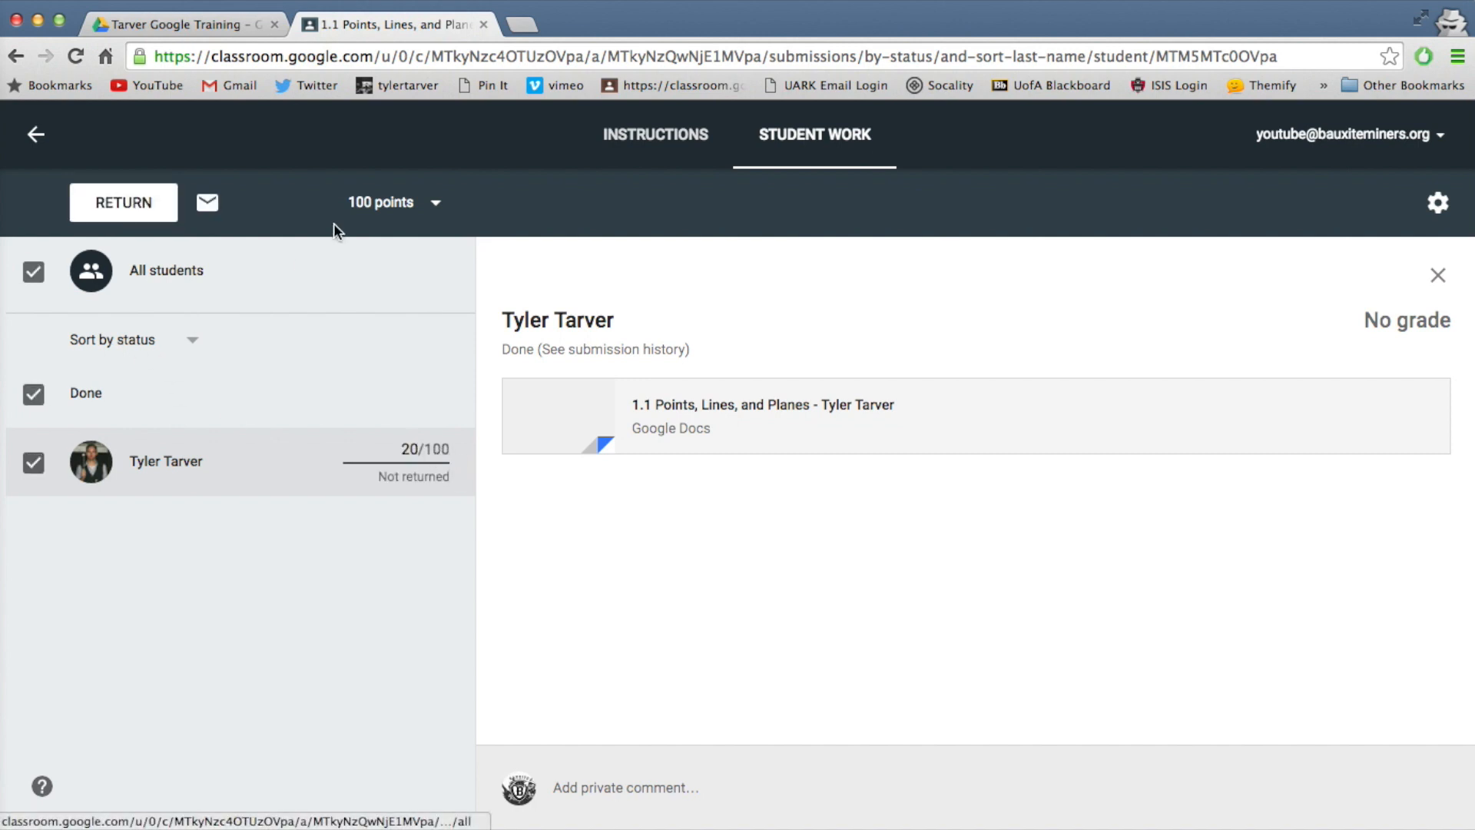
Change the assignment's total from 100 to 25 points and confirm the update.
left_click(394, 201)
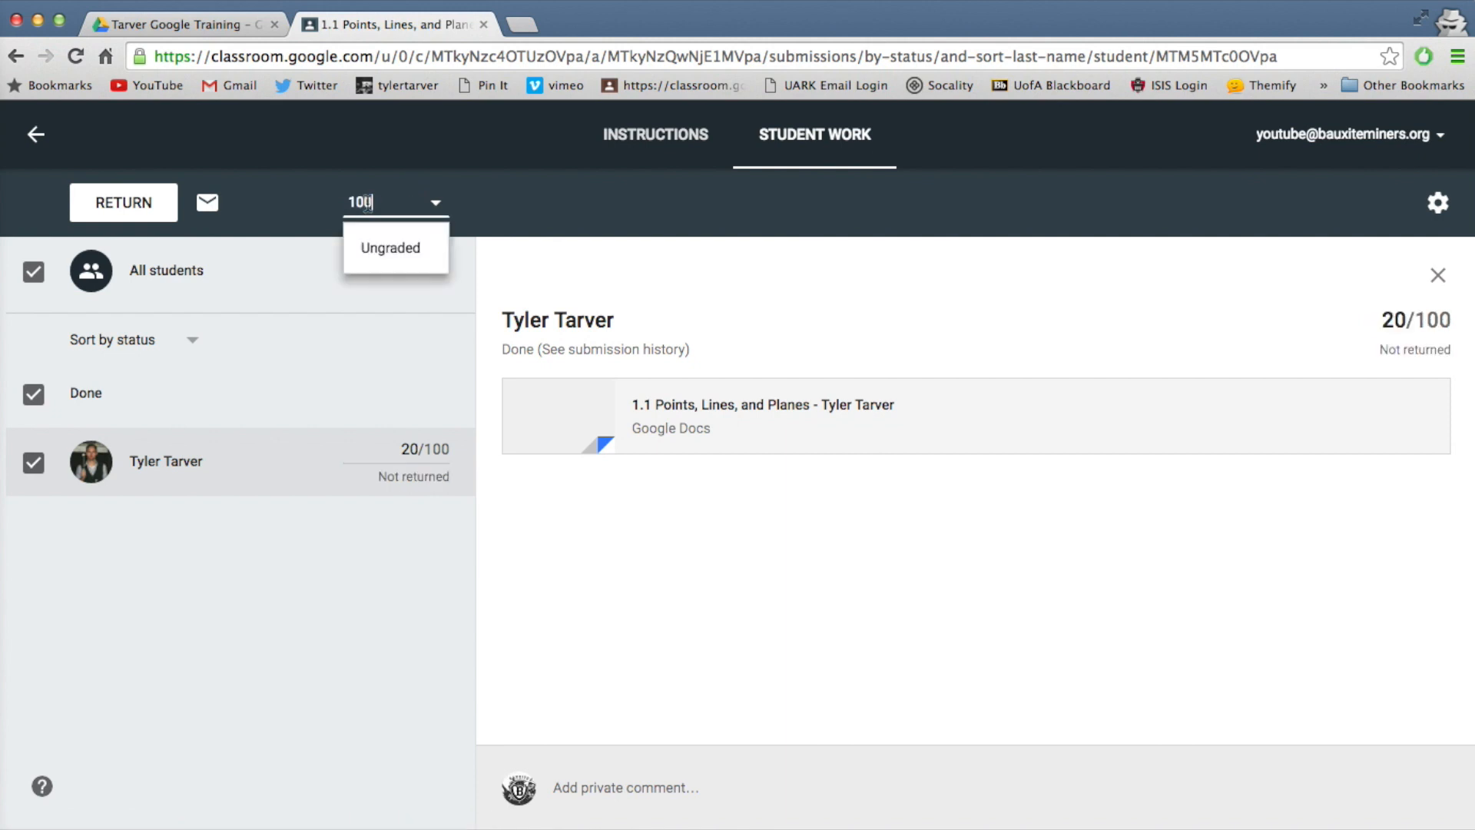
type("25 points")
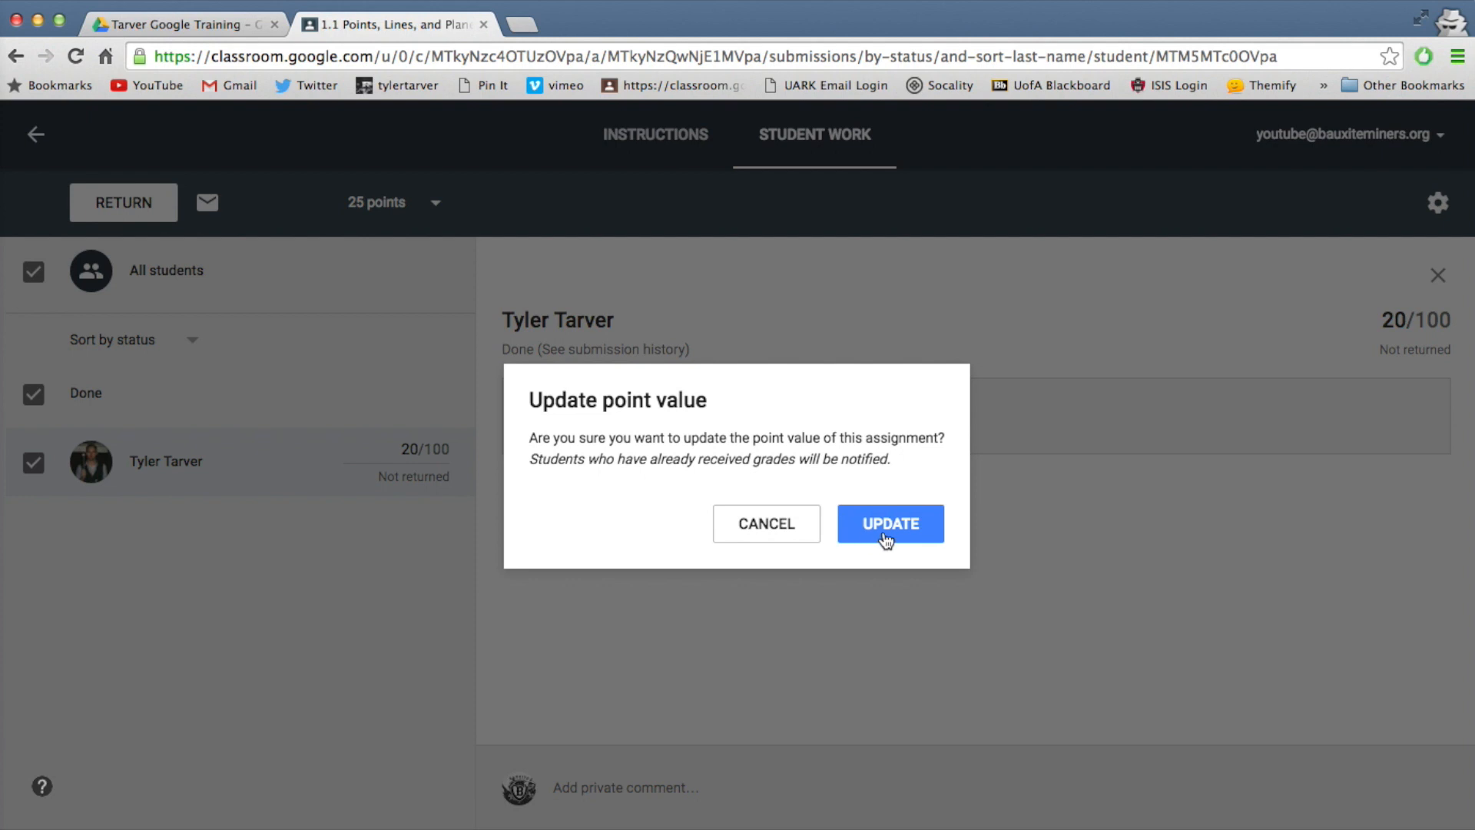
left_click(889, 524)
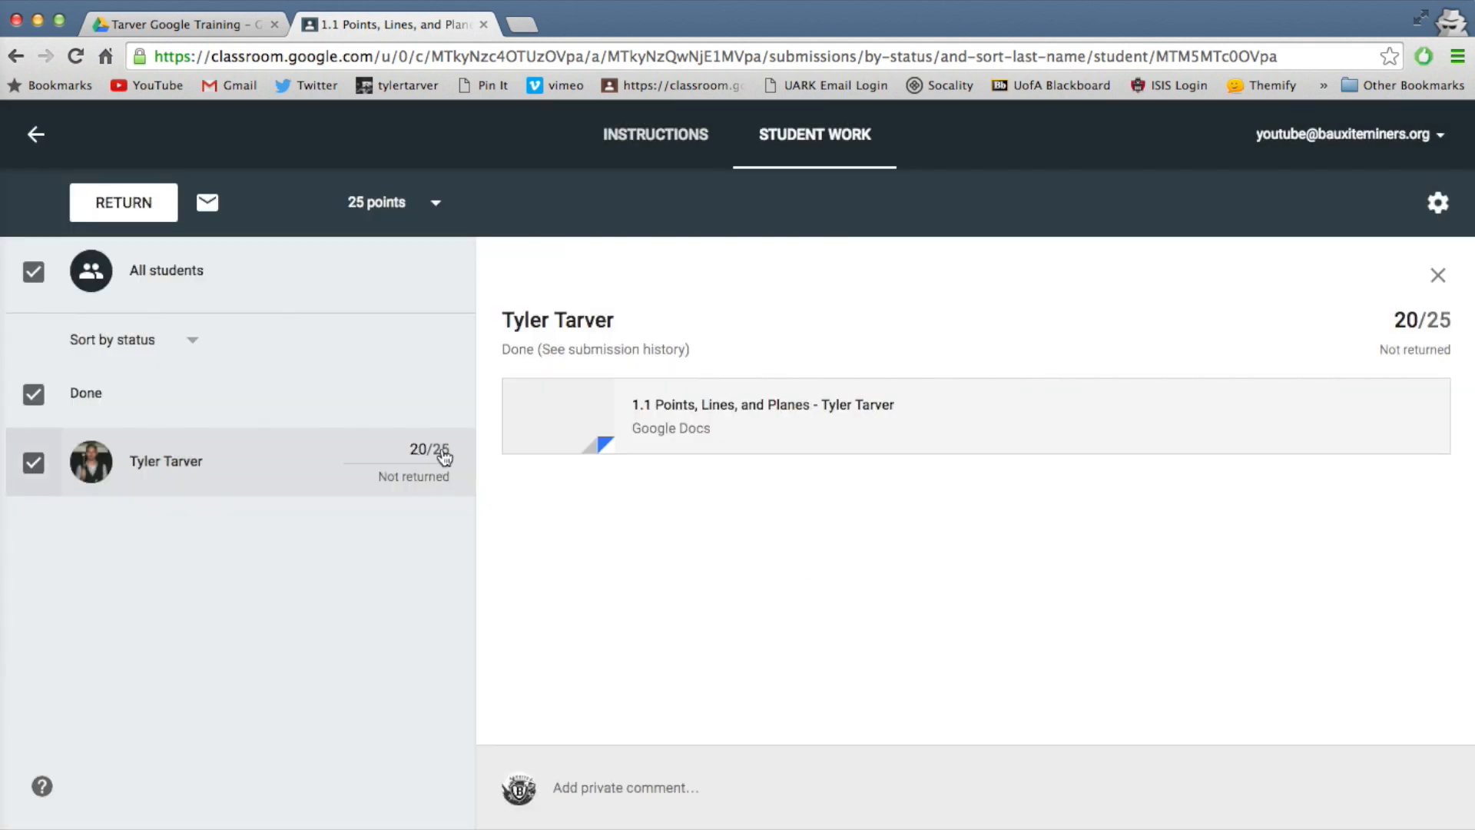
mouse_move(667, 494)
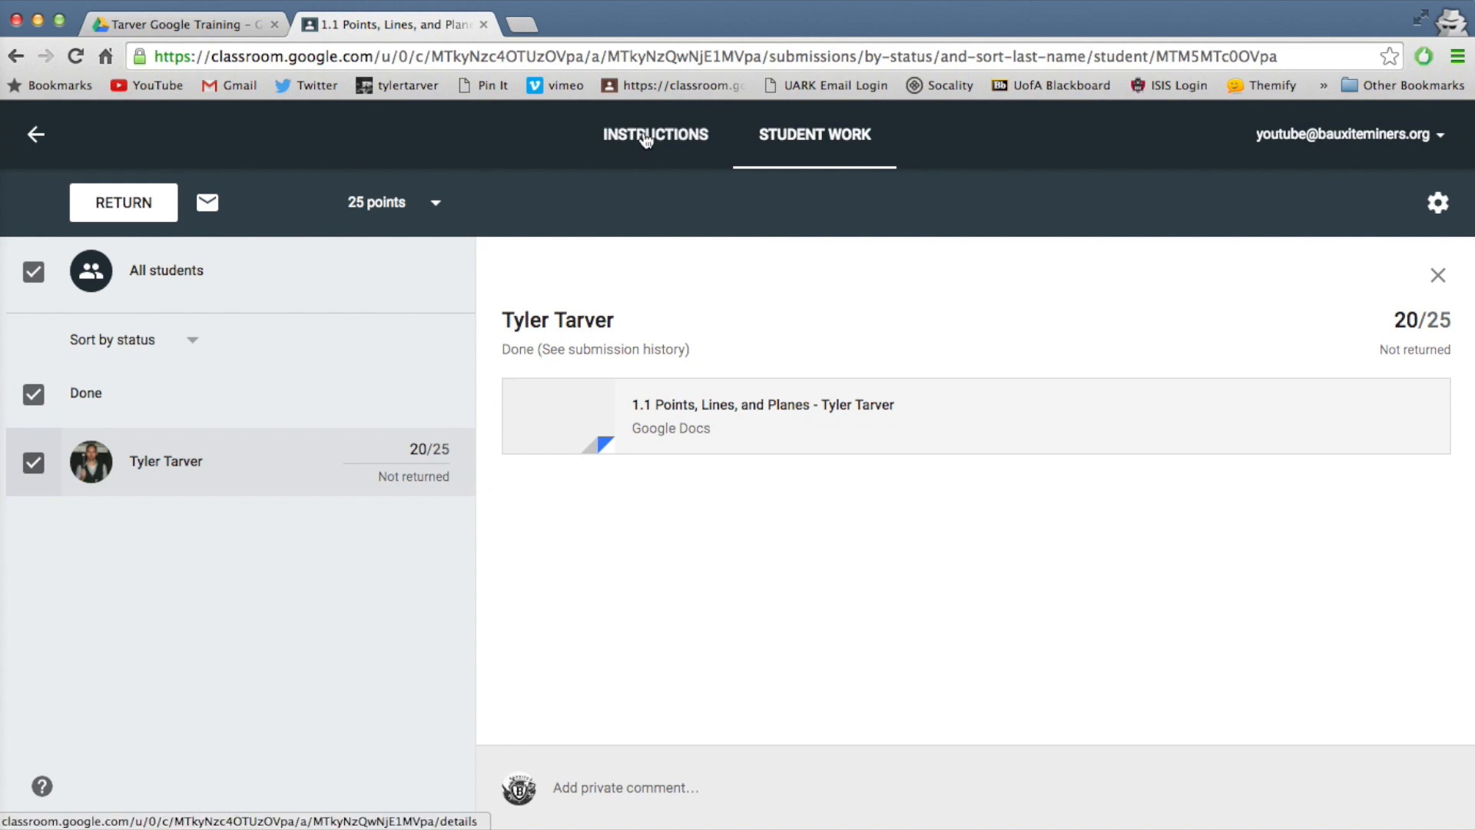
View the INSTRUCTIONS tab, then return to the STUDENT WORK overview.
left_click(655, 134)
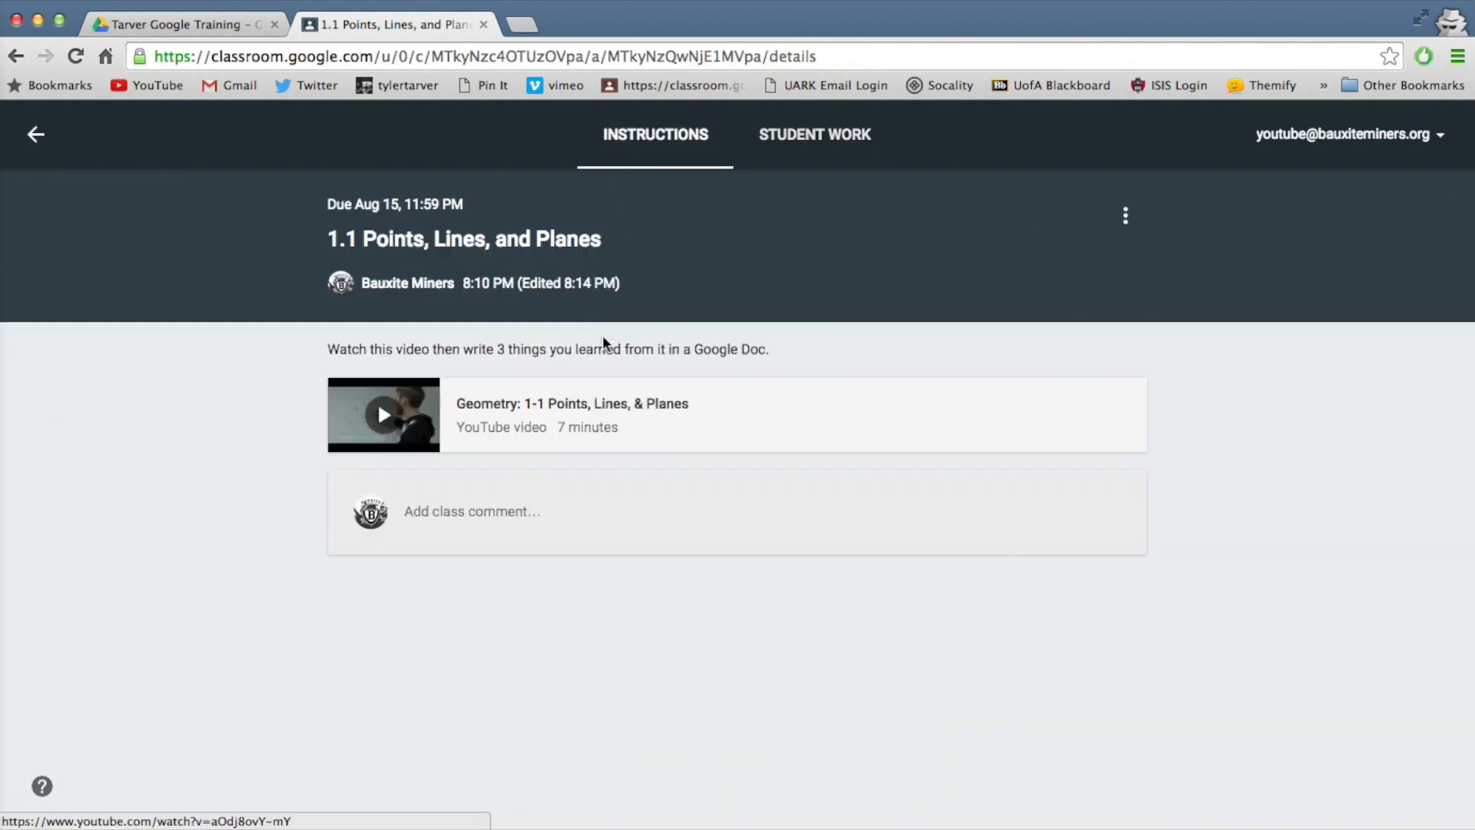
left_click(813, 134)
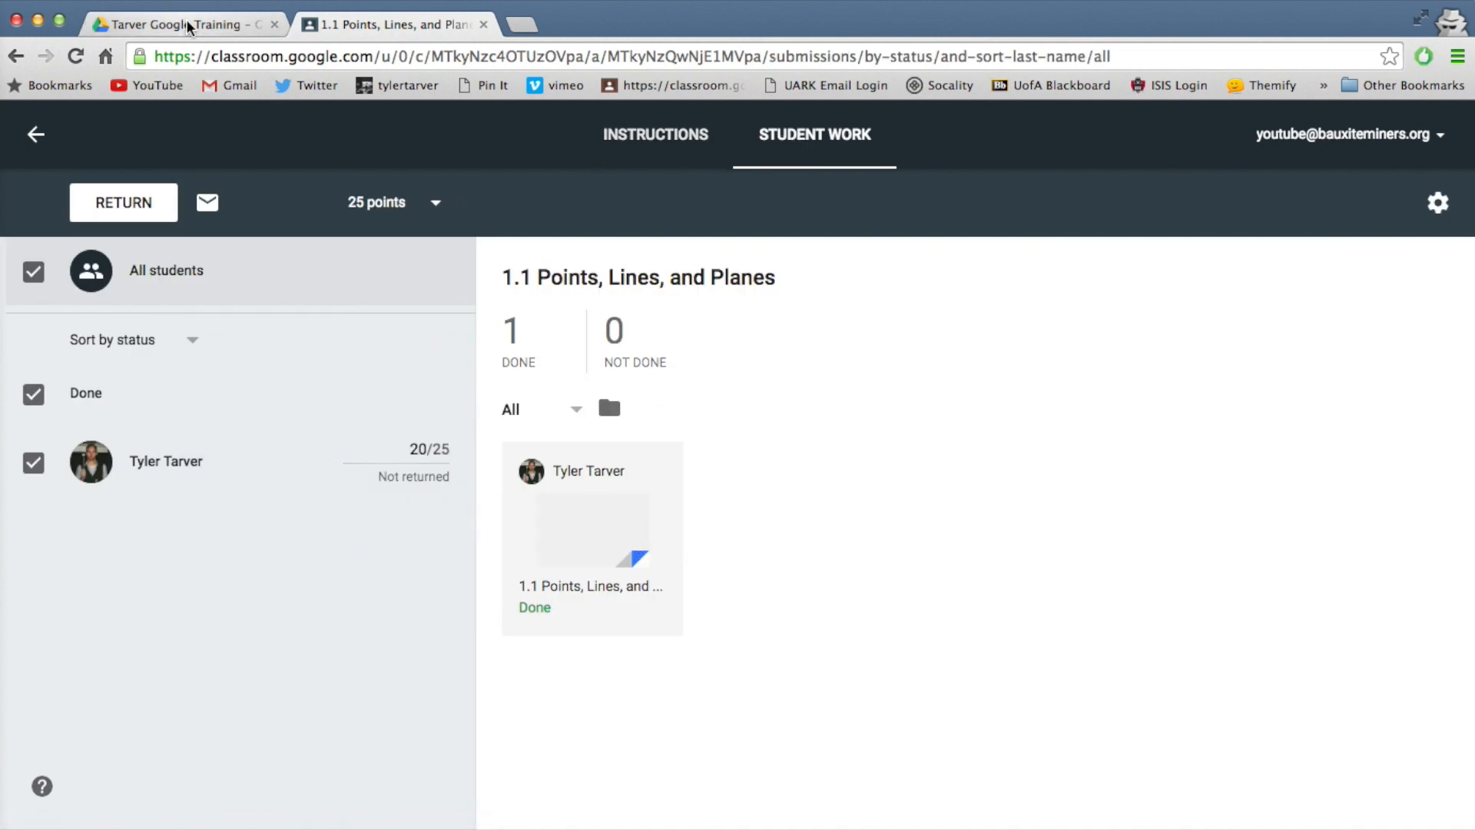
mouse_move(931, 395)
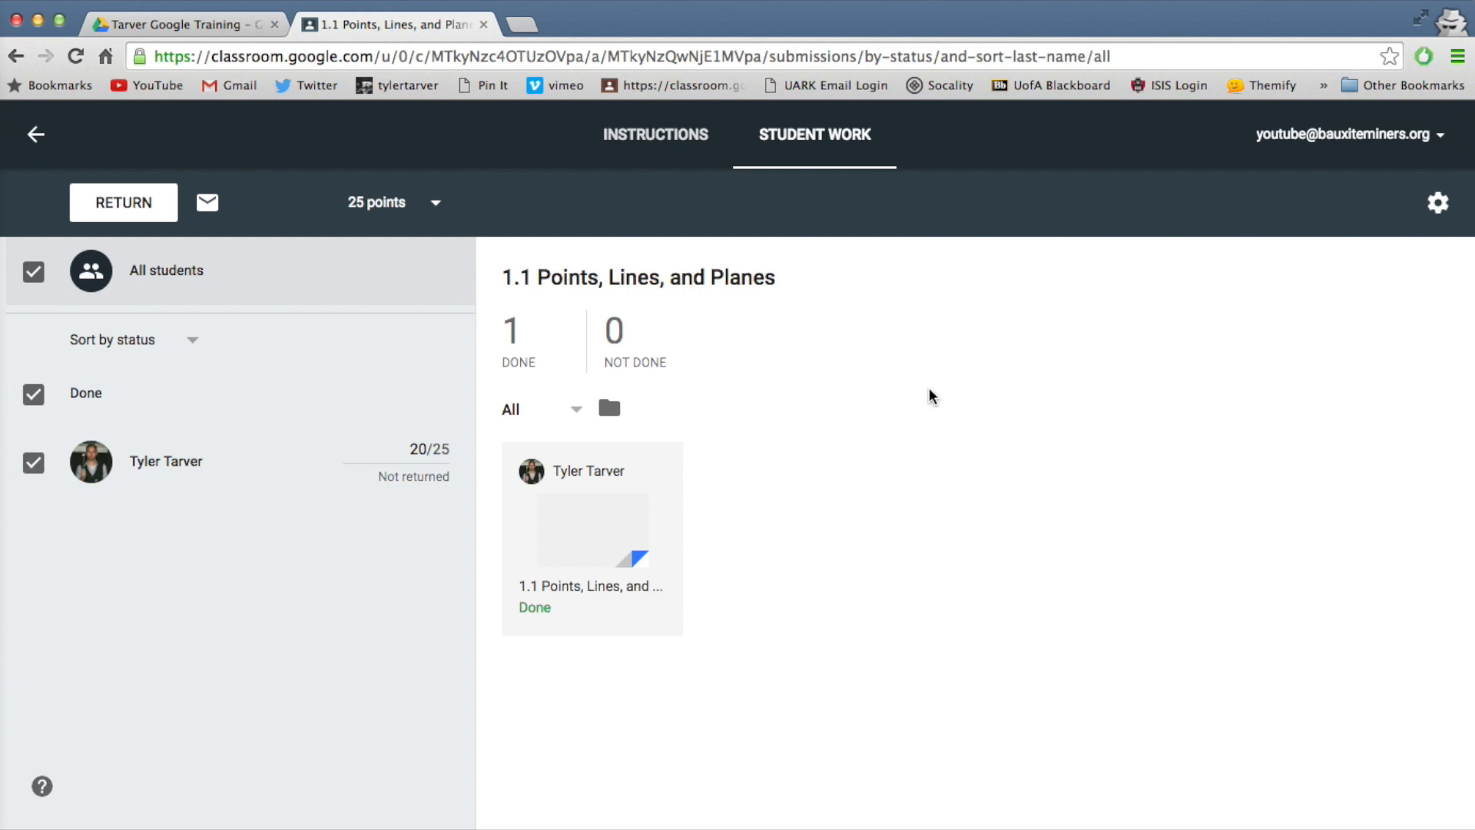